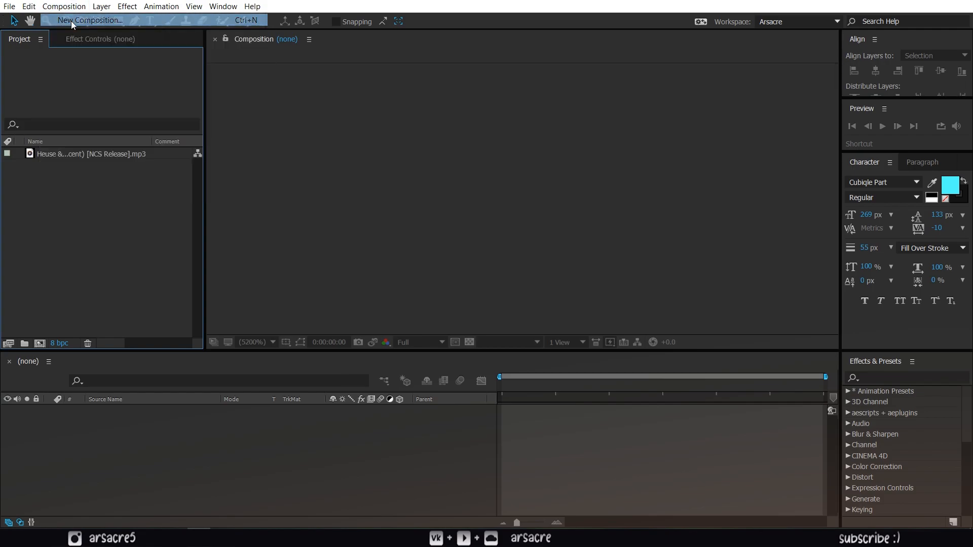
Step: Create a composition named Main at 24 fps, 1280 px wide, and confirm its settings
{"action": "left_click", "coordinate": [89, 20]}
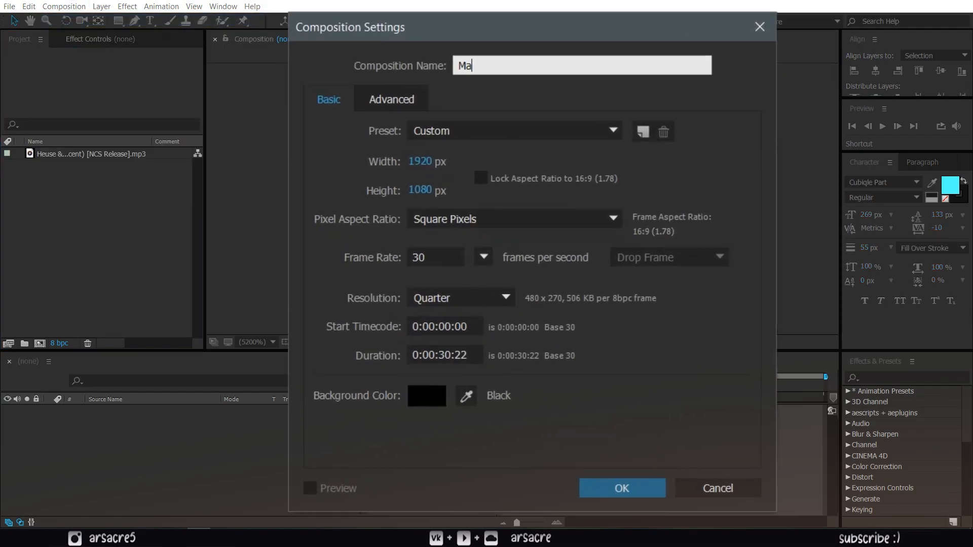
{"action": "type", "text": "in"}
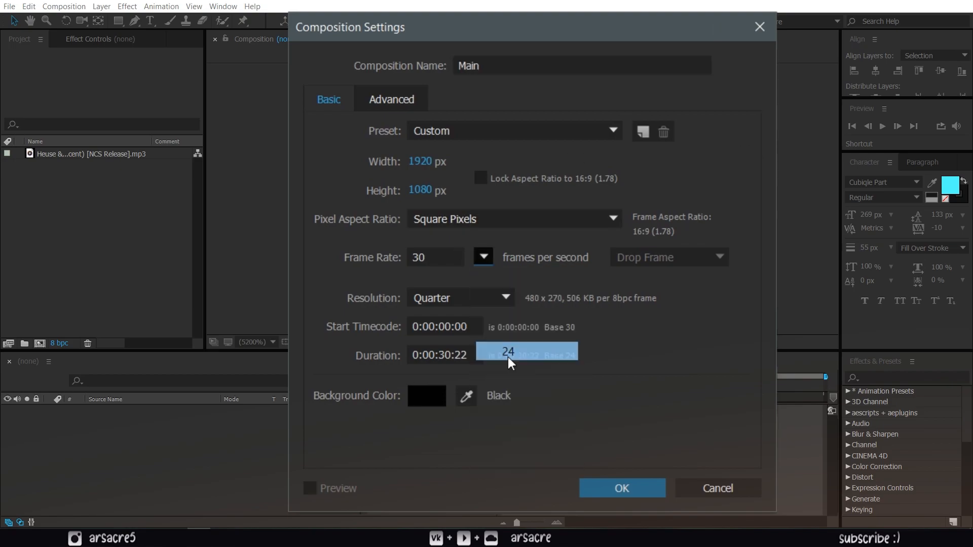
{"action": "type", "text": "24"}
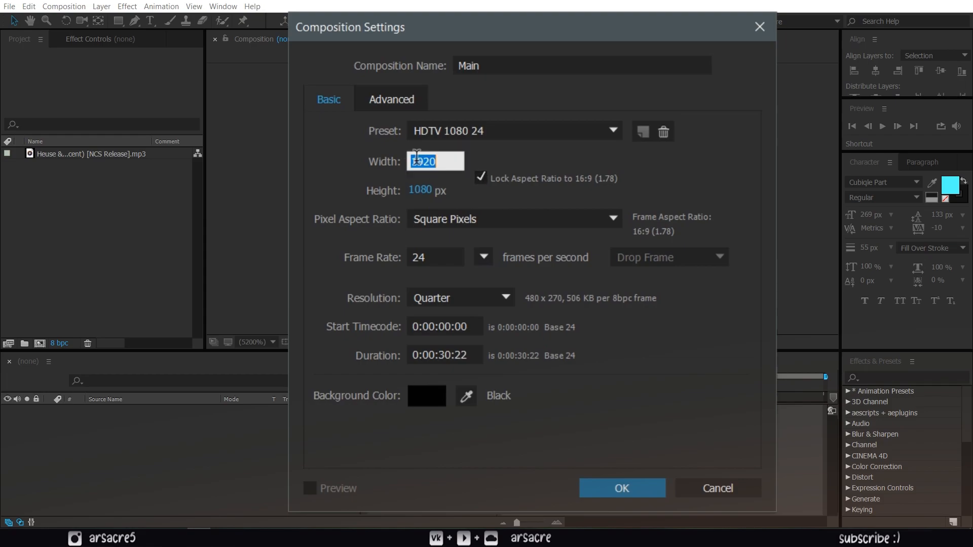
{"action": "type", "text": "1280"}
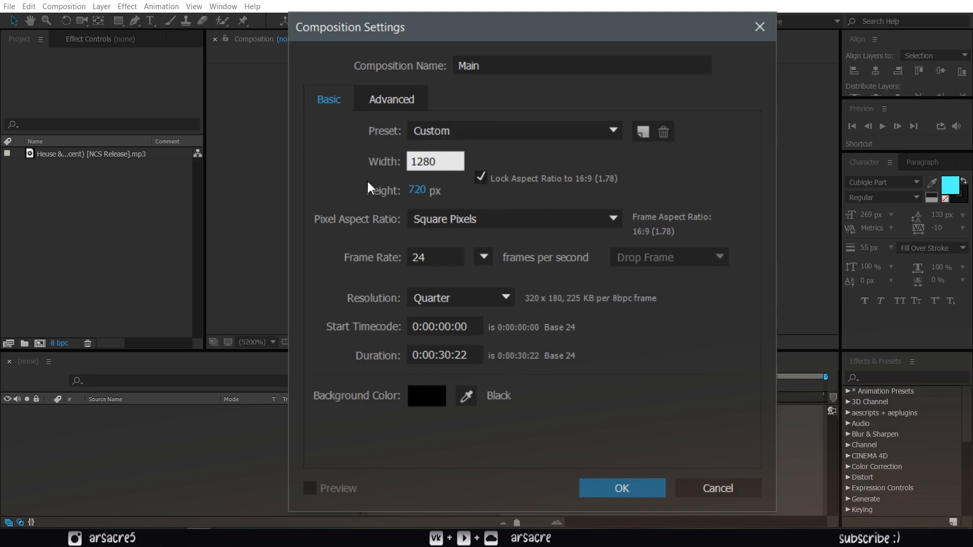
{"action": "left_click", "coordinate": [444, 355]}
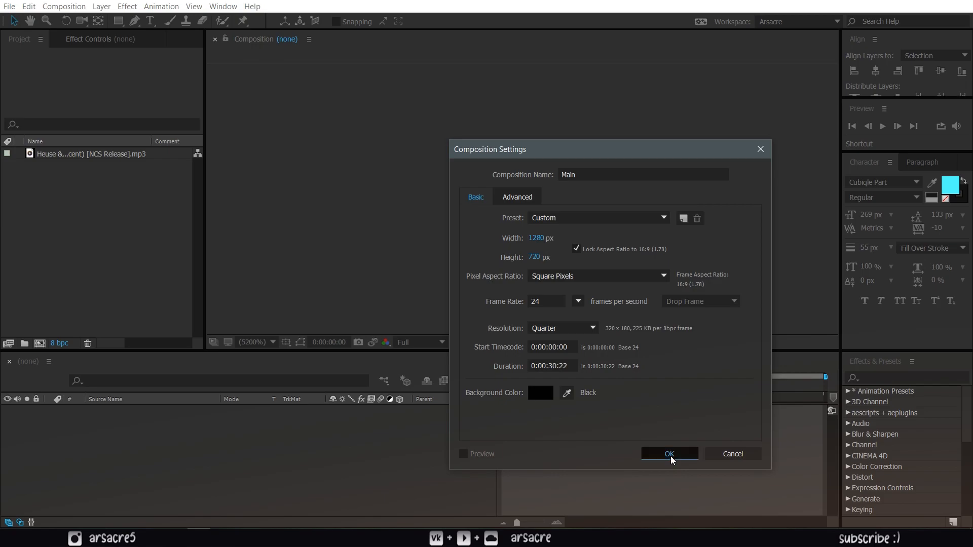
{"action": "left_click", "coordinate": [670, 454]}
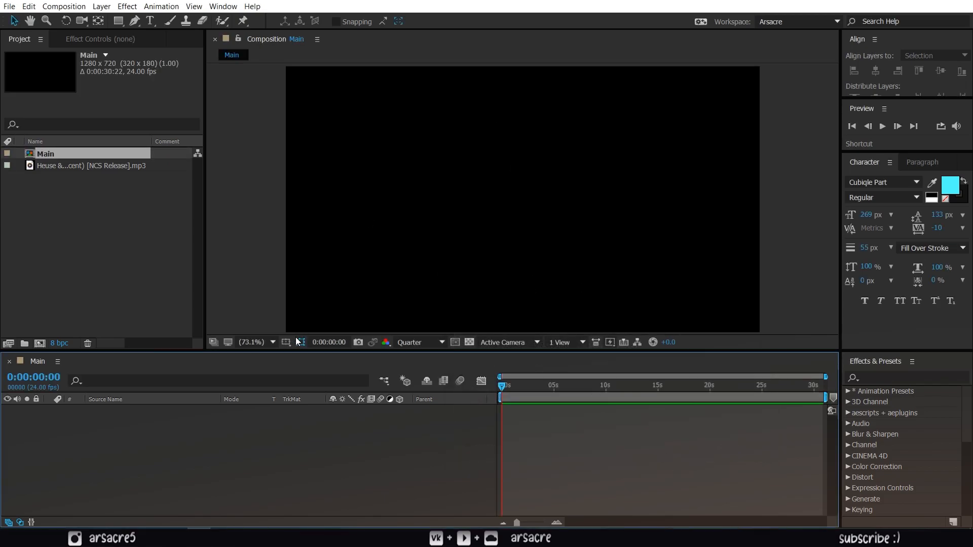
Step: Show title and action safe overlays and type Arsacre as a centred text layer
{"action": "left_click", "coordinate": [286, 342]}
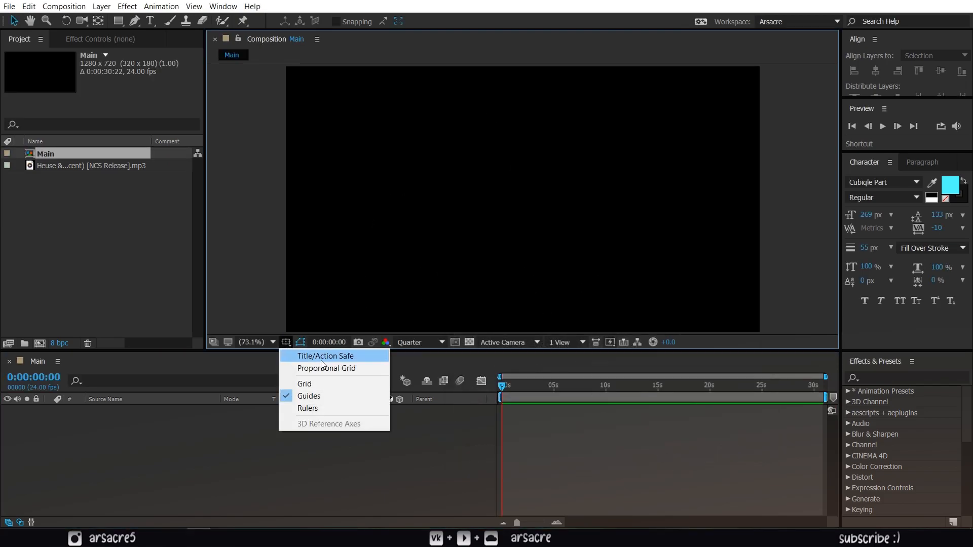
{"action": "left_click", "coordinate": [326, 356]}
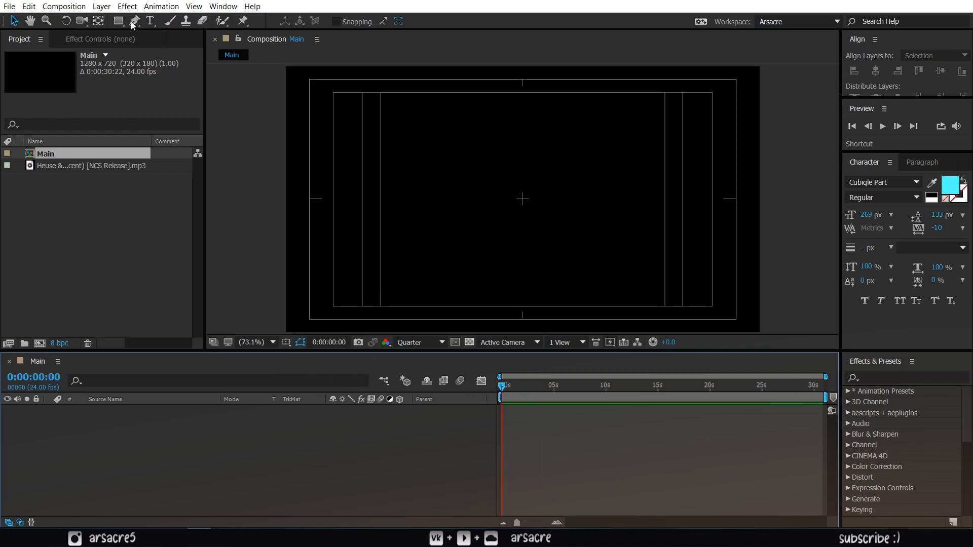
{"action": "left_click", "coordinate": [508, 208]}
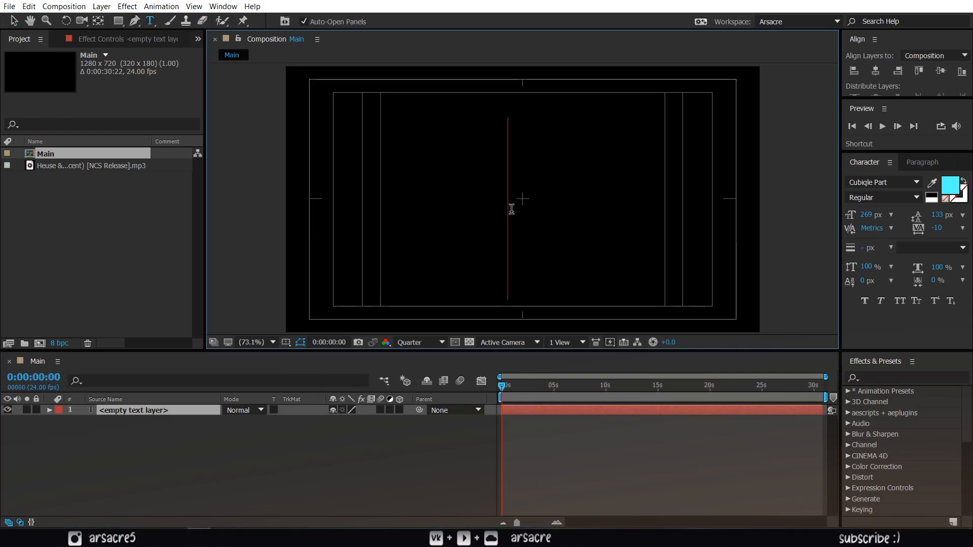
{"action": "type", "text": "Arsacre"}
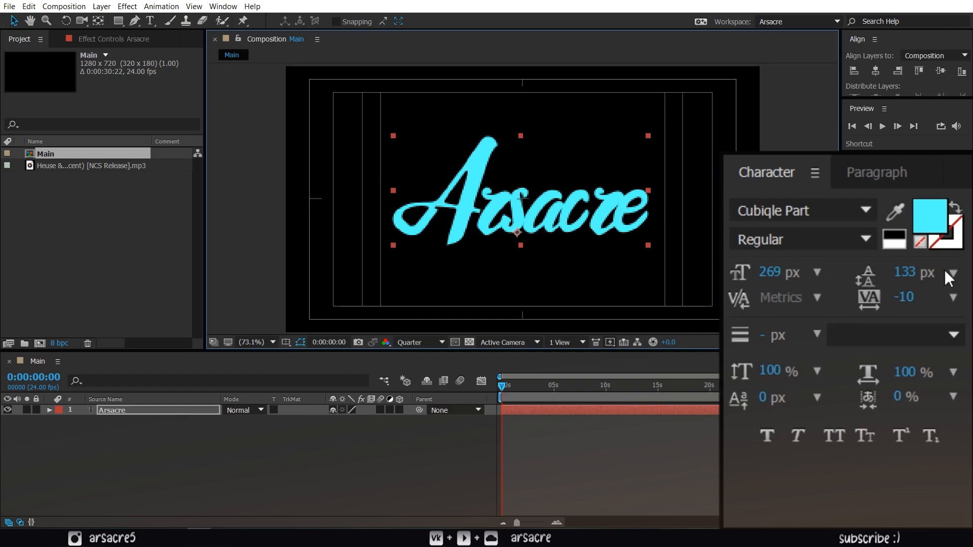
Step: Change the Arsacre fill colour from cyan to near-white #EDEDED
{"action": "left_click", "coordinate": [930, 217]}
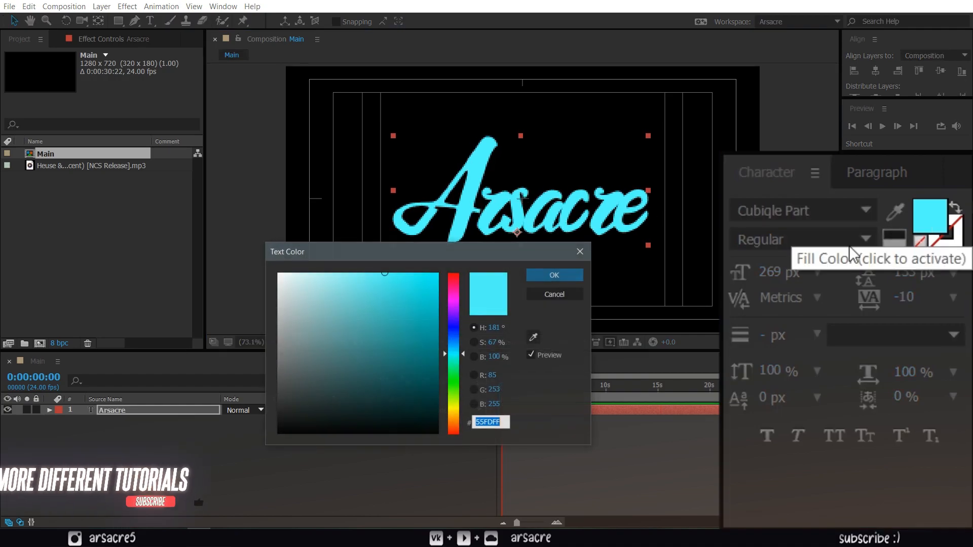
{"action": "left_click", "coordinate": [278, 284]}
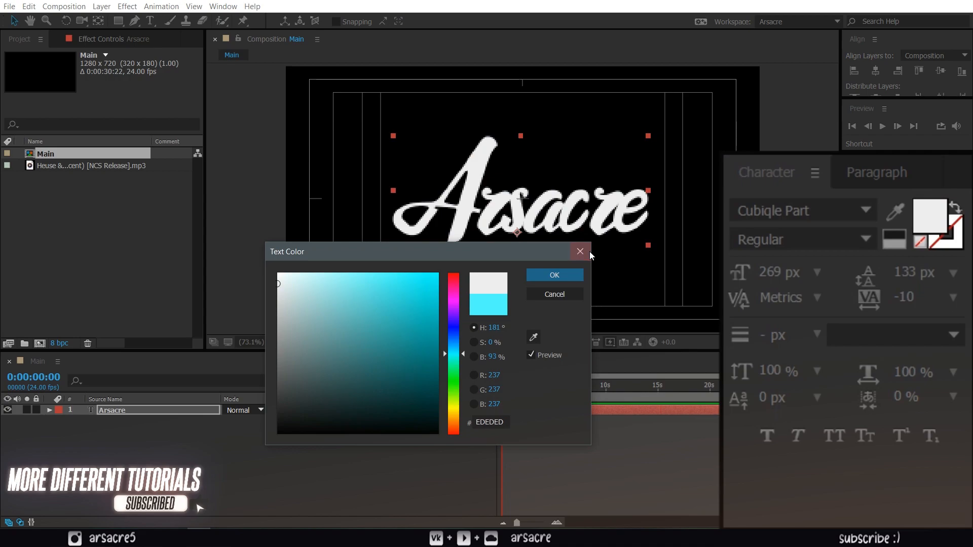
{"action": "left_click", "coordinate": [553, 275]}
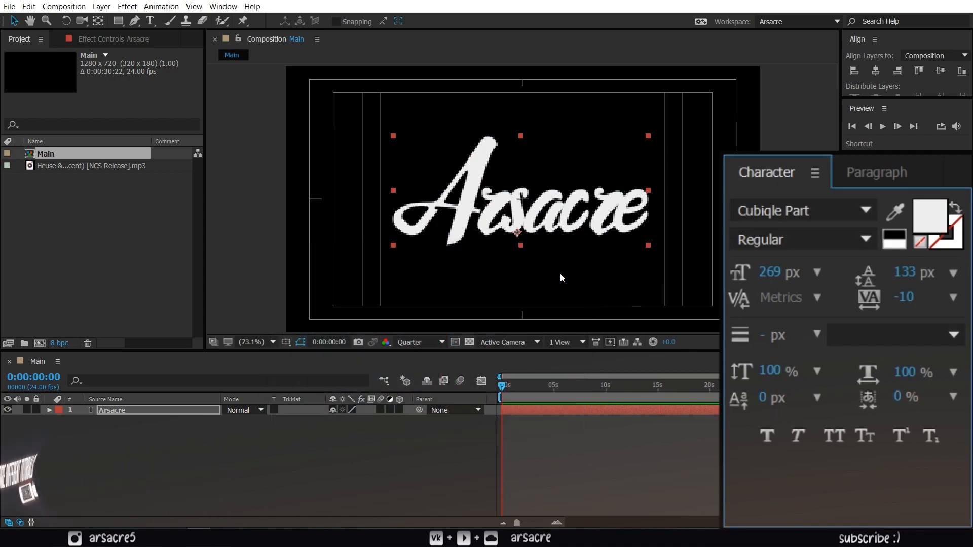
Step: Give the Arsacre text a near-black stroke colour
{"action": "left_click", "coordinate": [470, 342]}
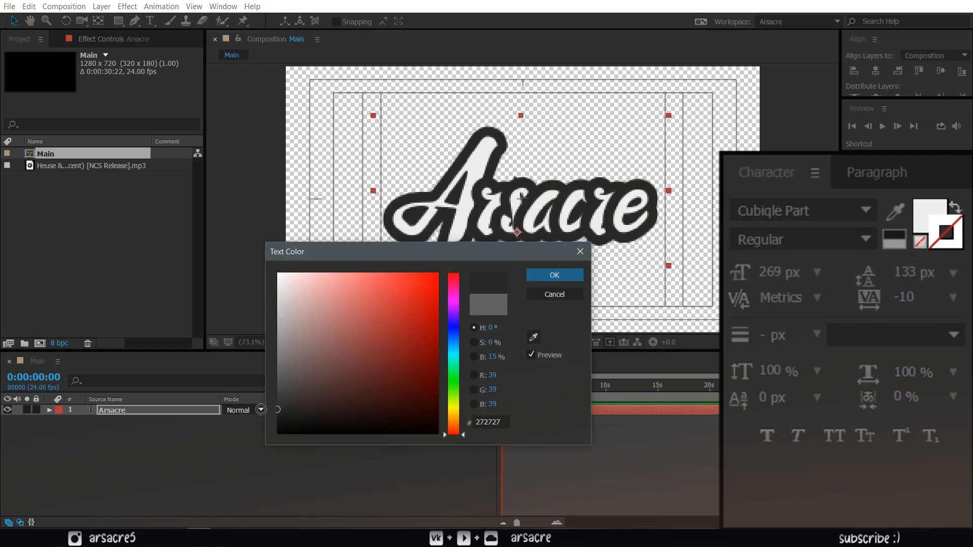
{"action": "left_click", "coordinate": [278, 431]}
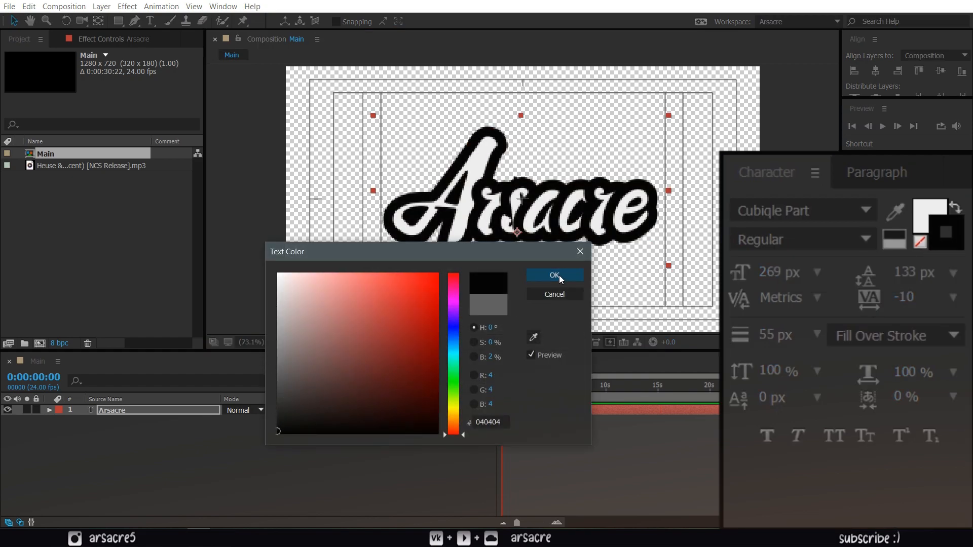
{"action": "left_click", "coordinate": [553, 275]}
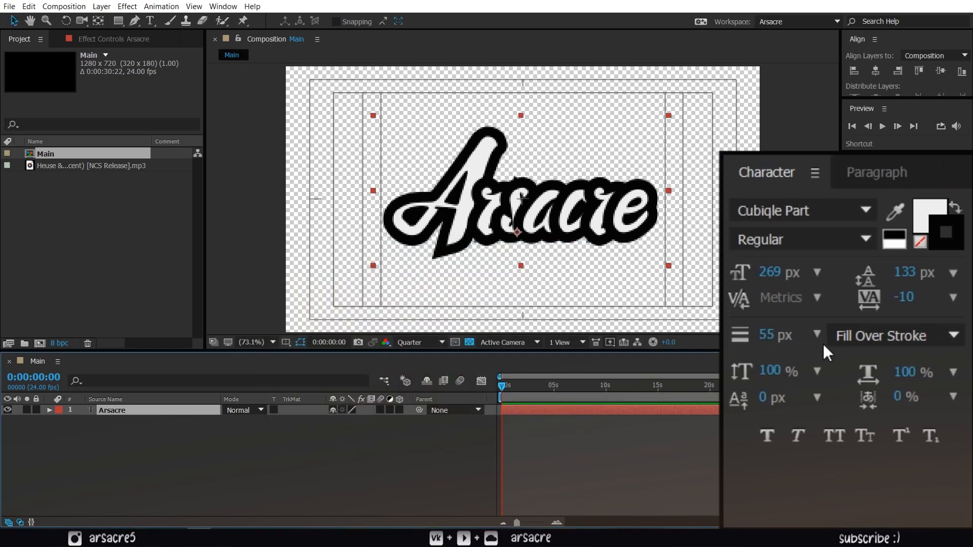
Step: Draw all fills over all strokes so the outline sits behind the text, then deselect the layer
{"action": "left_click", "coordinate": [894, 336]}
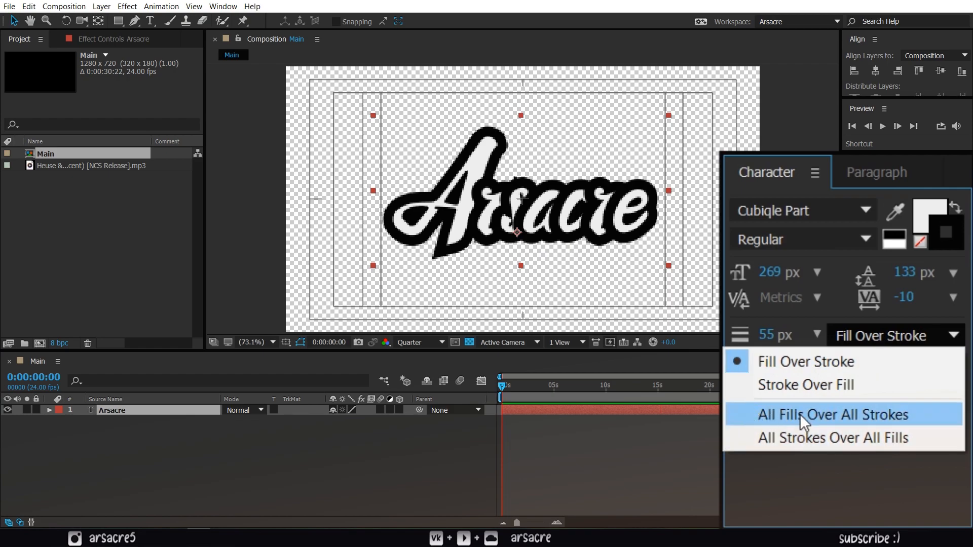
{"action": "left_click", "coordinate": [831, 415]}
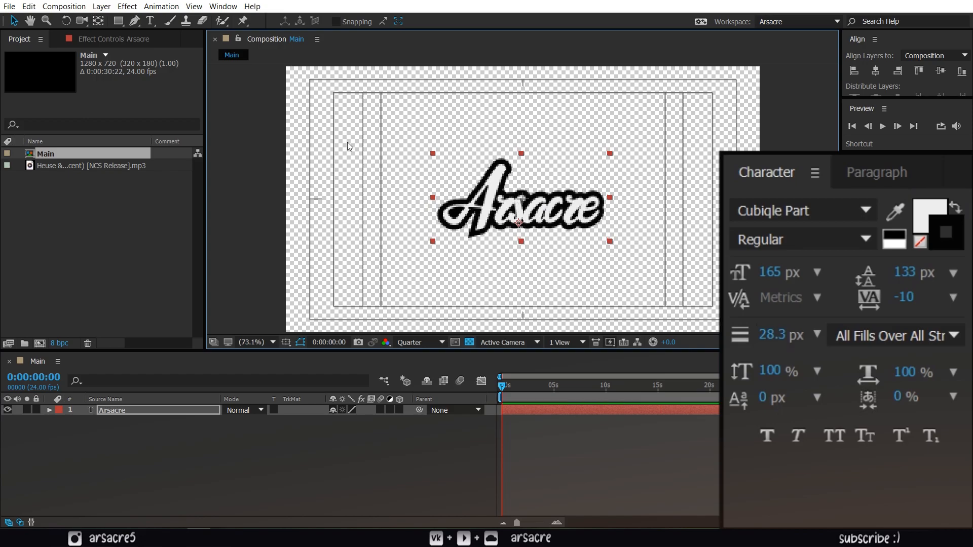
{"action": "left_click", "coordinate": [236, 455]}
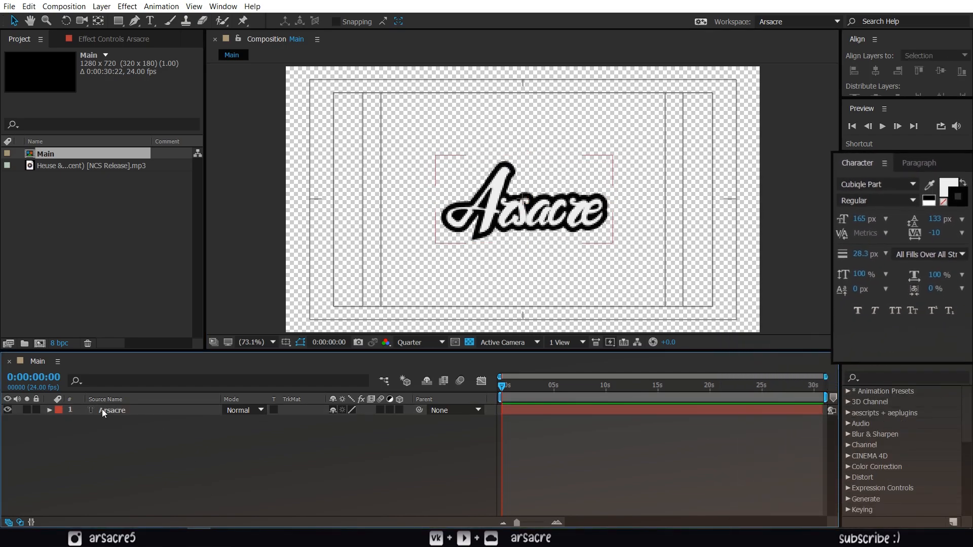
Step: Auto-trace the Arsacre text layer into a new traced shape layer
{"action": "left_click", "coordinate": [111, 410]}
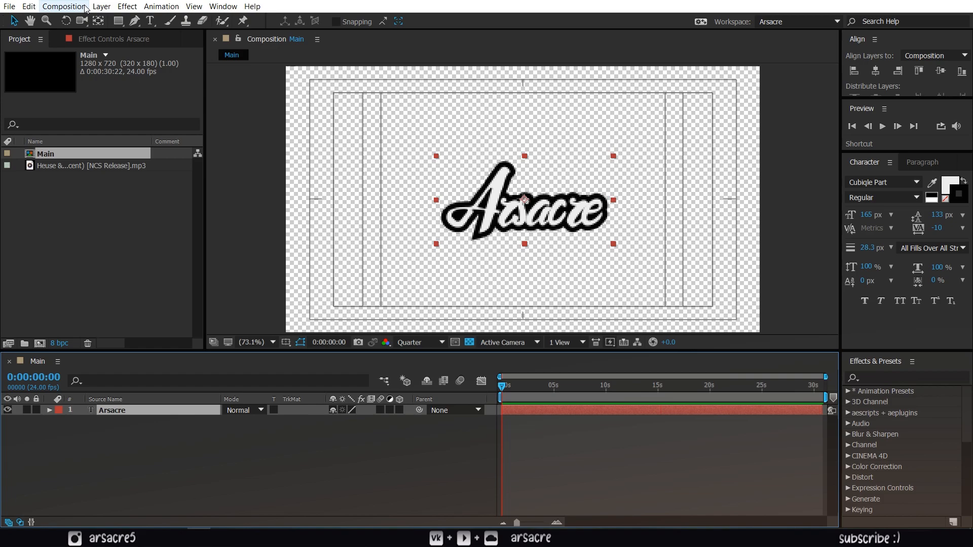
{"action": "left_click", "coordinate": [102, 6]}
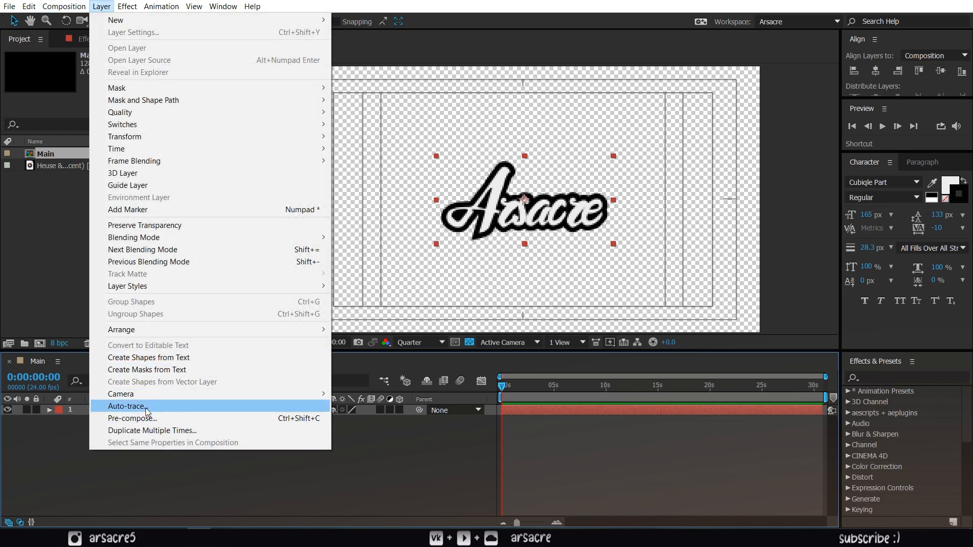
{"action": "left_click", "coordinate": [126, 407]}
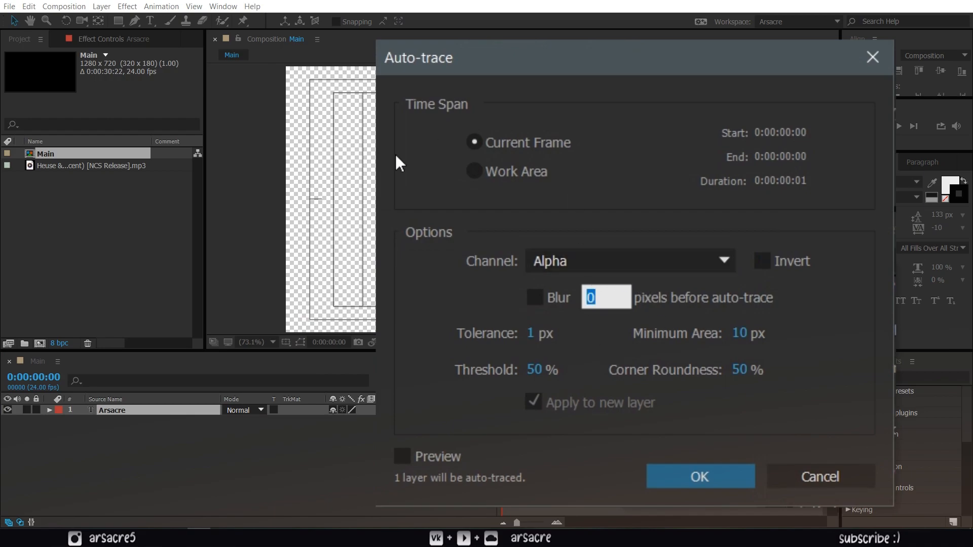
{"action": "mouse_move", "coordinate": [701, 477]}
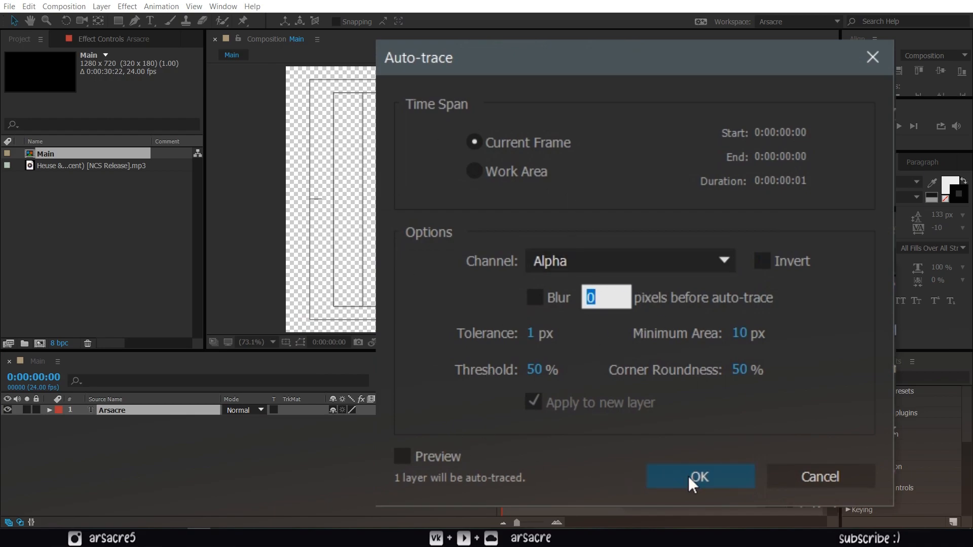
{"action": "left_click", "coordinate": [701, 476]}
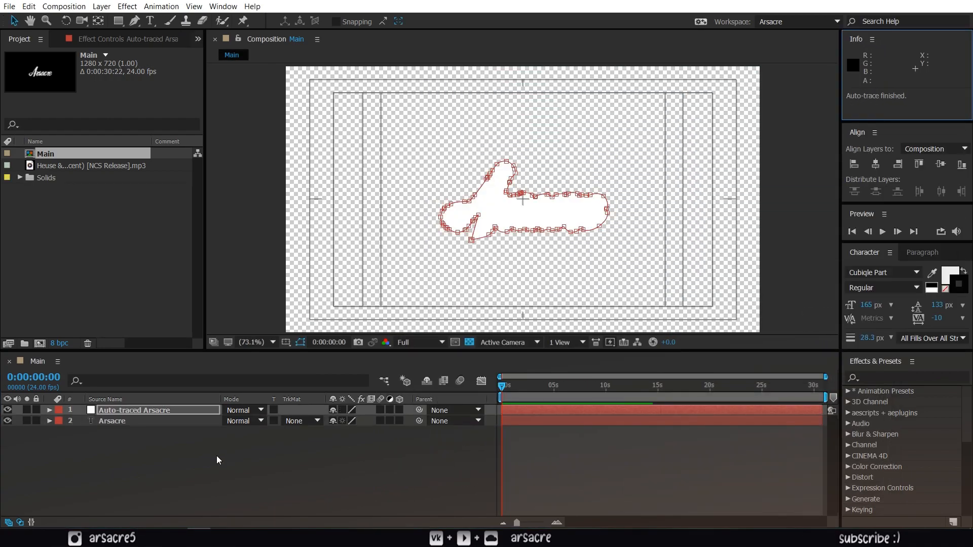
Step: Rename the auto-traced layer to orange color
{"action": "left_click", "coordinate": [134, 410]}
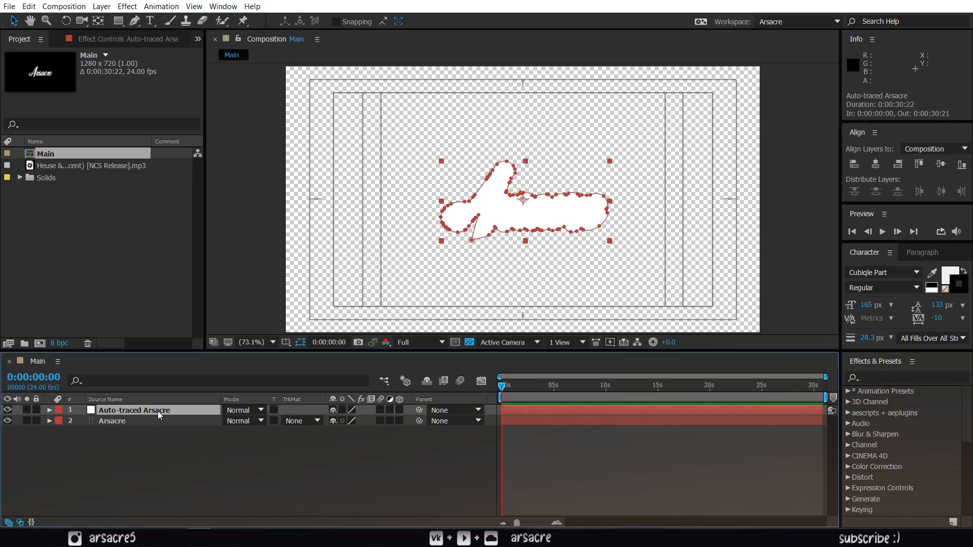
{"action": "double_click", "coordinate": [133, 411]}
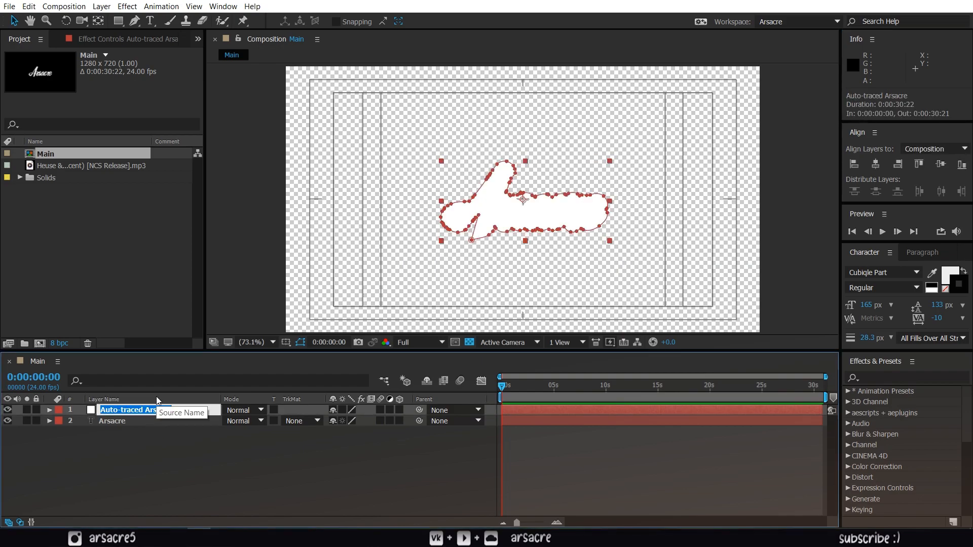
{"action": "type", "text": "orange color"}
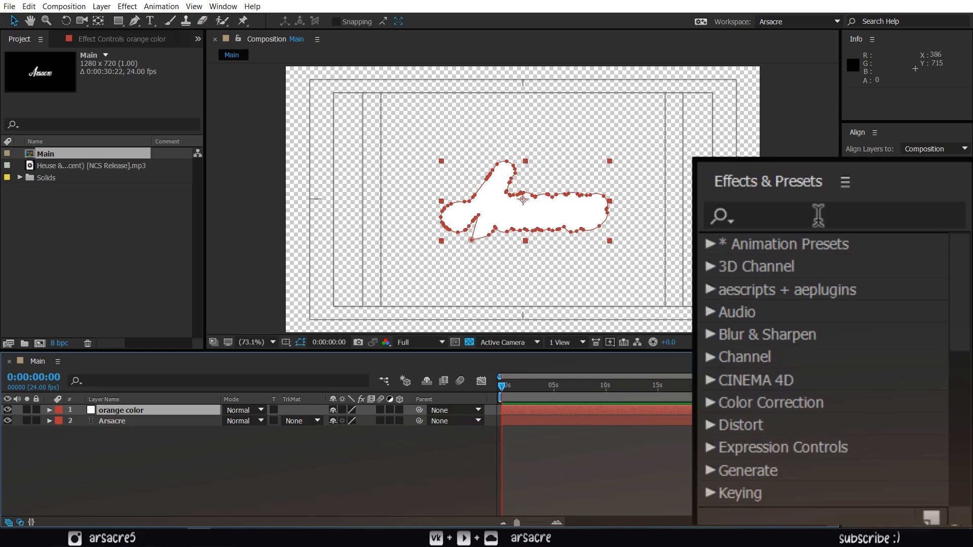
Step: Apply the Saber effect to the orange color layer
{"action": "type", "text": "saber"}
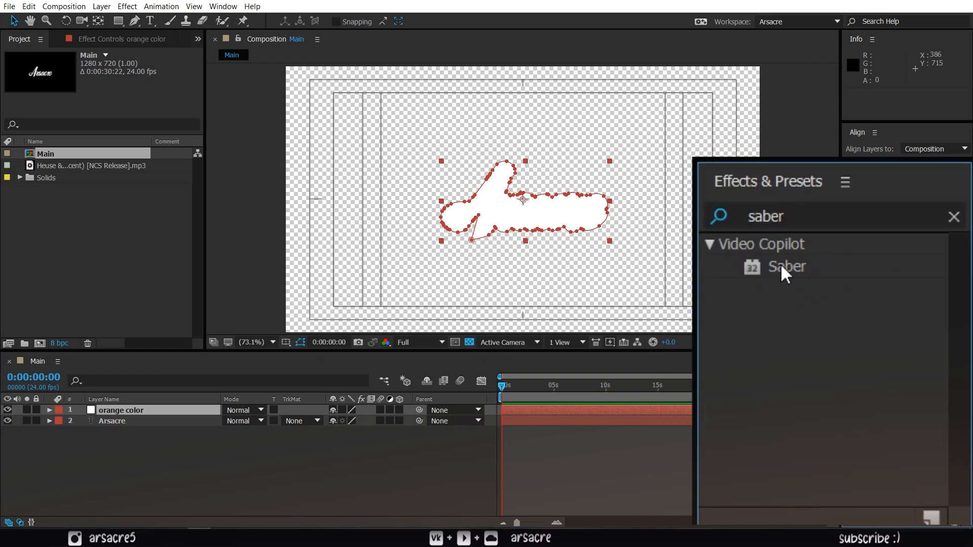
{"action": "left_click", "coordinate": [787, 267]}
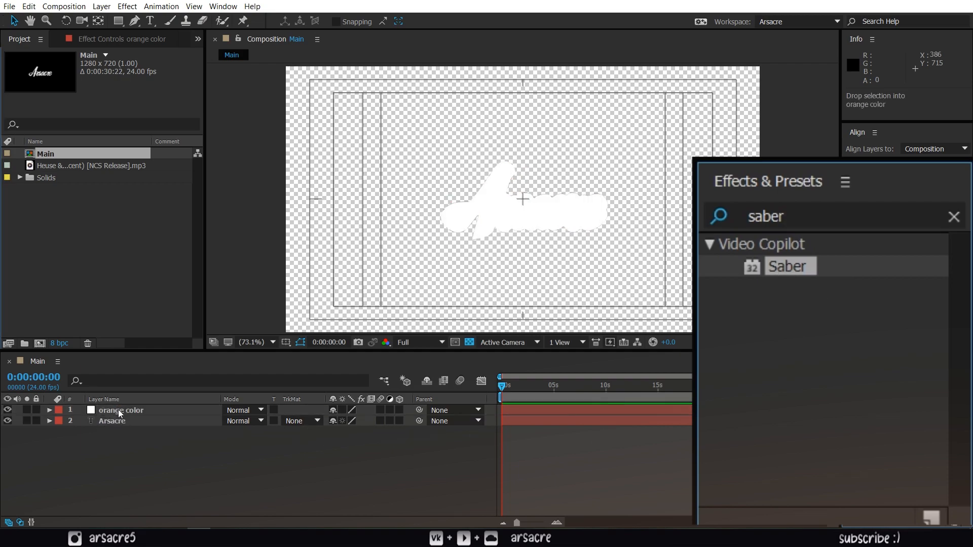
{"action": "double_click", "coordinate": [788, 267]}
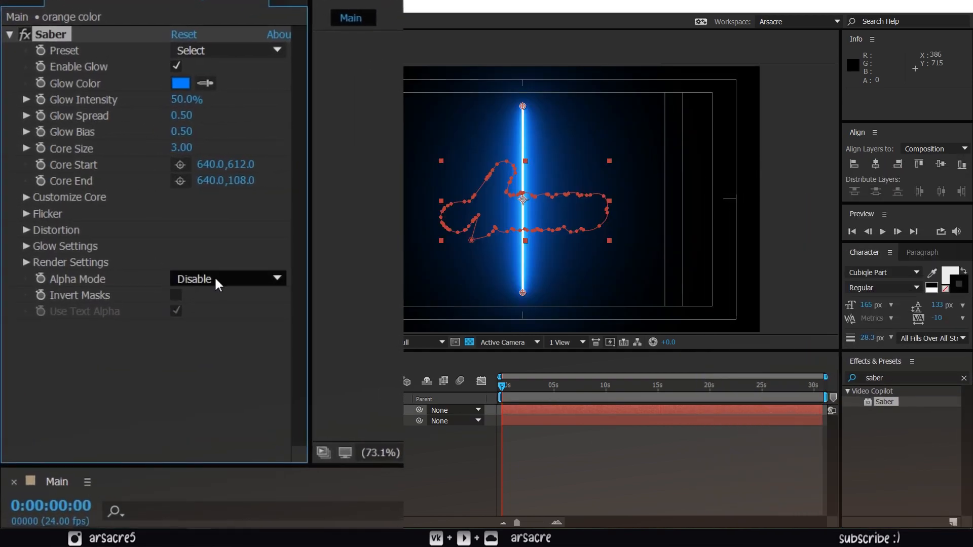
Step: Set Saber's composite setting to Transparent and reveal the core customization
{"action": "left_click", "coordinate": [27, 261]}
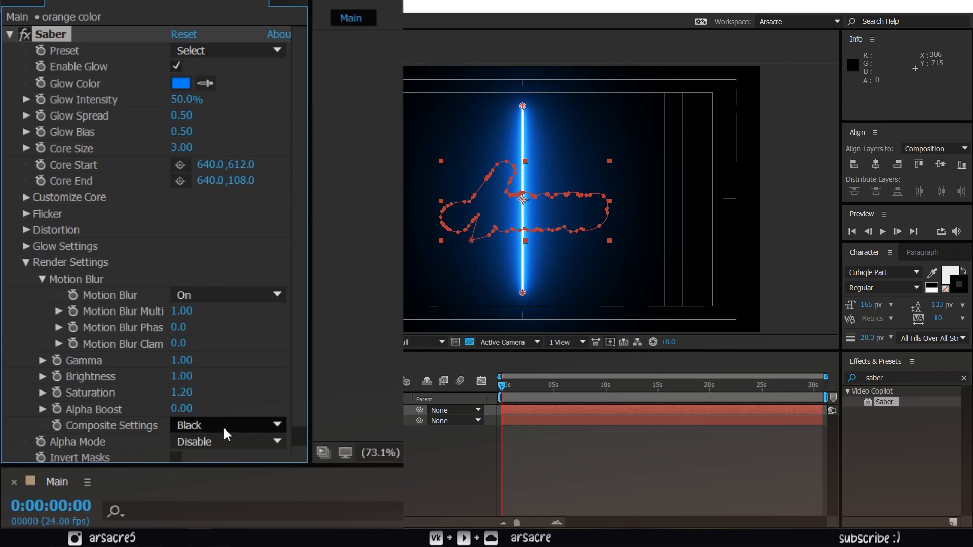
{"action": "left_click", "coordinate": [228, 425]}
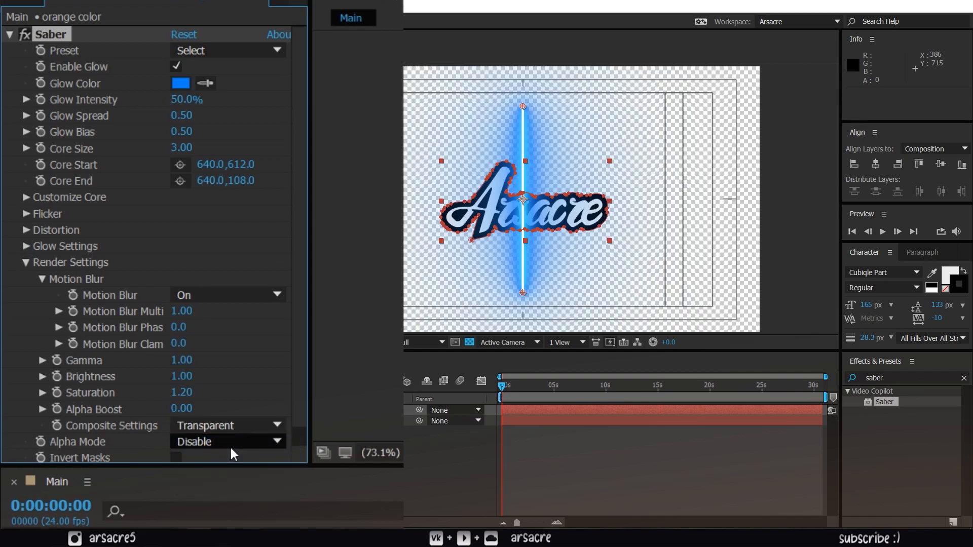
{"action": "mouse_move", "coordinate": [32, 275]}
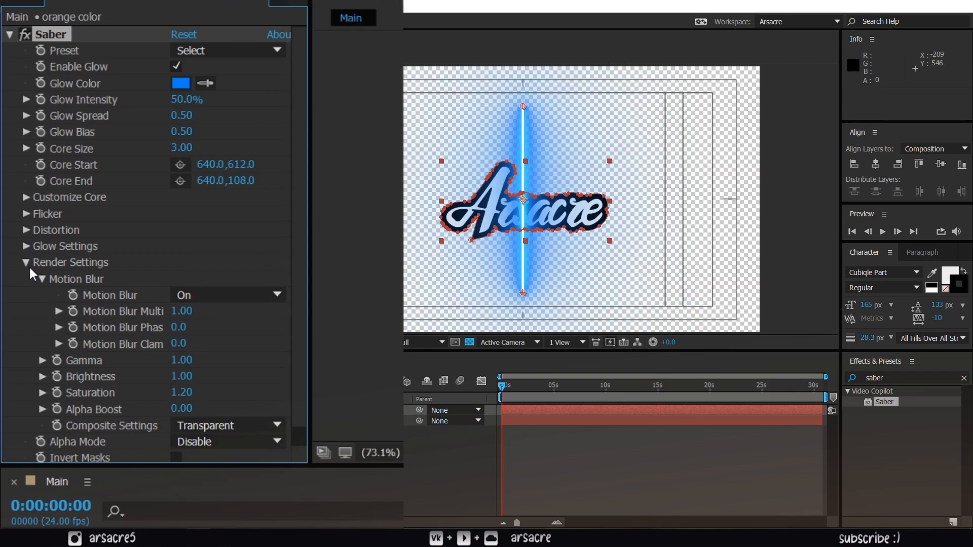
{"action": "left_click", "coordinate": [11, 197]}
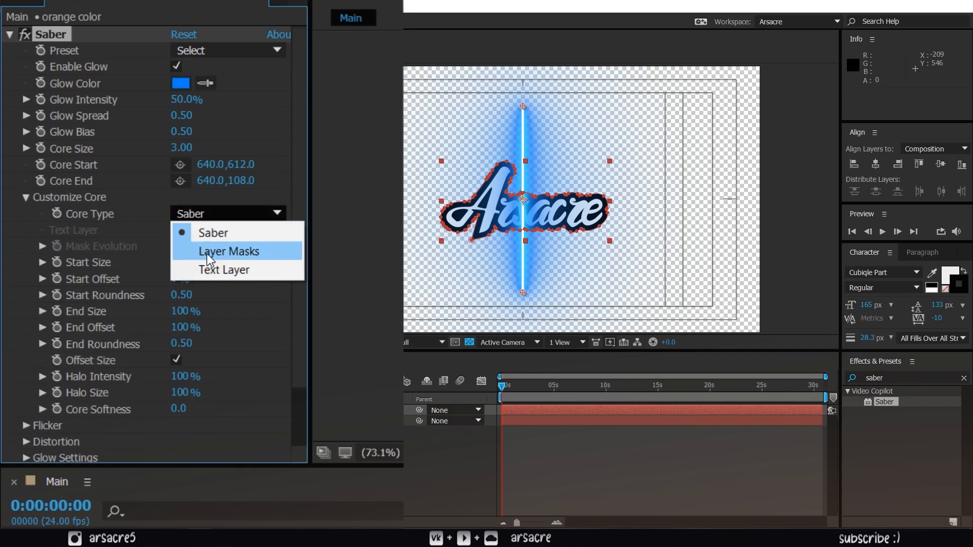
Step: Set Core Type to Layer Masks, try Electric and Energize, then settle on the Burning preset over black
{"action": "left_click", "coordinate": [228, 251]}
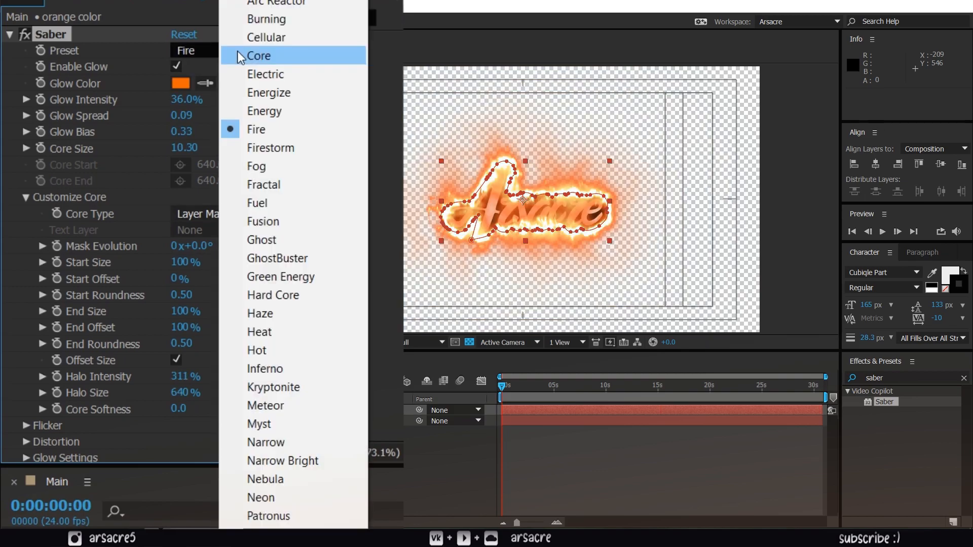
{"action": "left_click", "coordinate": [265, 74]}
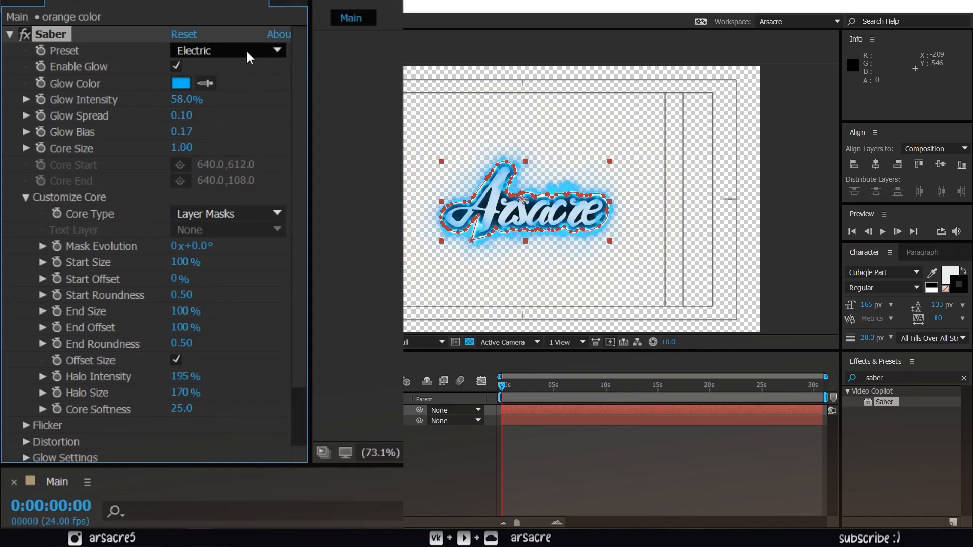
{"action": "left_click", "coordinate": [229, 51]}
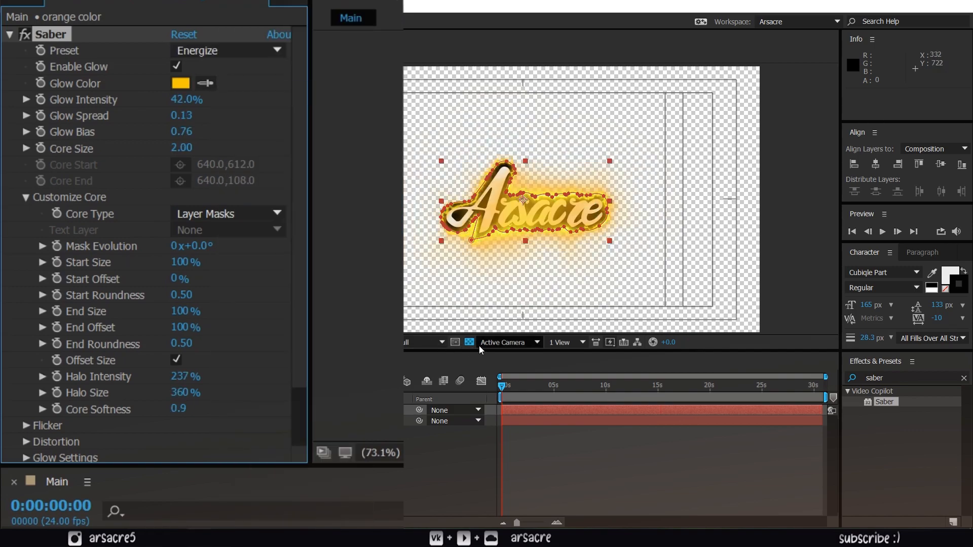
{"action": "left_click", "coordinate": [469, 341]}
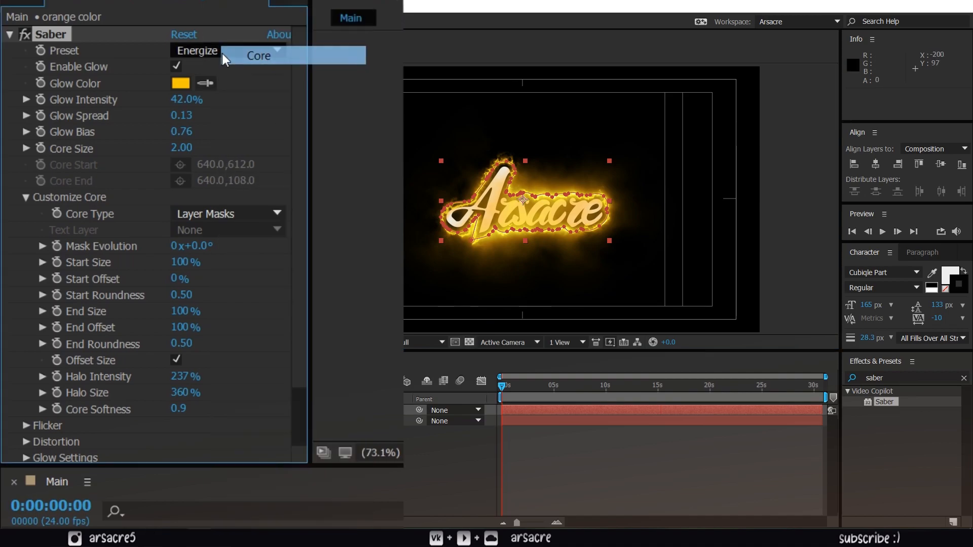
{"action": "left_click", "coordinate": [267, 37]}
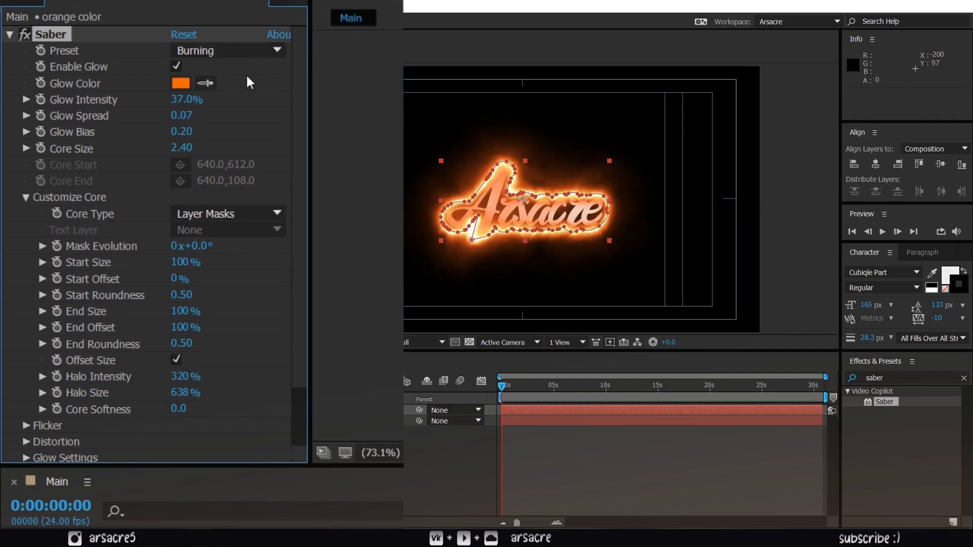
{"action": "mouse_move", "coordinate": [120, 309]}
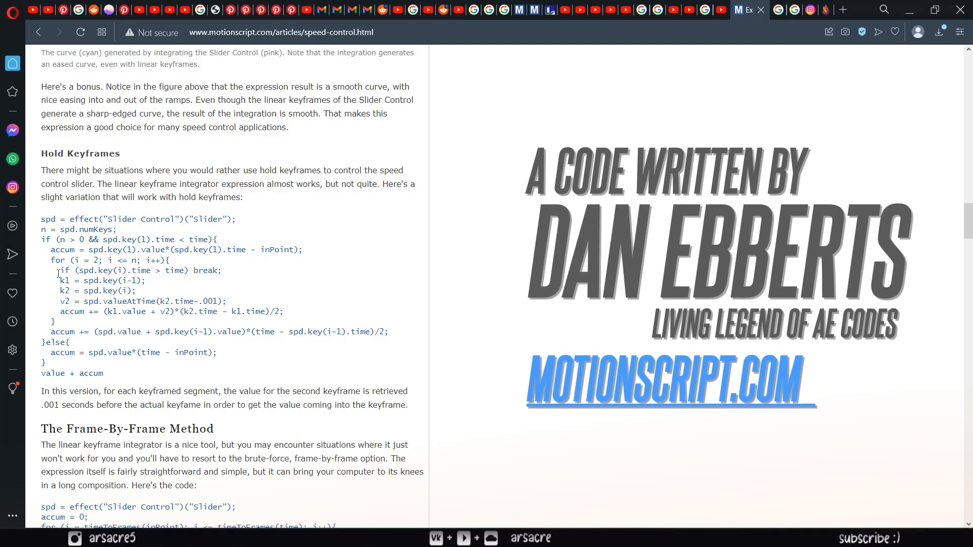
{"action": "mouse_move", "coordinate": [101, 352]}
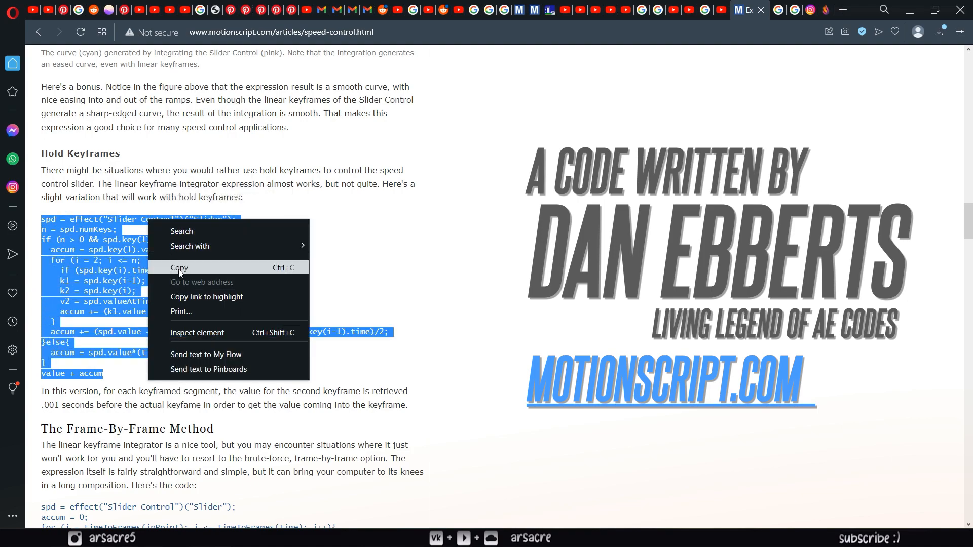
Step: Copy the selected hold-keyframe speed expression code from motionscript.com
{"action": "left_click", "coordinate": [179, 268]}
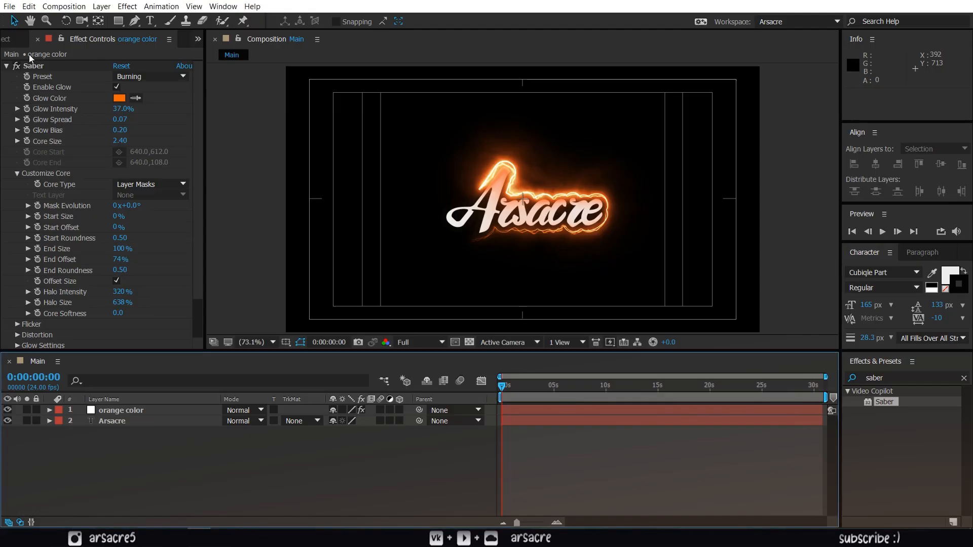
Step: Convert the music track to an Audio Amplitude layer, reveal its slider keyframes, and select the orange color layer
{"action": "left_click", "coordinate": [19, 38]}
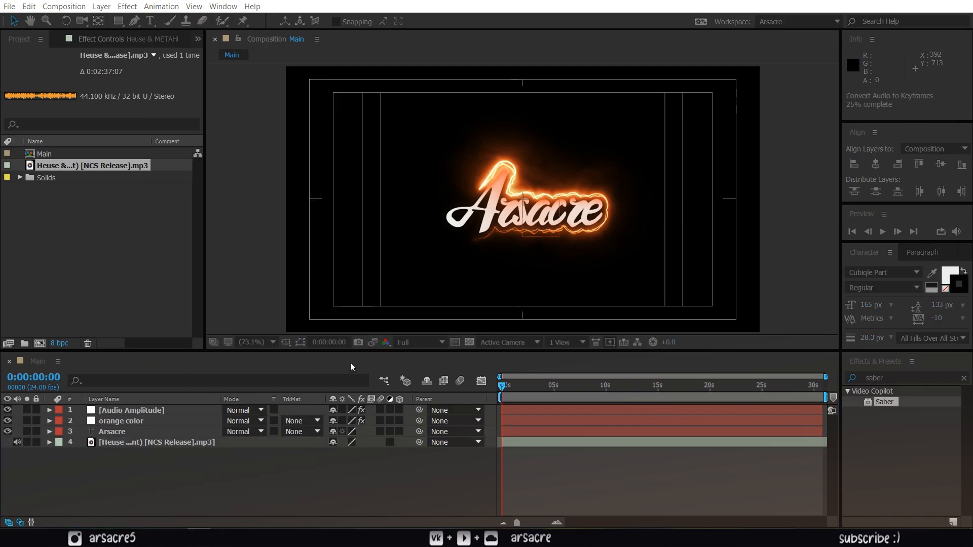
{"action": "left_click", "coordinate": [131, 411]}
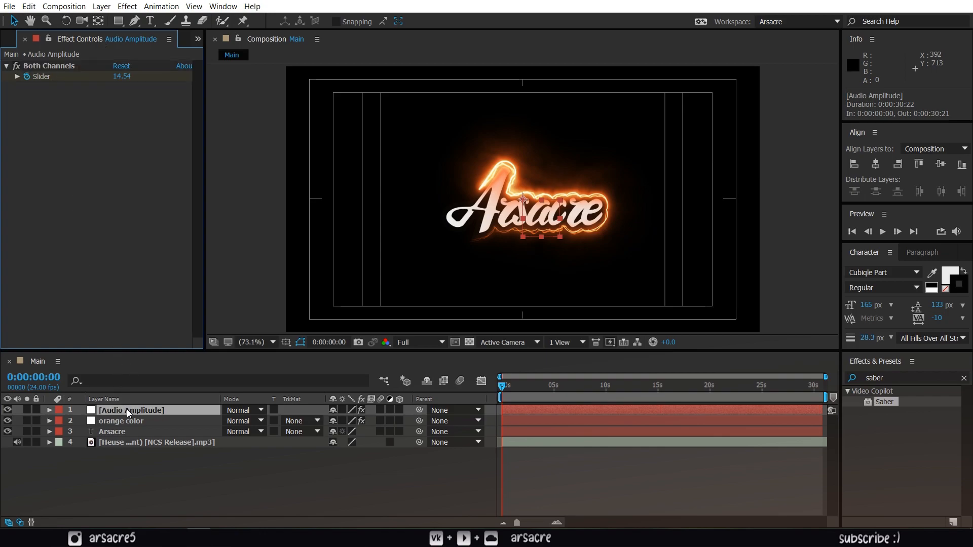
{"action": "left_click", "coordinate": [49, 411]}
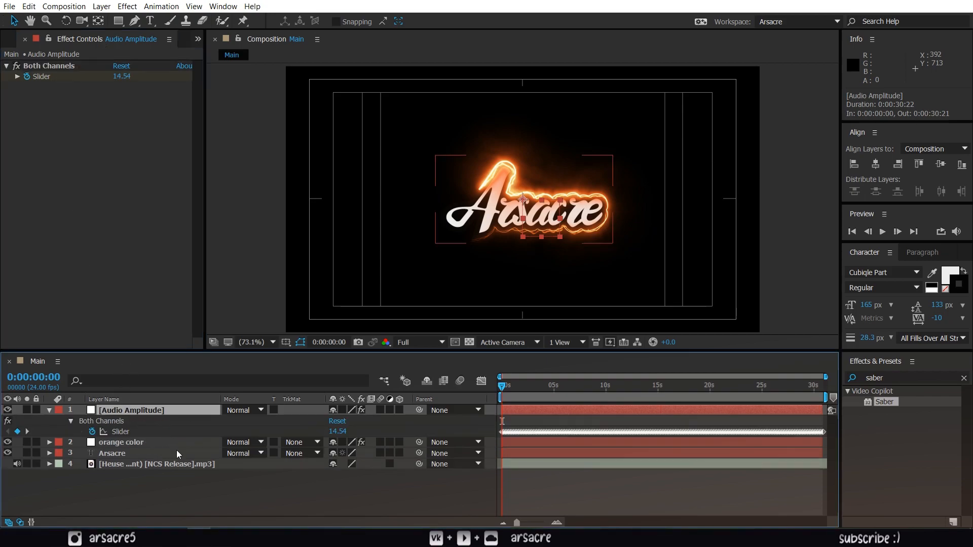
{"action": "left_click", "coordinate": [120, 442]}
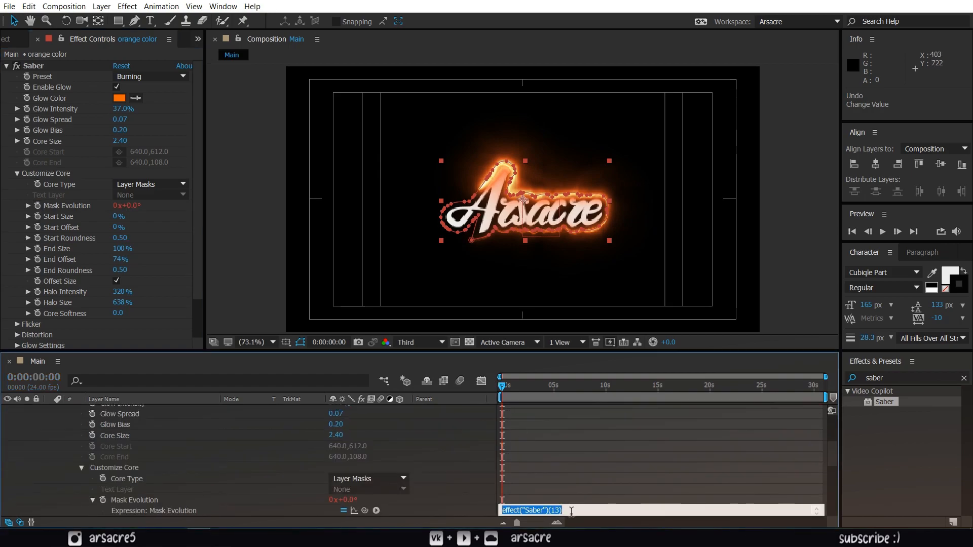
{"action": "mouse_move", "coordinate": [666, 505]}
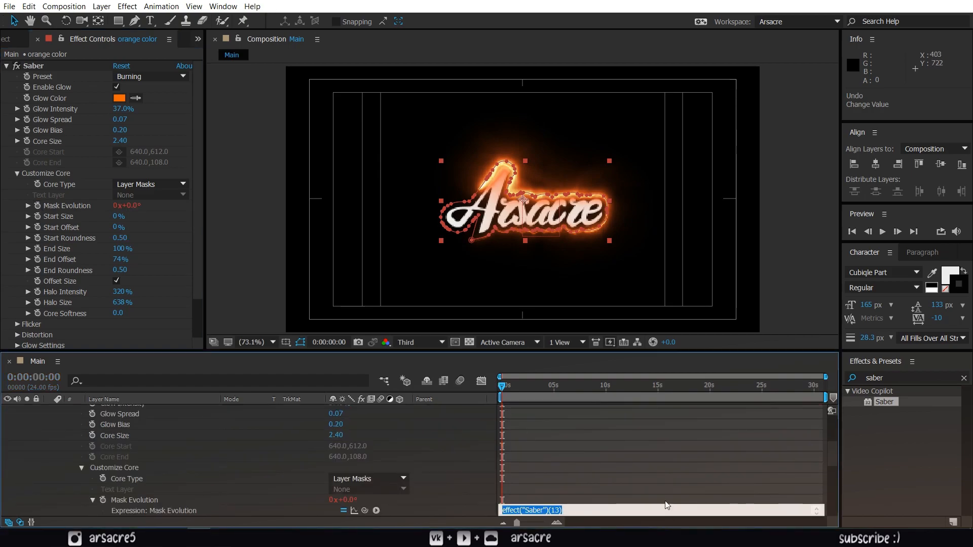
Step: Drive Mask Evolution with the pasted expression, spd pointed at the Slider Control and multiplied by 7
{"action": "type", "text": "spd = effect(\"Slider Control\")(\"Slider\");"}
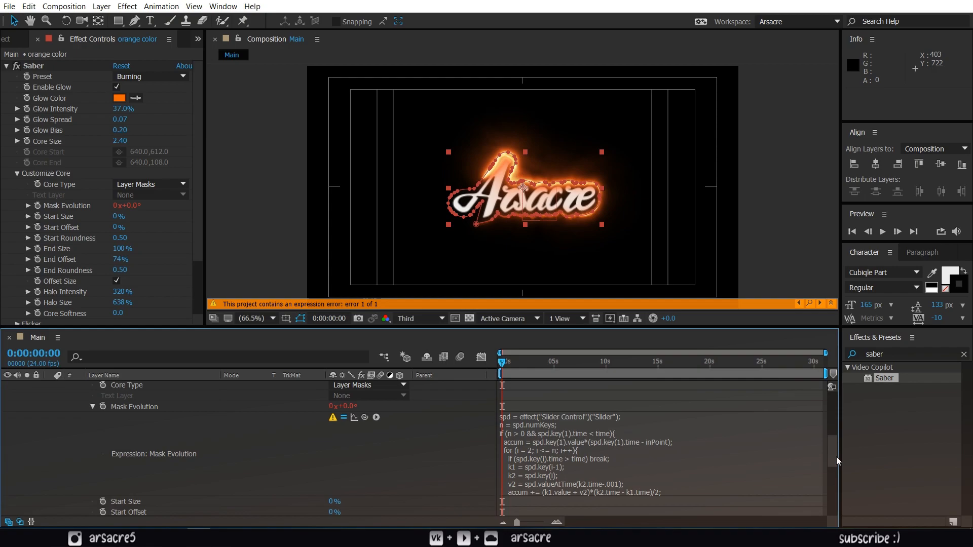
{"action": "scroll", "scroll_direction": "down", "scroll_amount": 3}
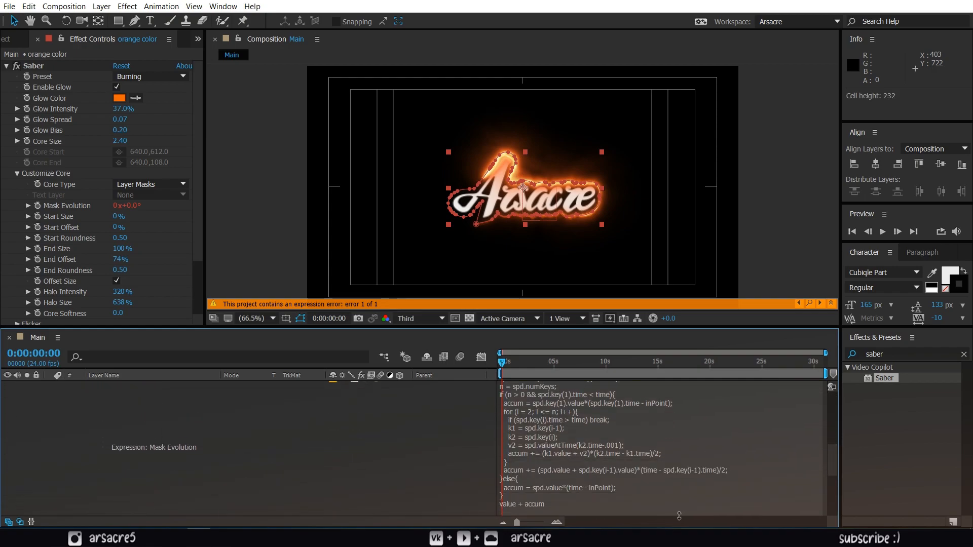
{"action": "key", "text": "ctrl+a"}
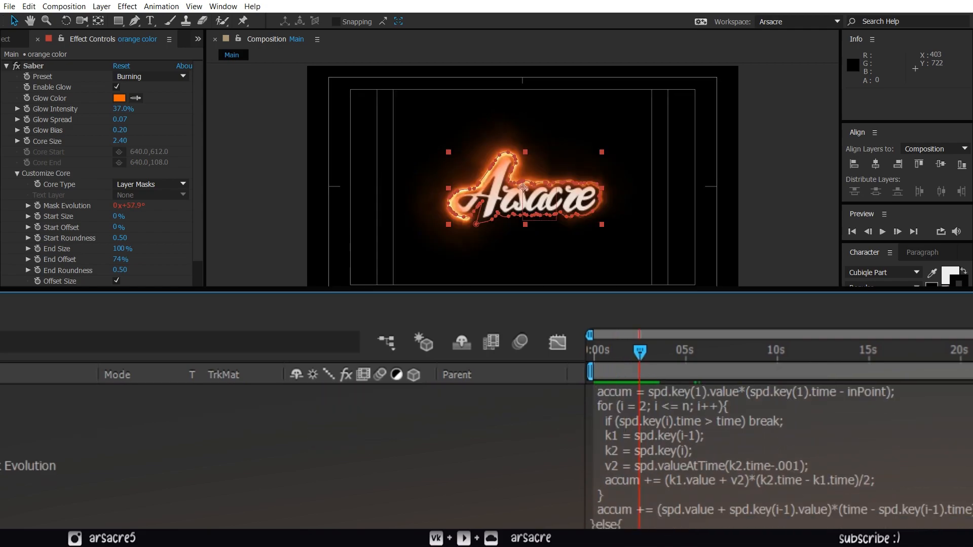
{"action": "scroll", "scroll_direction": "down", "scroll_amount": 3}
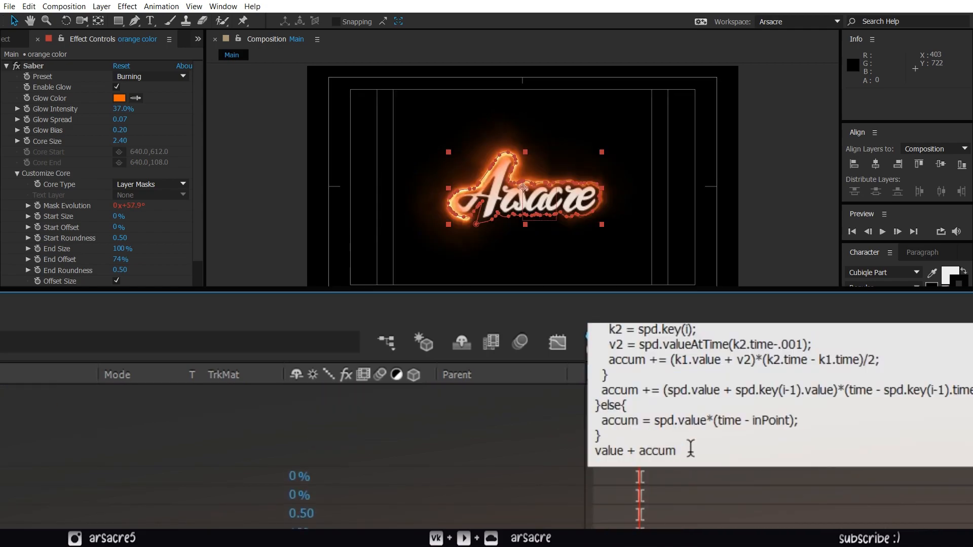
{"action": "type", "text": "*"}
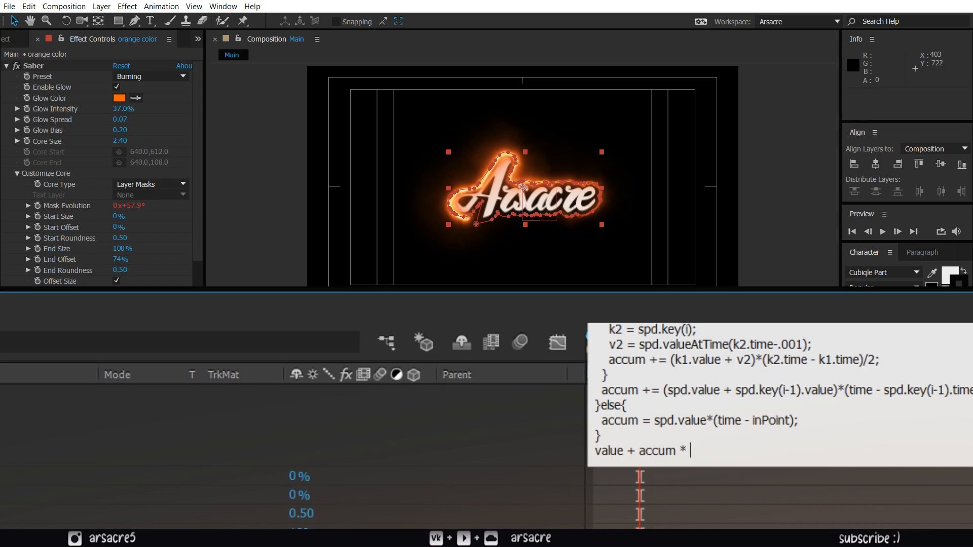
{"action": "type", "text": "7"}
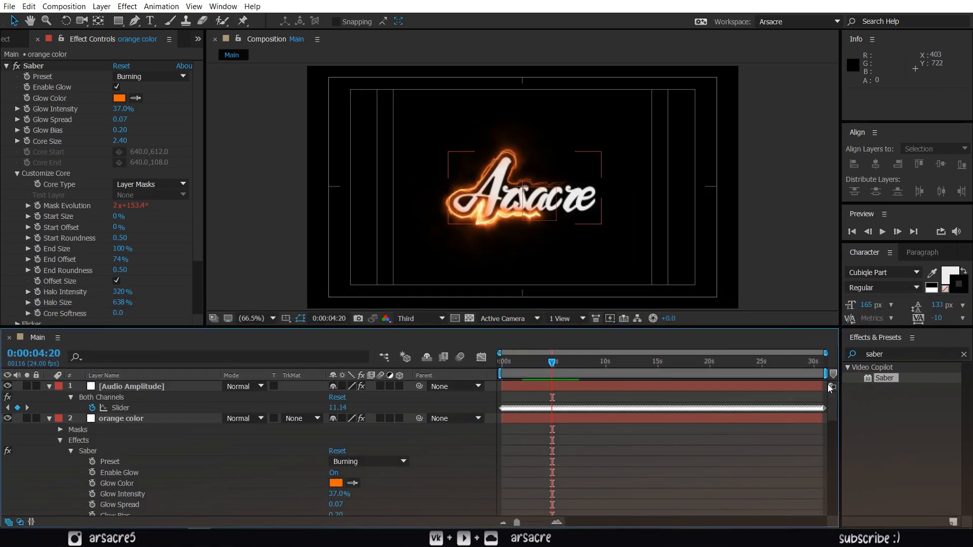
Step: Collapse and duplicate the orange color layer, switching the copy to the Replicant preset
{"action": "left_click", "coordinate": [60, 442]}
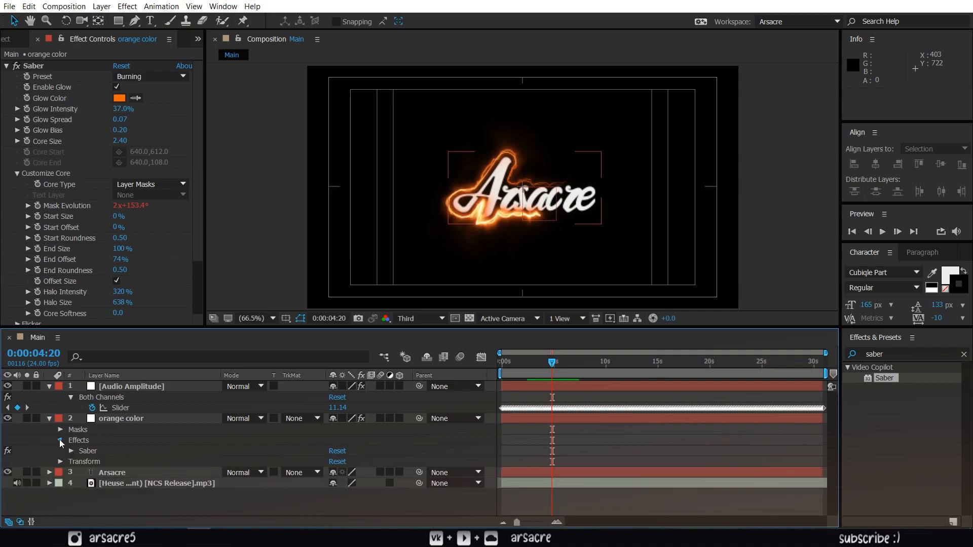
{"action": "left_click", "coordinate": [49, 419]}
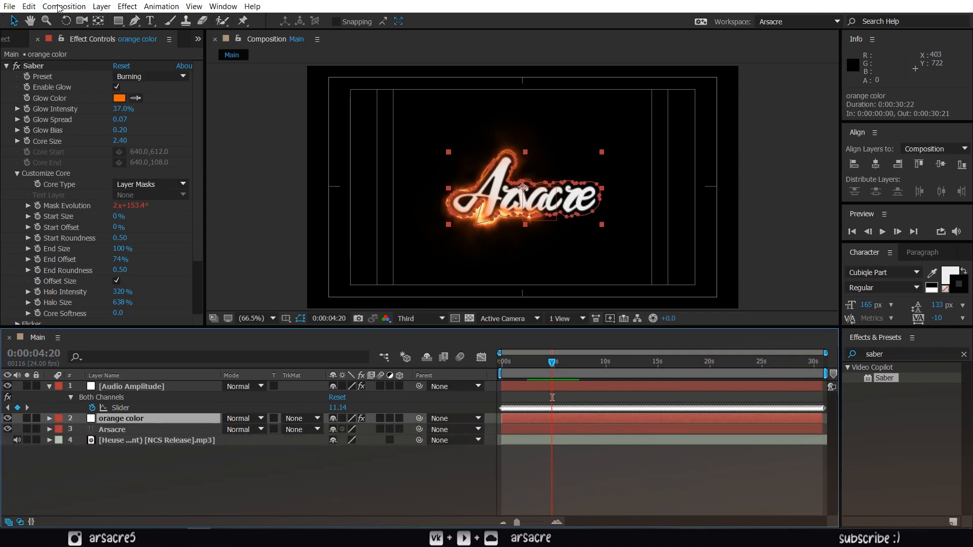
{"action": "left_click", "coordinate": [29, 6]}
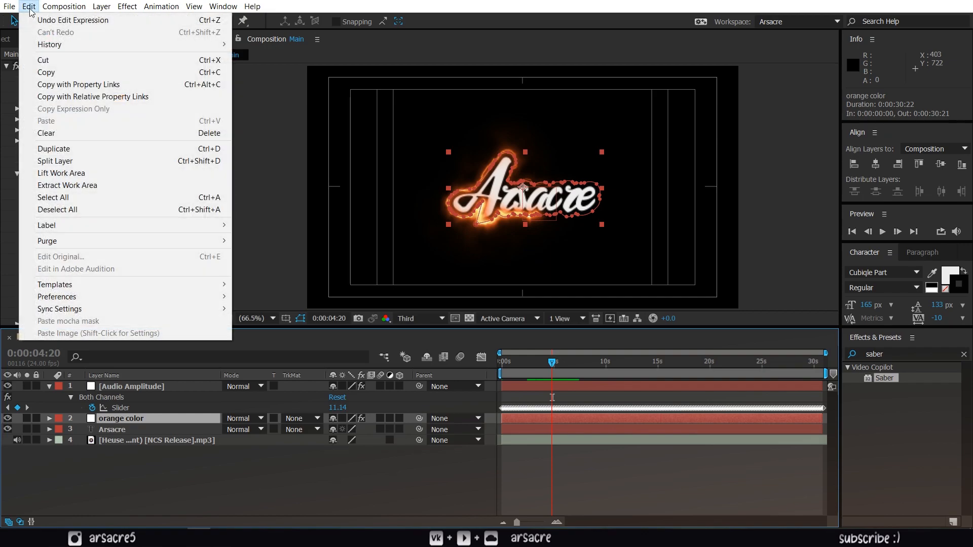
{"action": "left_click", "coordinate": [54, 148]}
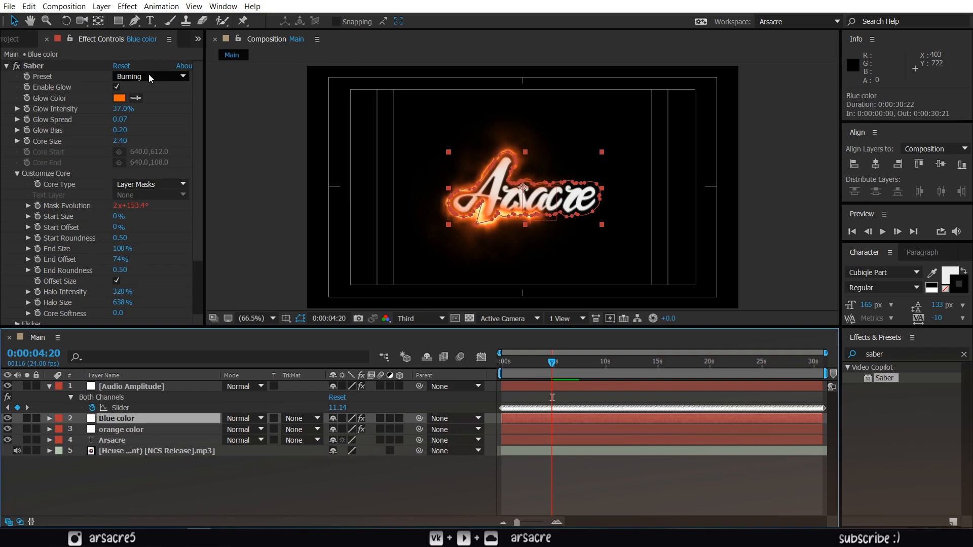
{"action": "left_click", "coordinate": [149, 76]}
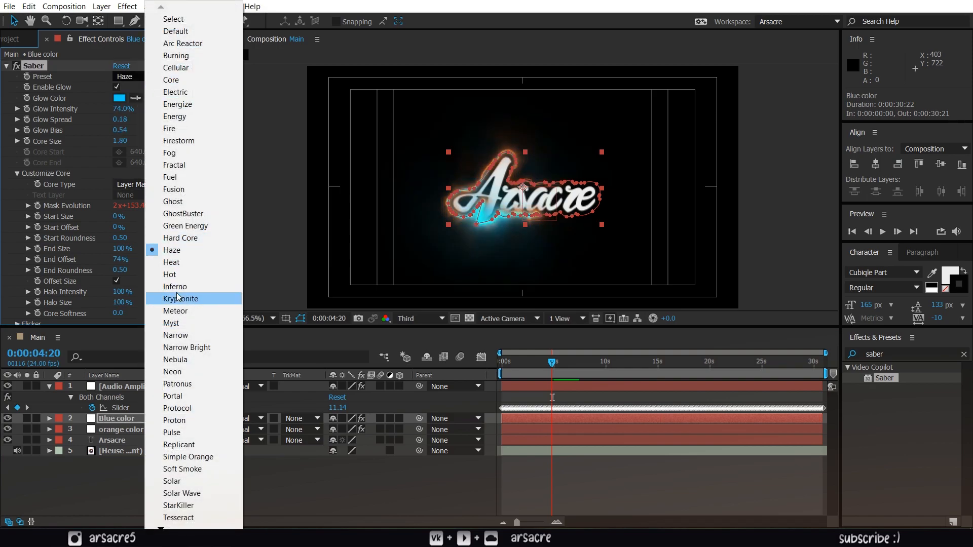
{"action": "left_click", "coordinate": [170, 275]}
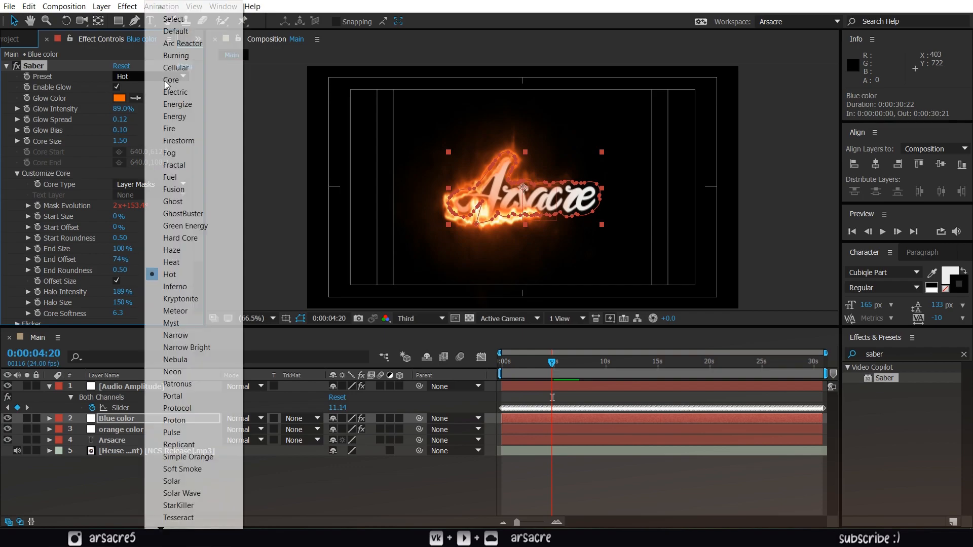
Step: Set the Blue color layer's glow colour to blue 00A4FF and reveal its effects
{"action": "left_click", "coordinate": [179, 444]}
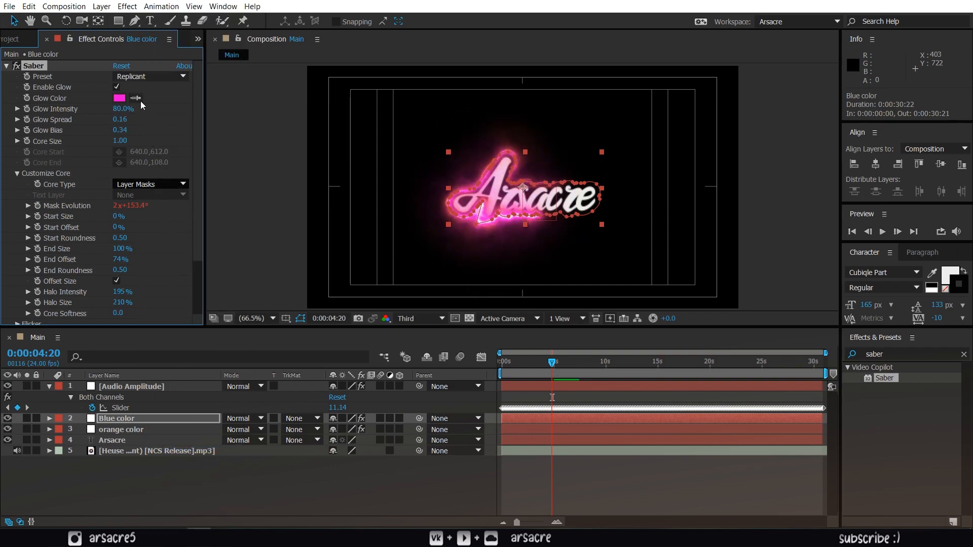
{"action": "left_click", "coordinate": [119, 98]}
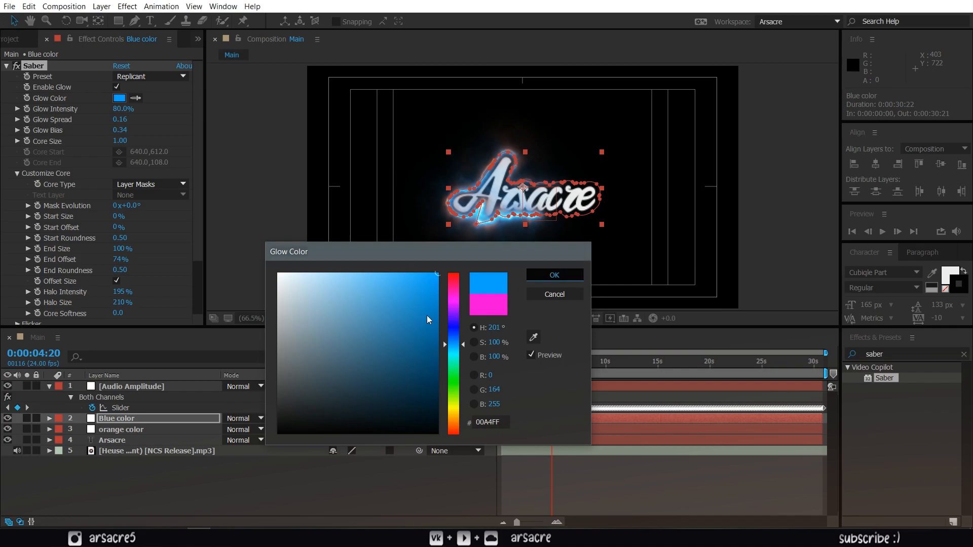
{"action": "left_click", "coordinate": [553, 275]}
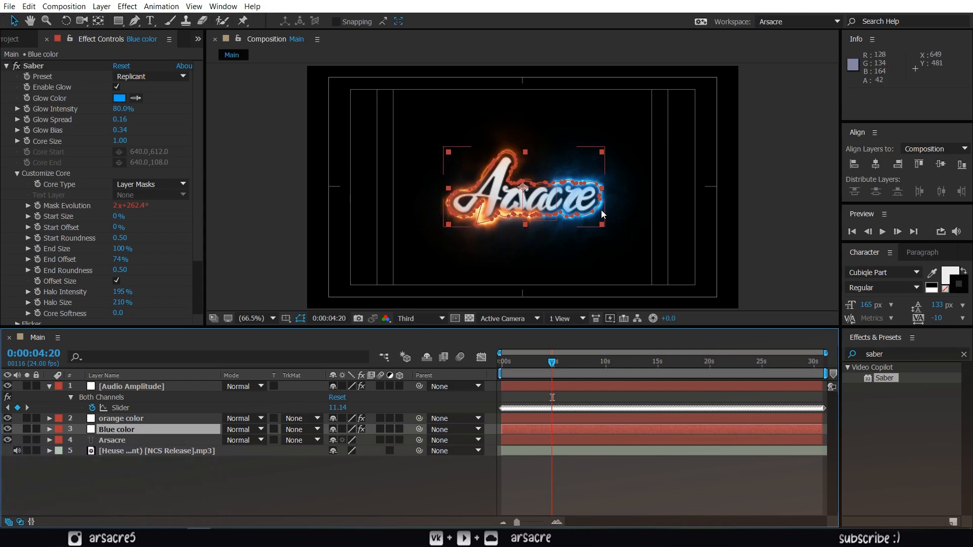
{"action": "left_click", "coordinate": [49, 430]}
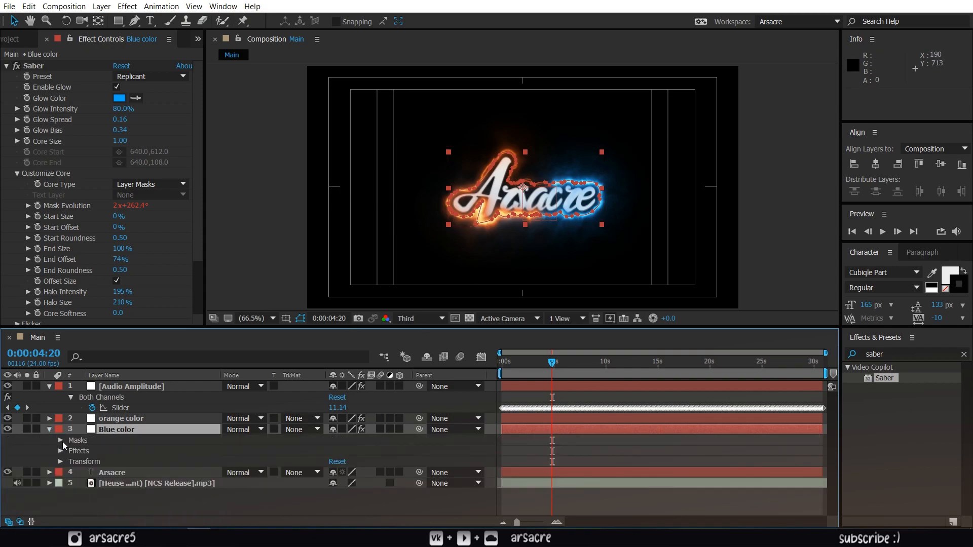
{"action": "left_click", "coordinate": [60, 450]}
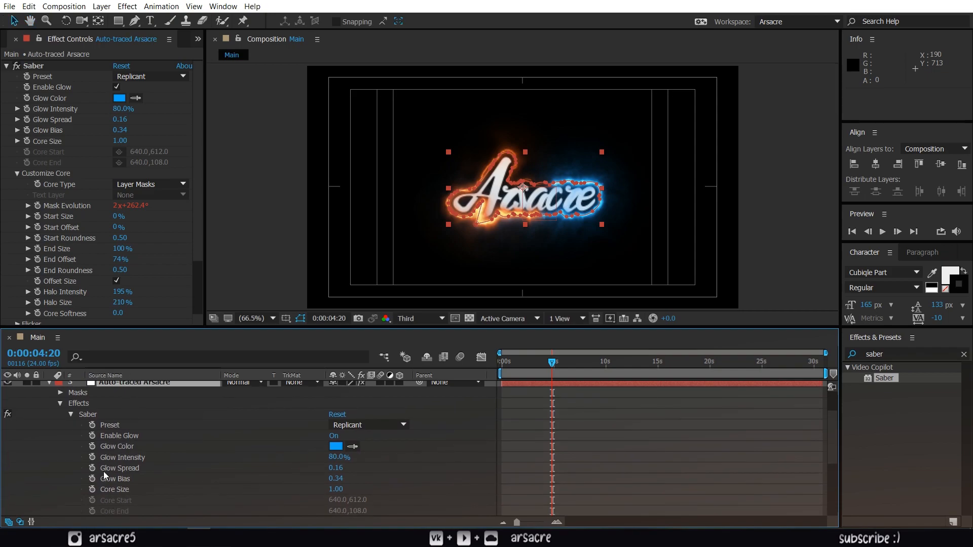
Step: Review the Saber Mask Evolution expression, then collapse the layers and select both saber layers
{"action": "scroll", "scroll_direction": "down", "scroll_amount": 3}
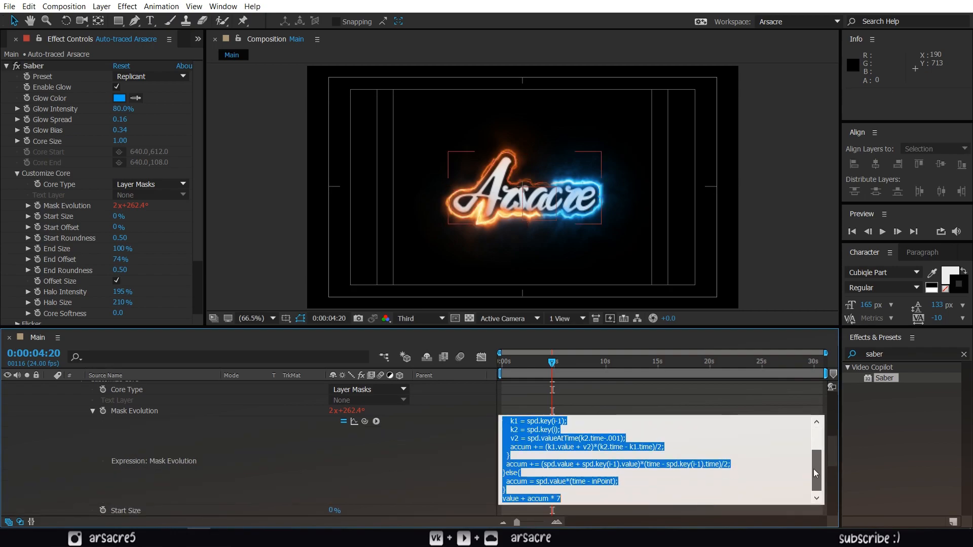
{"action": "left_click", "coordinate": [556, 499]}
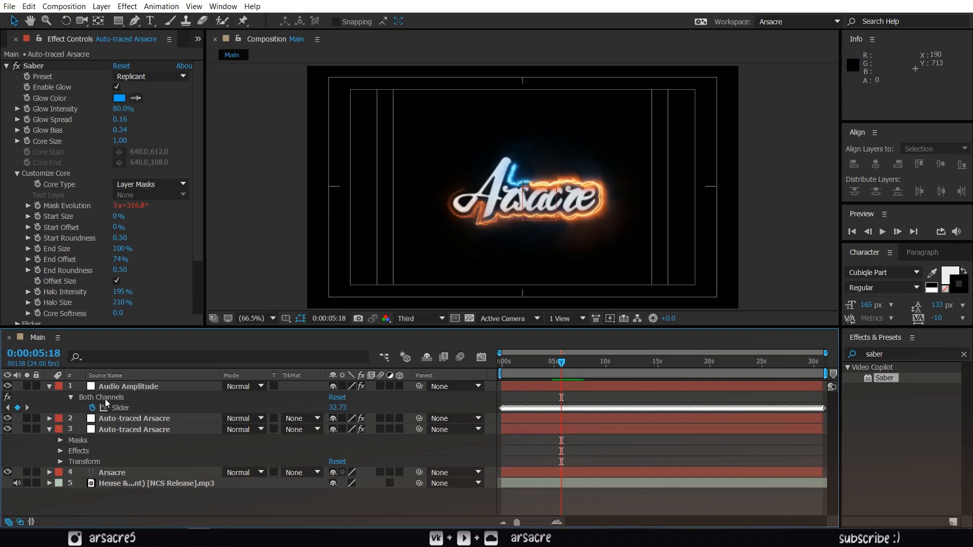
{"action": "left_click", "coordinate": [49, 386]}
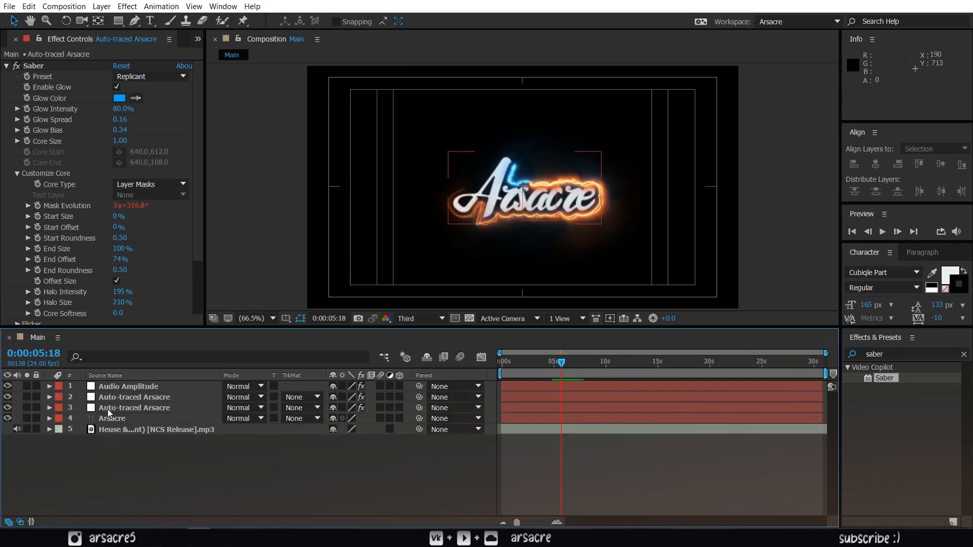
{"action": "left_click", "coordinate": [134, 397]}
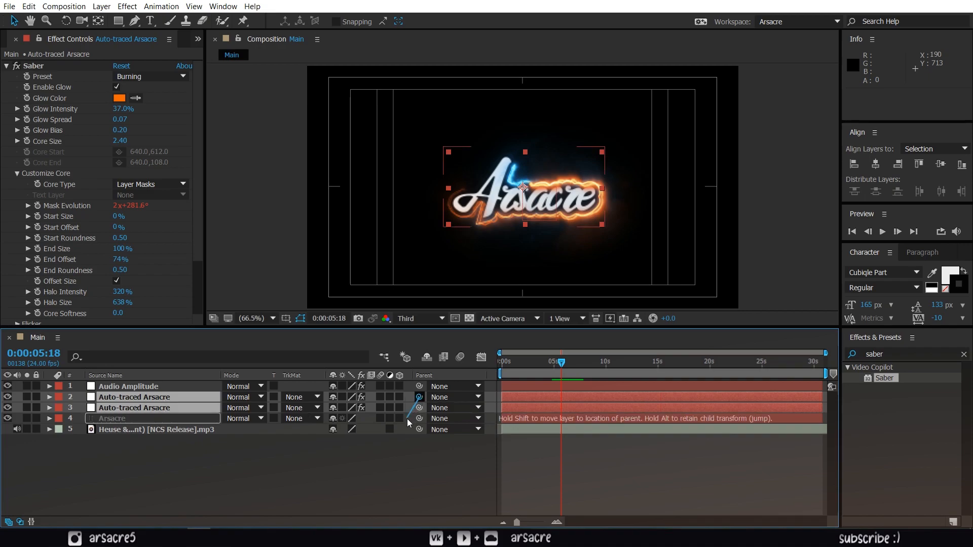
Step: Parent both saber layers to Arsacre and give its Scale an Audio Amplitude expression ([temp, temp], value)
{"action": "left_click", "coordinate": [128, 387]}
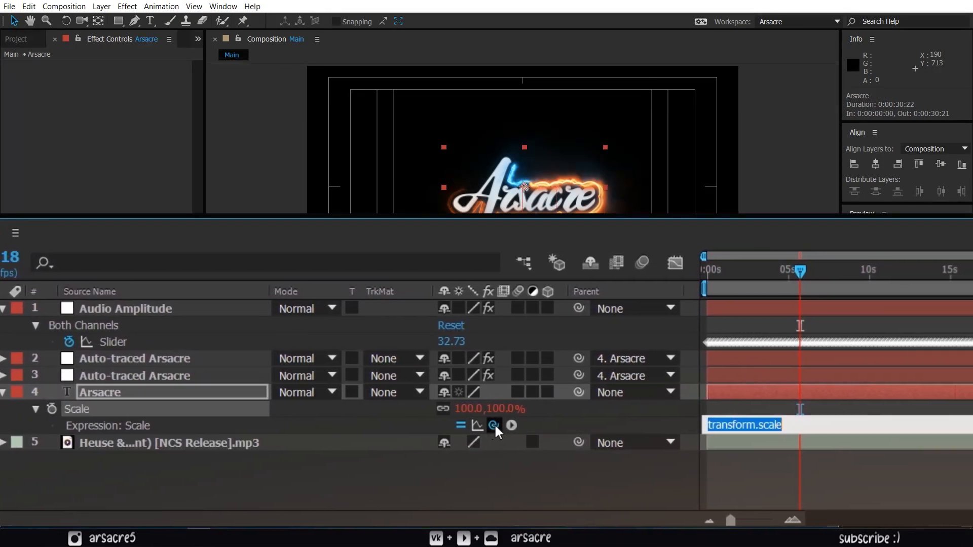
{"action": "type", "text": "[temp, temp] + aalue"}
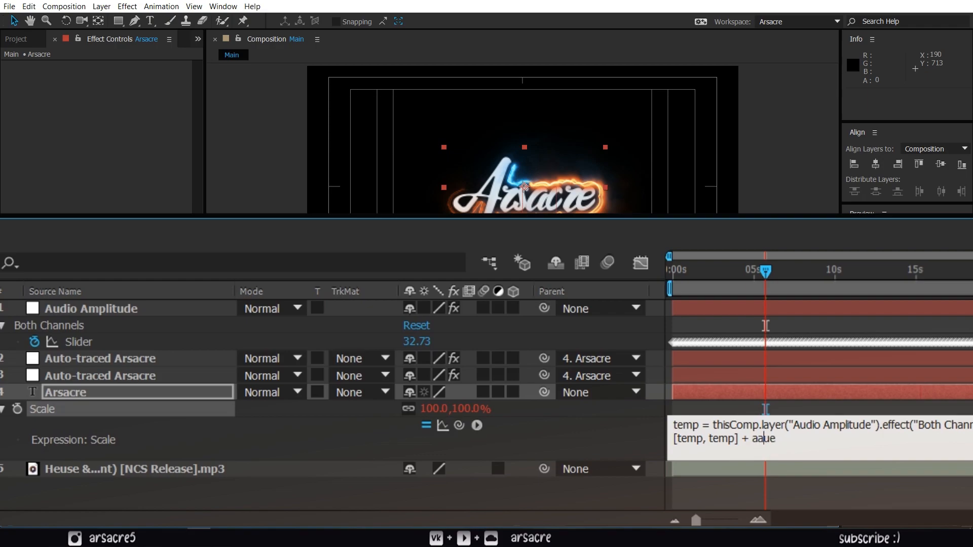
{"action": "type", "text": "value"}
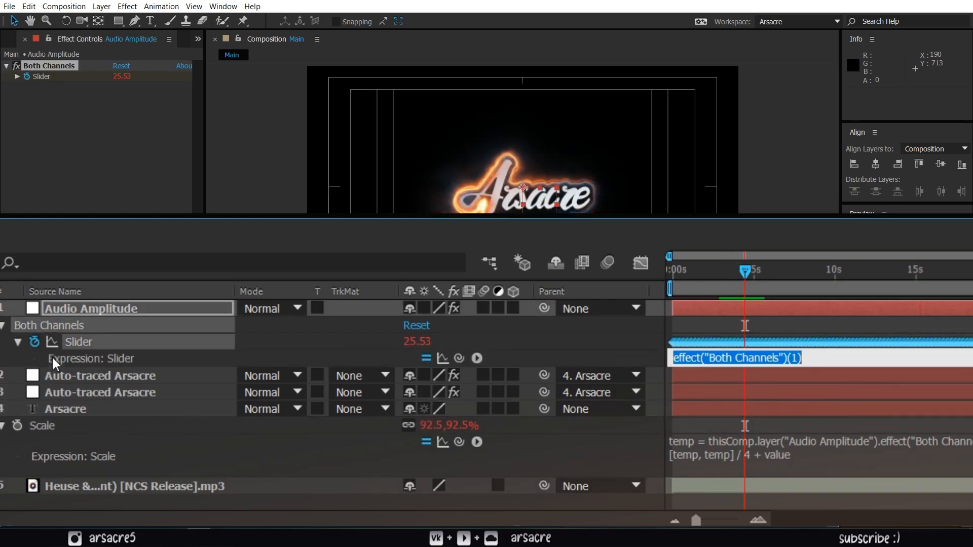
Step: Wrap the Audio Amplitude slider expression in smooth(0.1, 21) to calm the pulsing
{"action": "type", "text": "smooth()"}
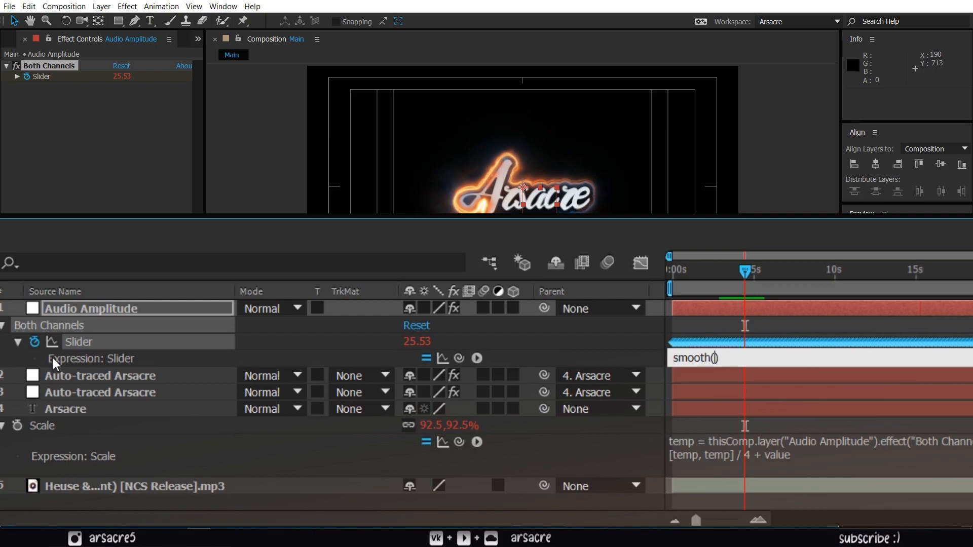
{"action": "type", "text": "0.1"}
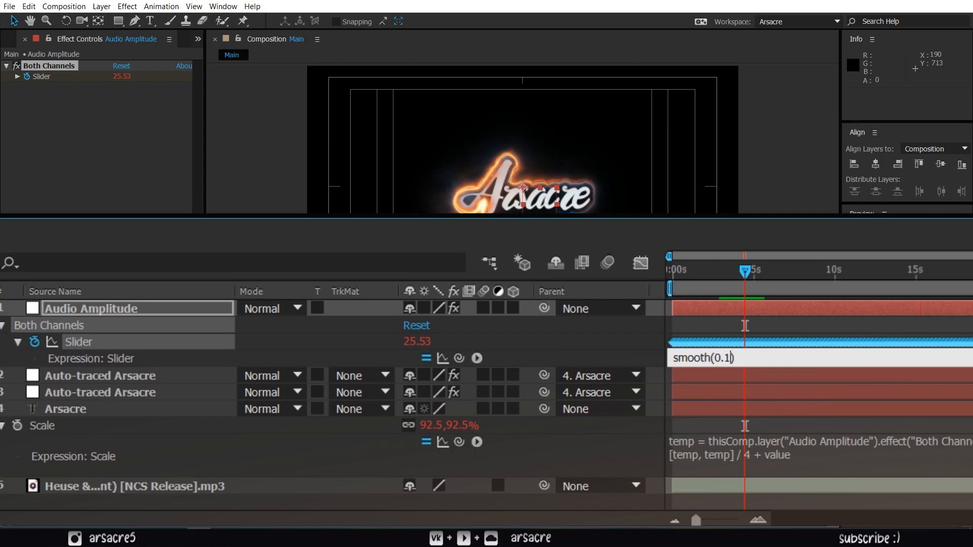
{"action": "type", "text": ", 21"}
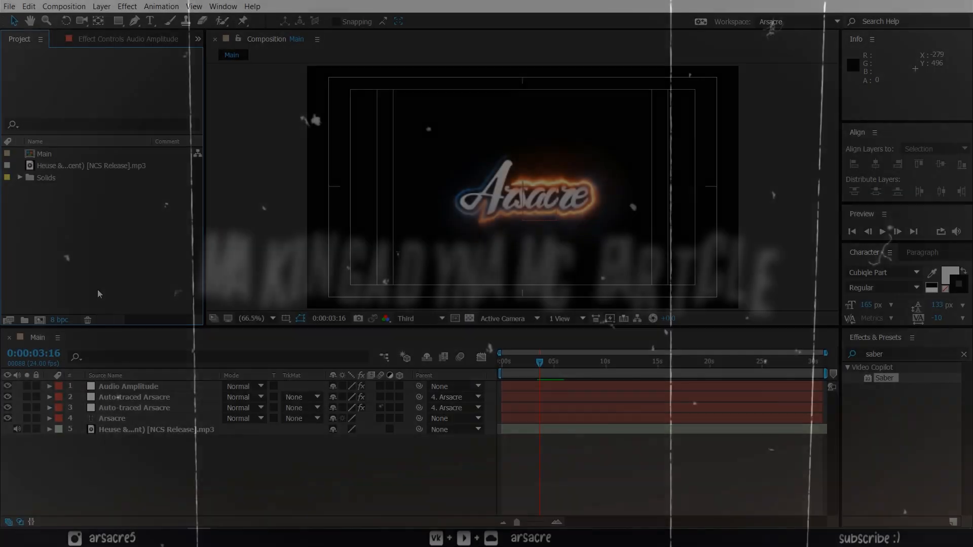
Step: Create a new 500×500 composition named Particle sprite with aspect ratio unlocked
{"action": "left_click", "coordinate": [63, 6]}
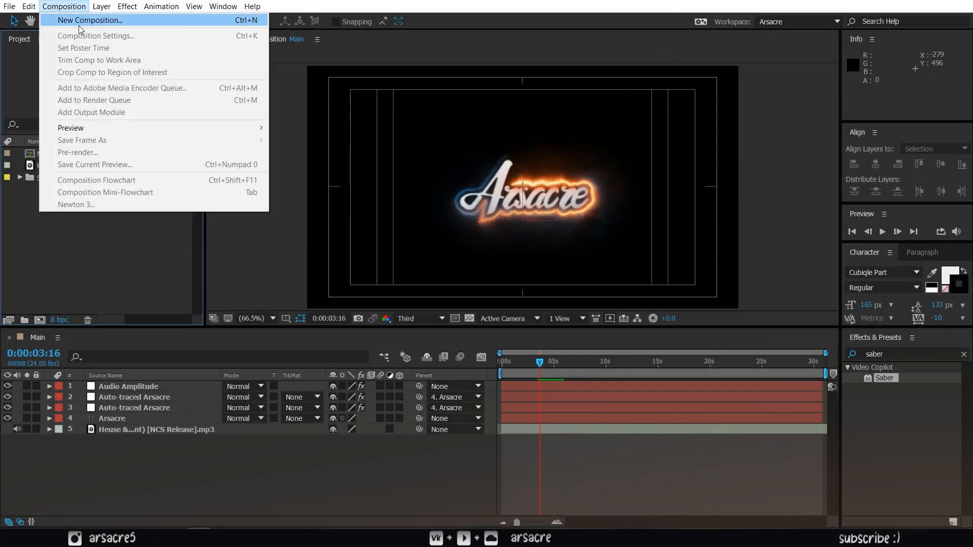
{"action": "left_click", "coordinate": [90, 20]}
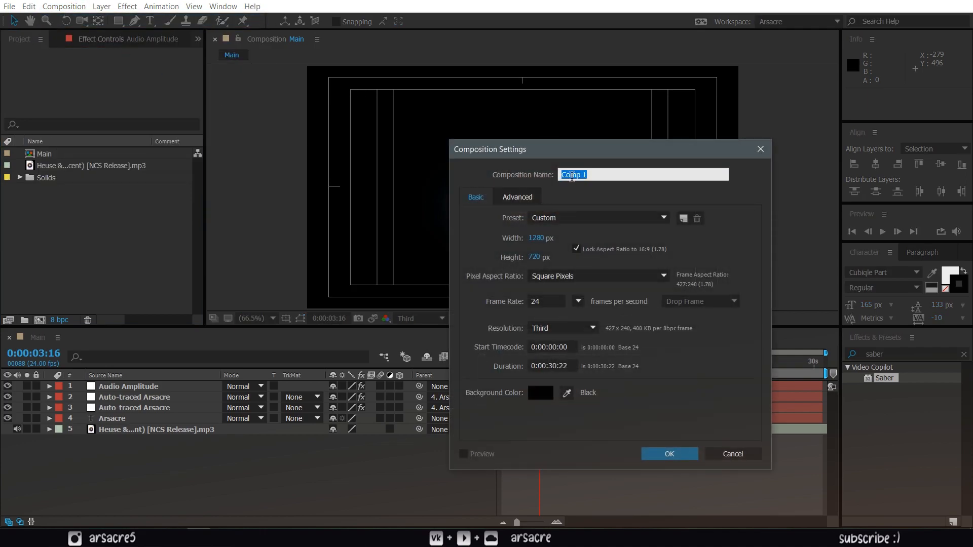
{"action": "type", "text": "Particle"}
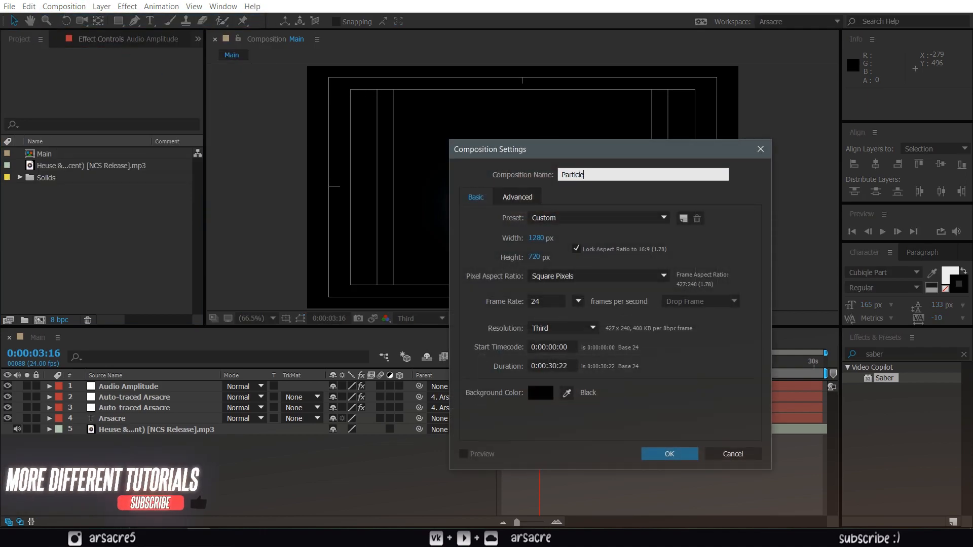
{"action": "type", "text": "sprite"}
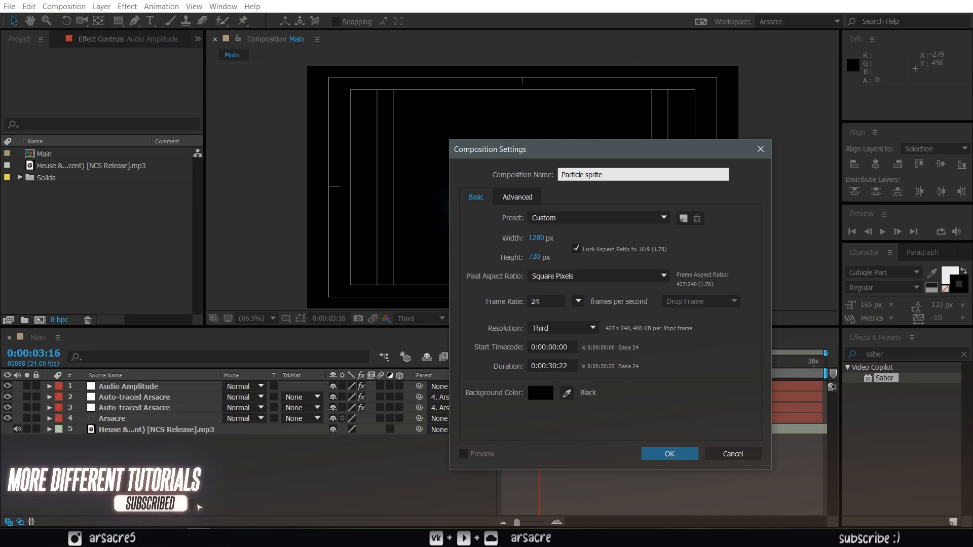
{"action": "left_click", "coordinate": [576, 249]}
{"action": "type", "text": "500"}
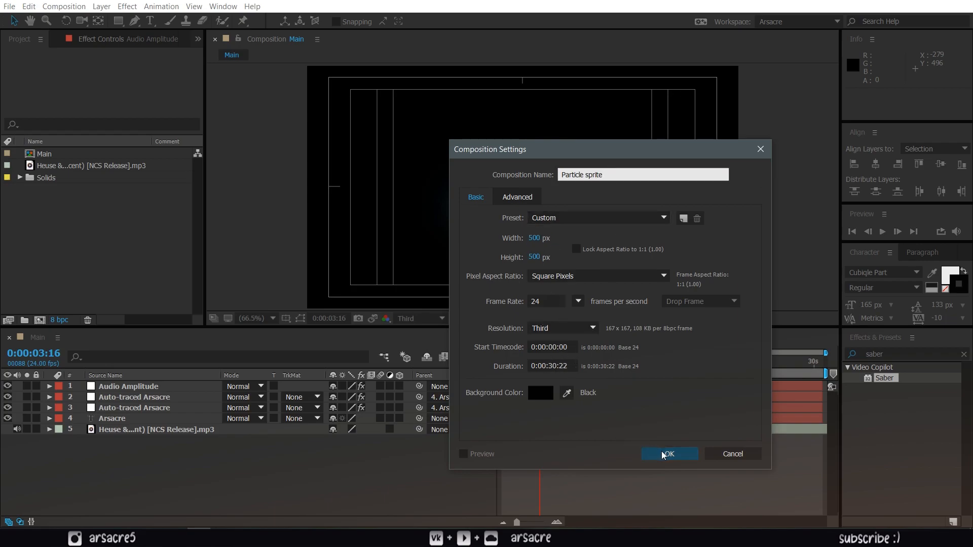
{"action": "left_click", "coordinate": [669, 454]}
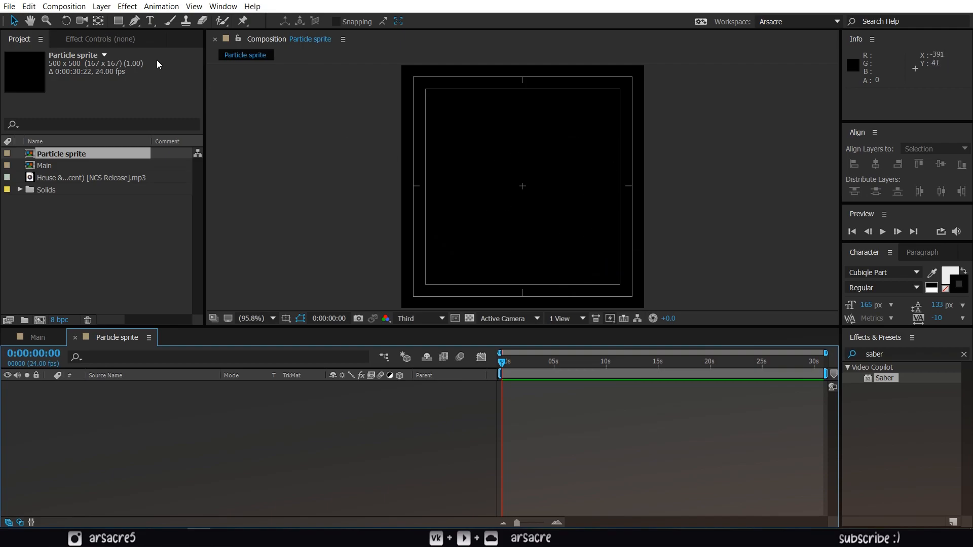
Step: Draw a white-filled circle with no stroke using the Ellipse Tool, then deselect and collapse it
{"action": "left_click", "coordinate": [118, 22]}
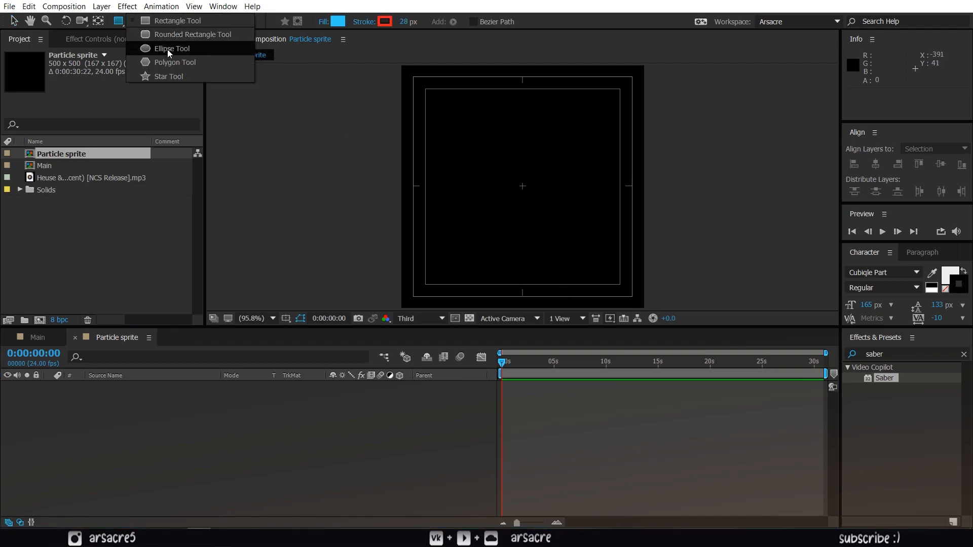
{"action": "left_click", "coordinate": [171, 49]}
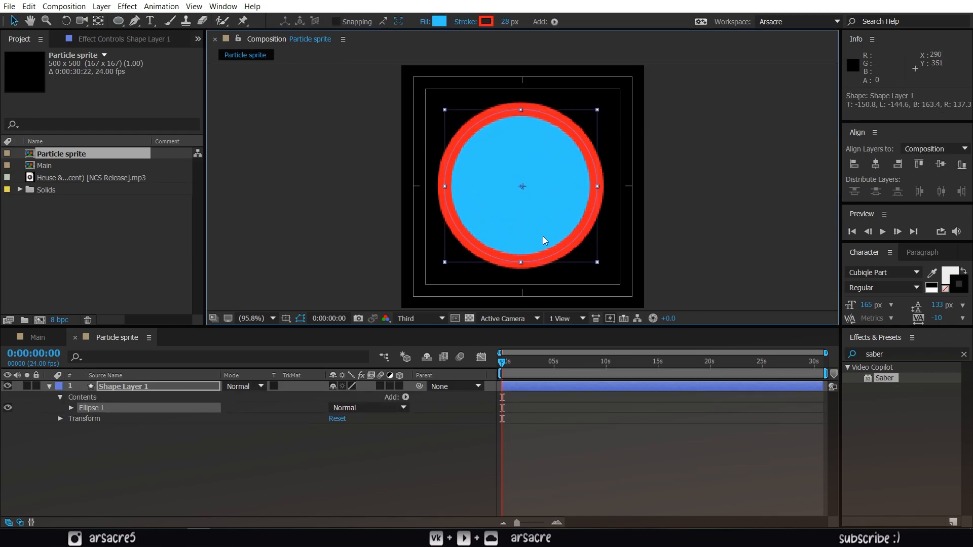
{"action": "left_click", "coordinate": [438, 22]}
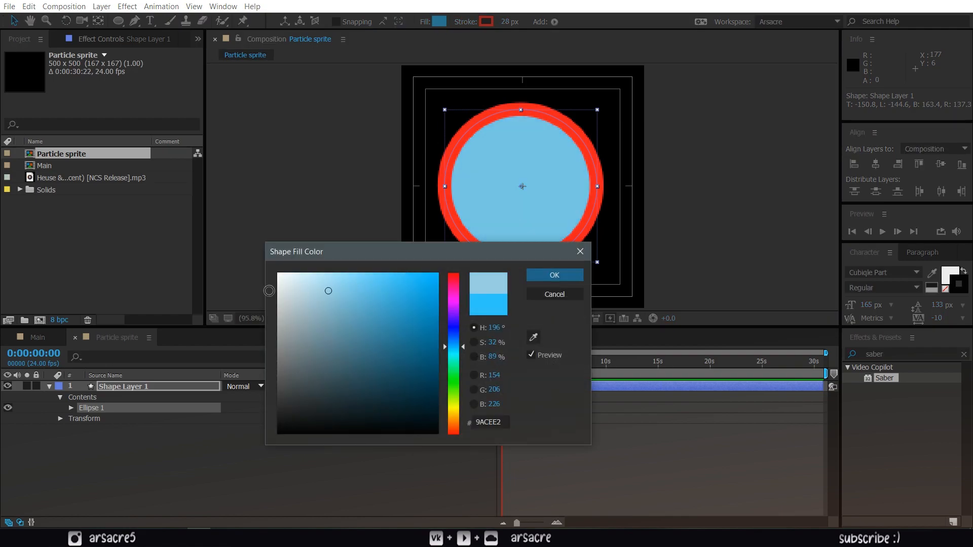
{"action": "left_click", "coordinate": [554, 275]}
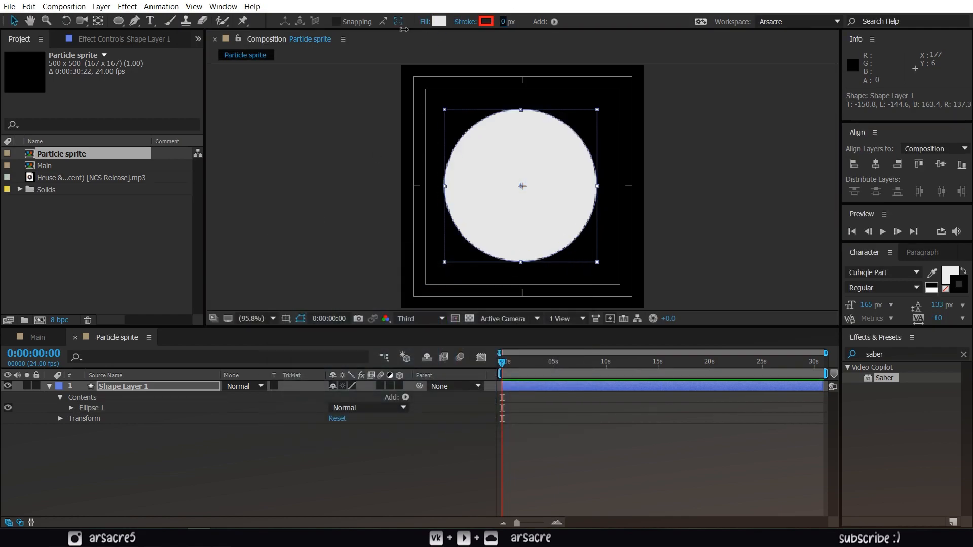
{"action": "mouse_move", "coordinate": [489, 324]}
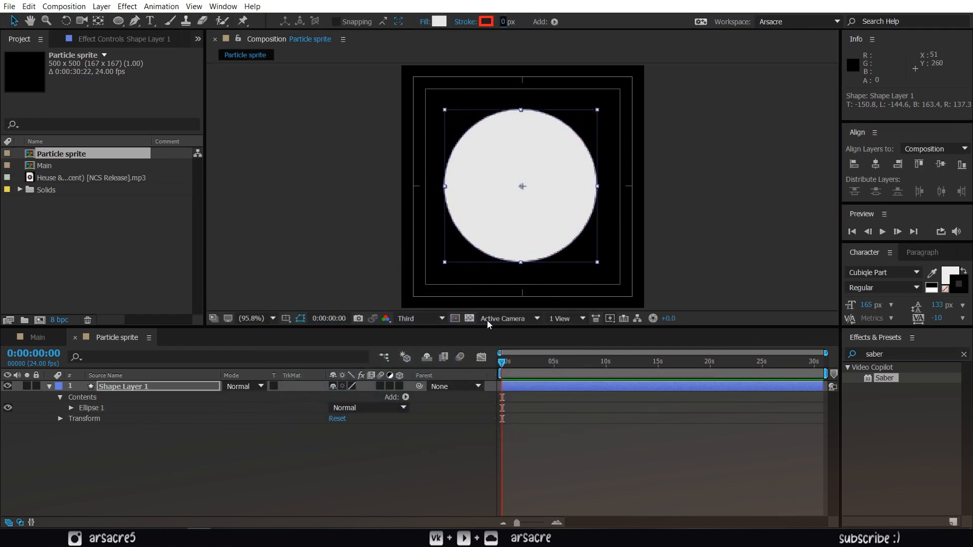
{"action": "left_click", "coordinate": [128, 462]}
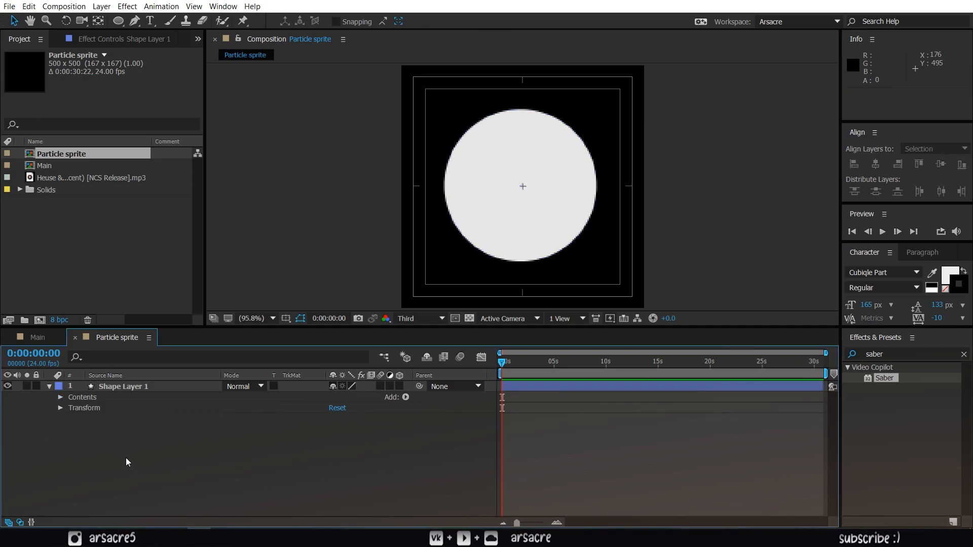
{"action": "left_click", "coordinate": [49, 387]}
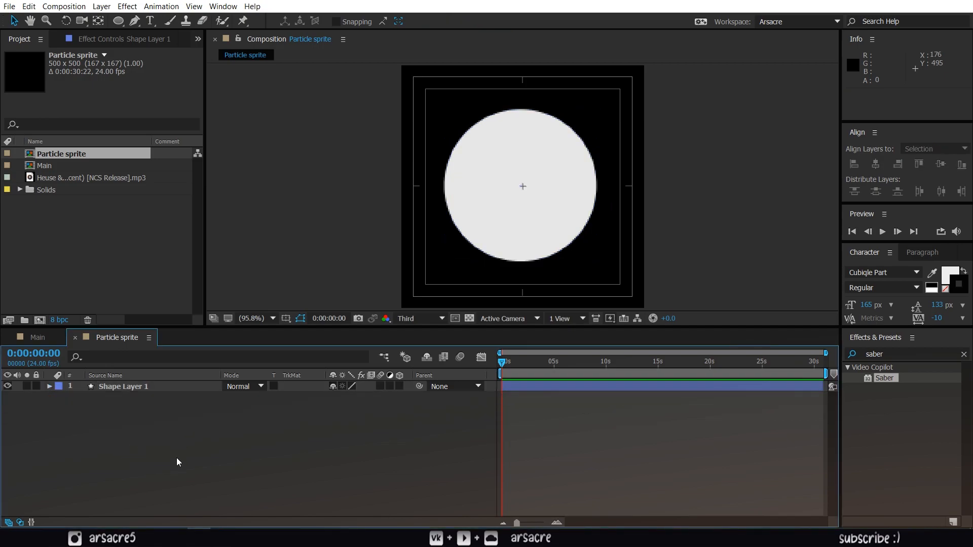
{"action": "mouse_move", "coordinate": [219, 429]}
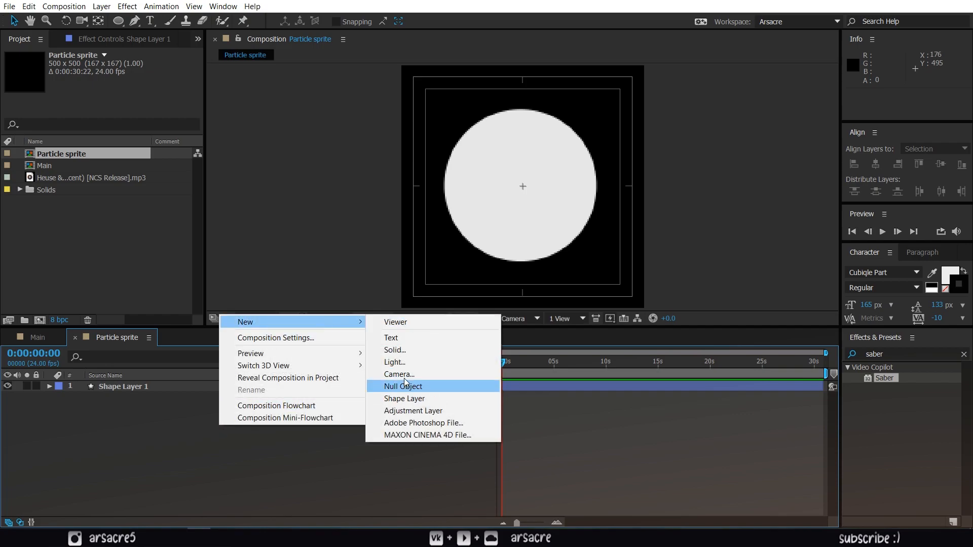
{"action": "mouse_move", "coordinate": [407, 349]}
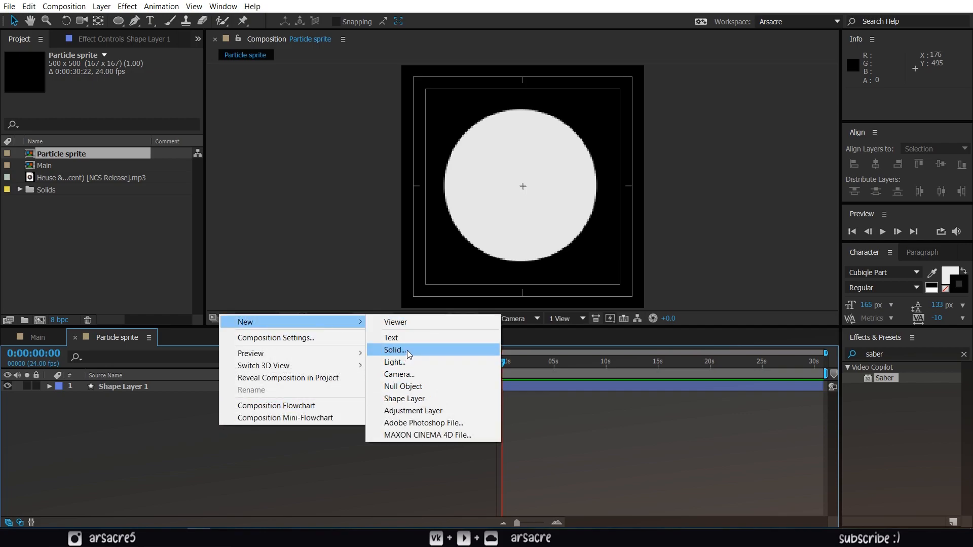
Step: Add a 500×500 solid named Fractal and apply Fractal Noise to it
{"action": "left_click", "coordinate": [396, 350]}
{"action": "type", "text": "Fractal"}
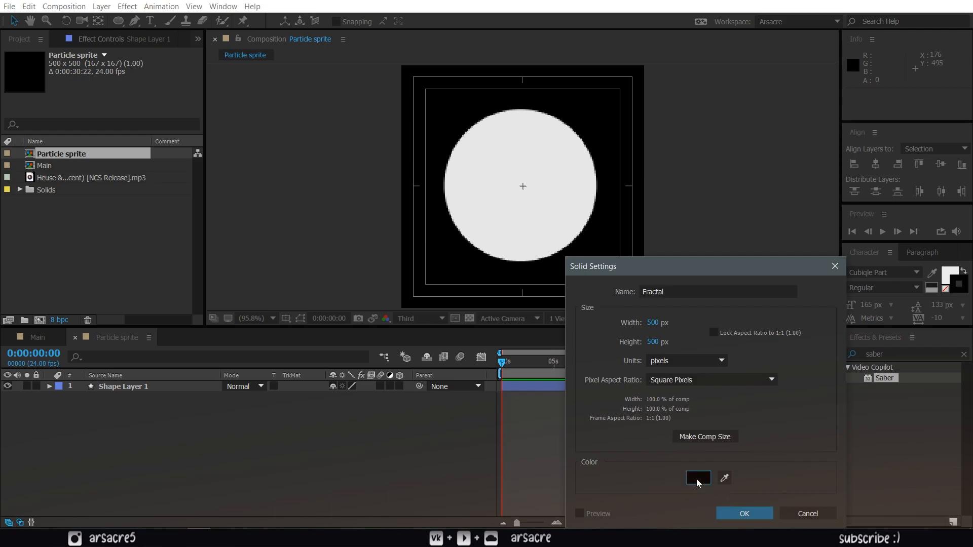
{"action": "left_click", "coordinate": [743, 513]}
{"action": "type", "text": "Fractal"}
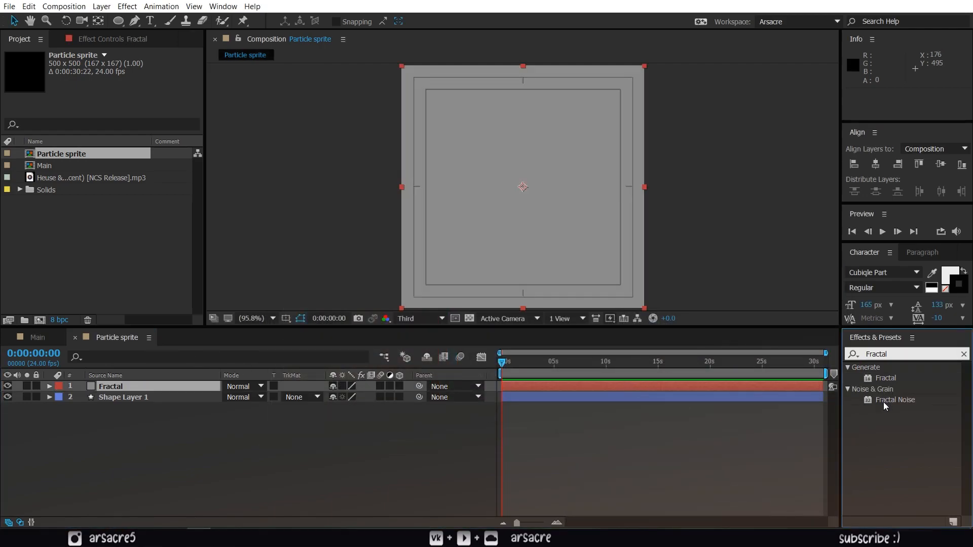
{"action": "double_click", "coordinate": [895, 399]}
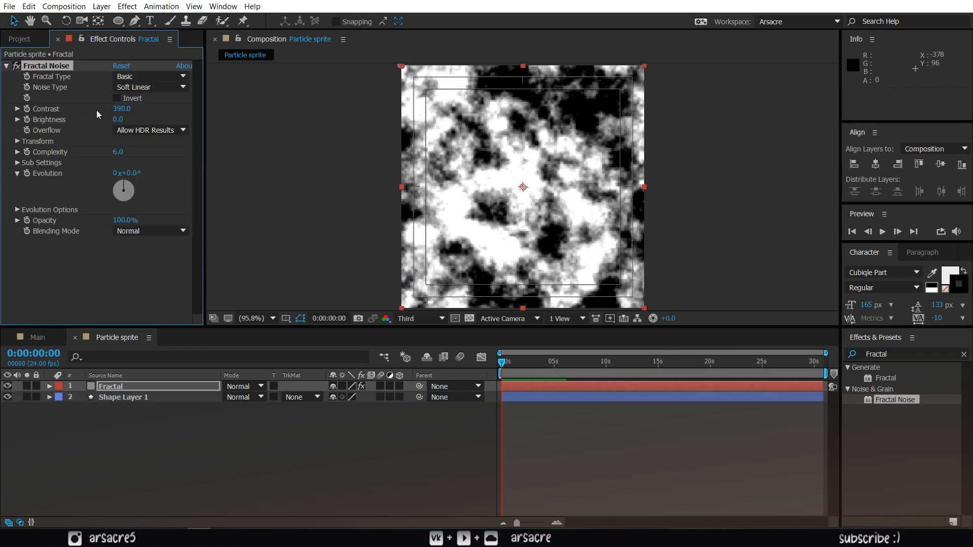
Step: Raise Fractal Noise brightness to 23 and reveal its settings in the timeline
{"action": "left_click_drag", "start_coordinate": [118, 119], "coordinate": [137, 120]}
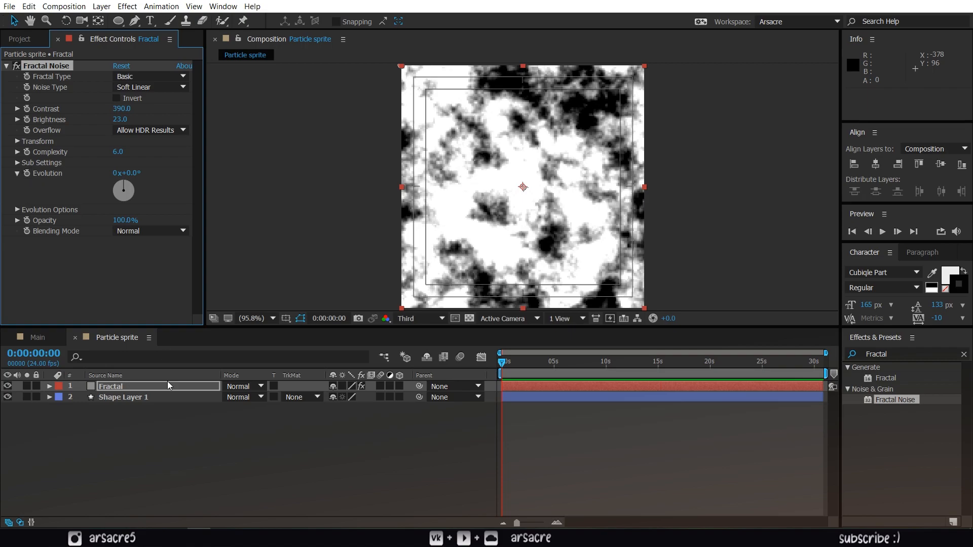
{"action": "left_click", "coordinate": [49, 387]}
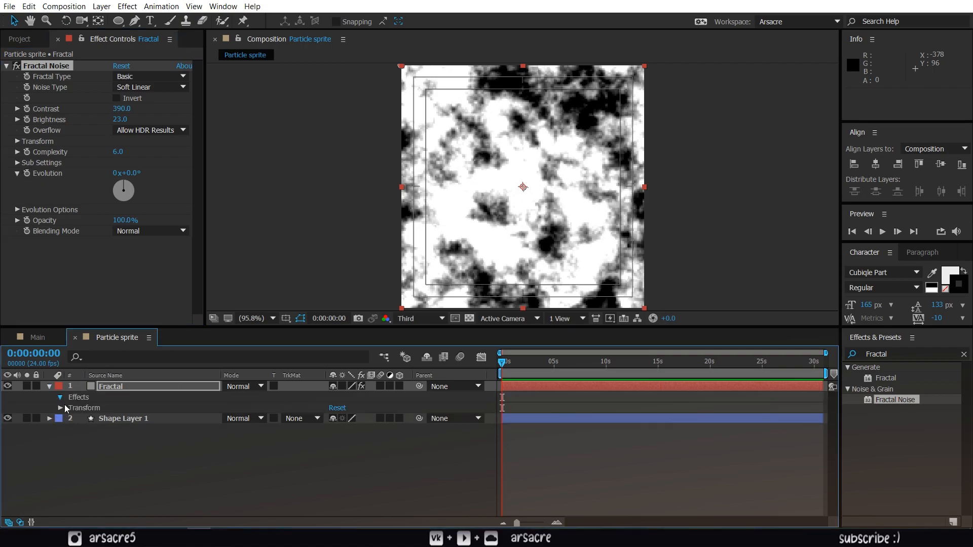
{"action": "left_click", "coordinate": [60, 385]}
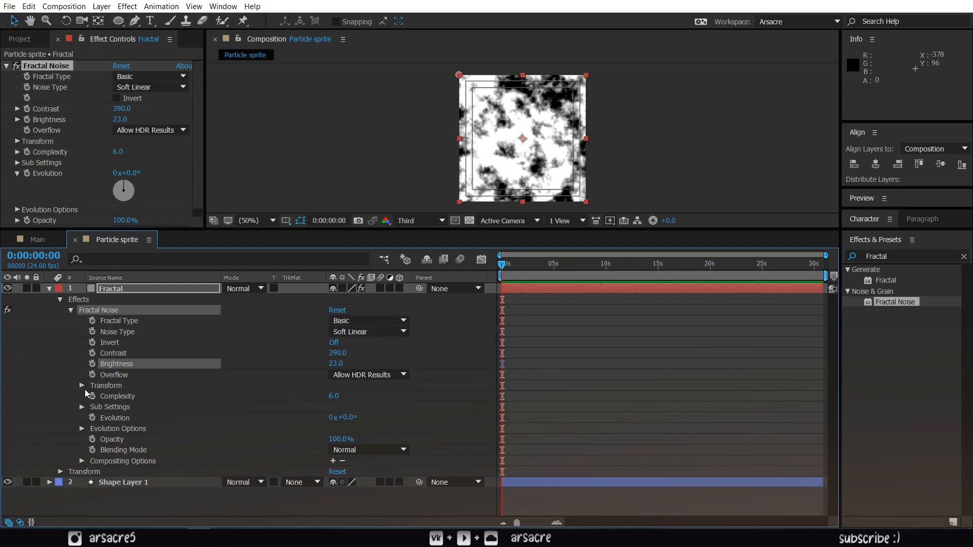
Step: Set starting keyframes for Offset Turbulence, Sub Offset and Evolution at frame 0
{"action": "left_click", "coordinate": [81, 386]}
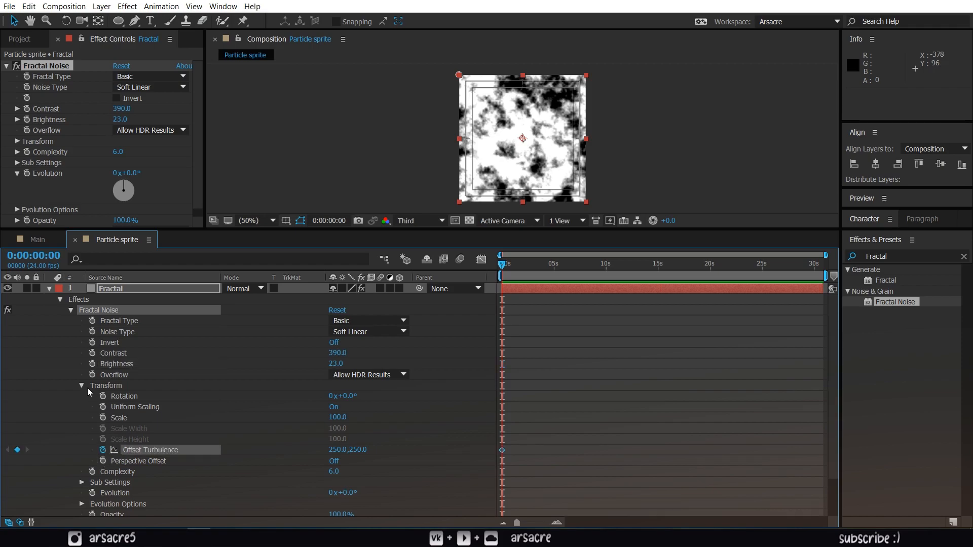
{"action": "left_click", "coordinate": [81, 385]}
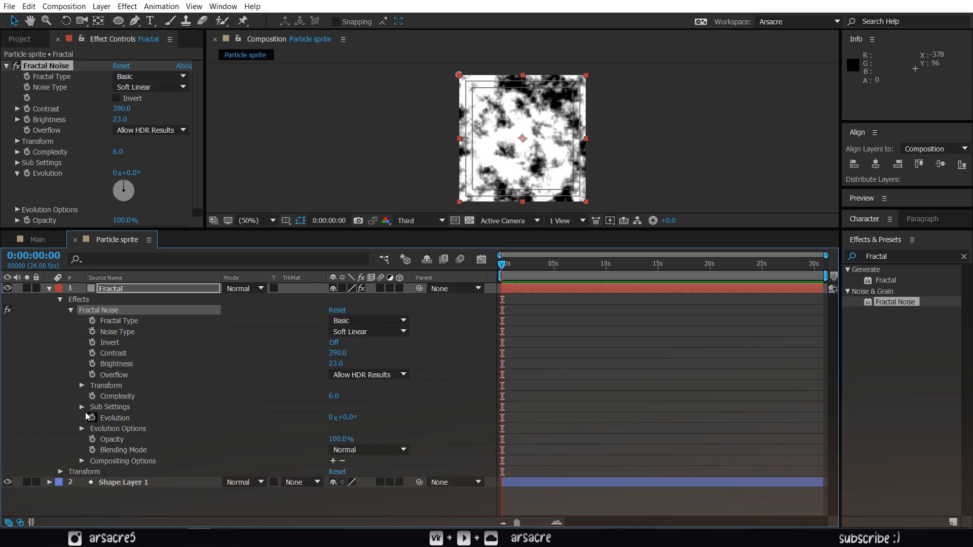
{"action": "left_click", "coordinate": [82, 408]}
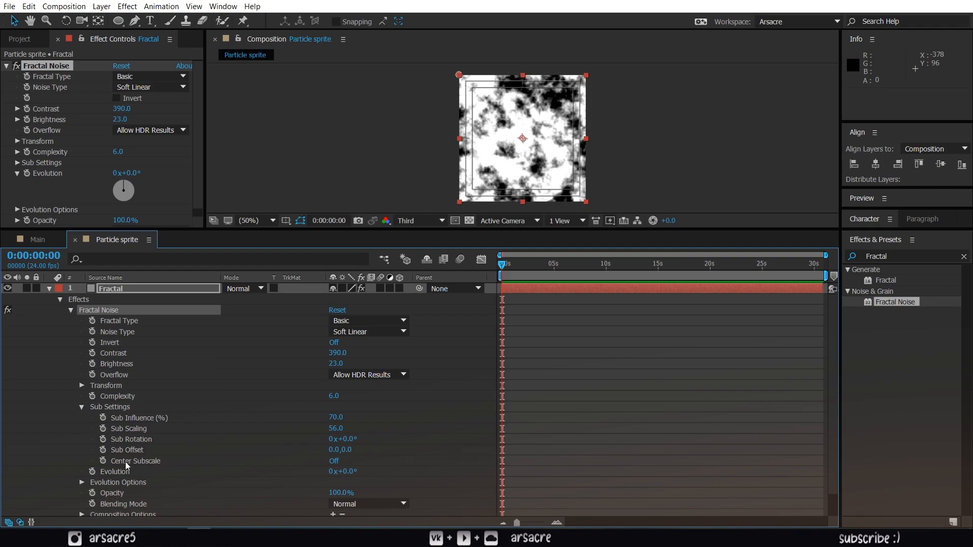
{"action": "mouse_move", "coordinate": [103, 450]}
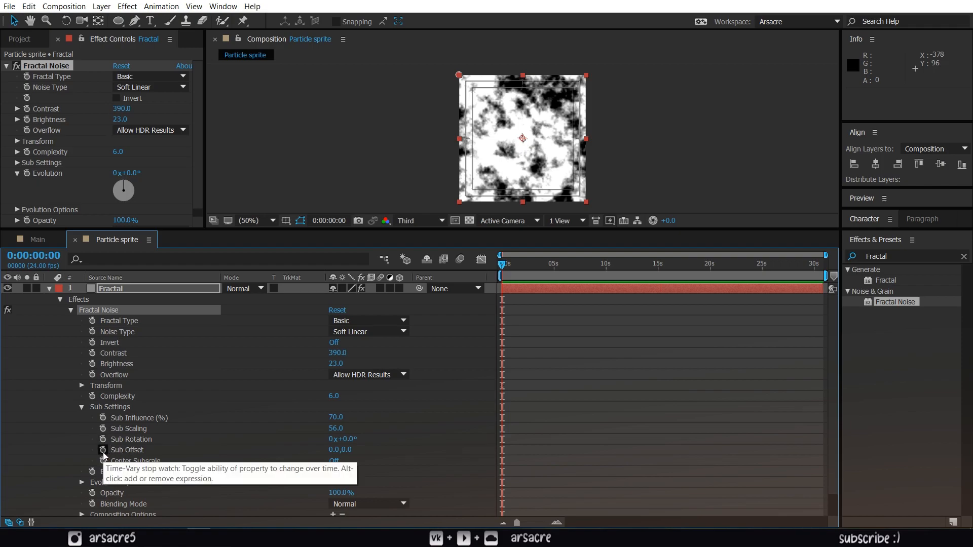
{"action": "left_click", "coordinate": [104, 450]}
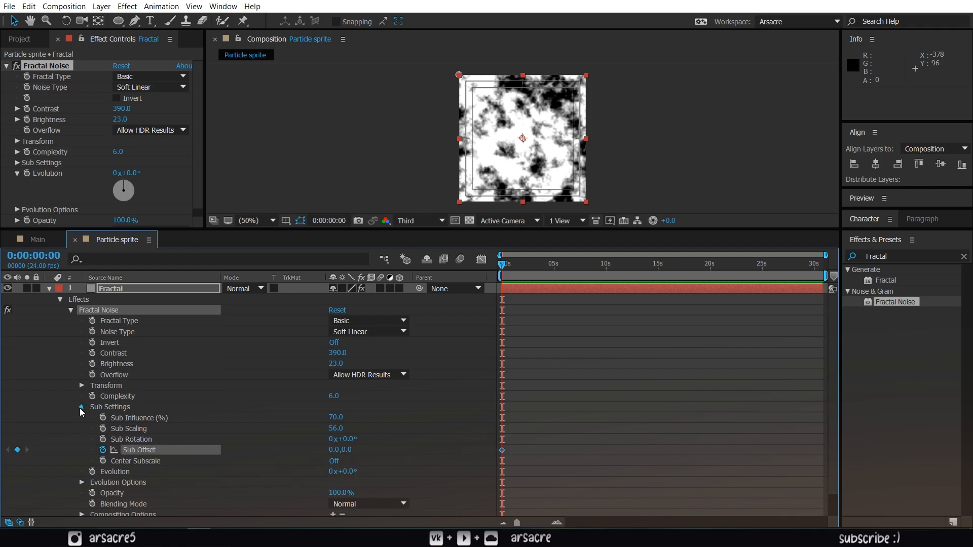
{"action": "left_click", "coordinate": [81, 407]}
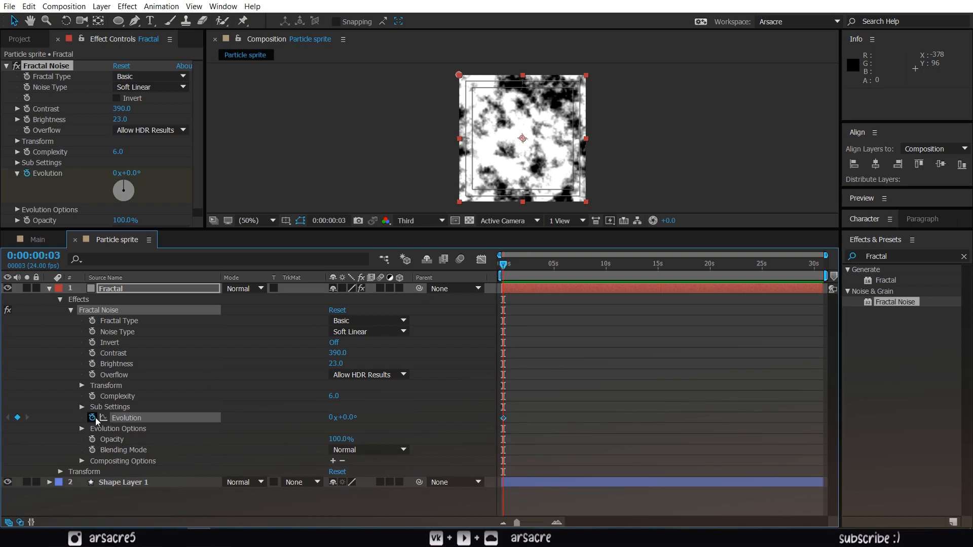
{"action": "left_click", "coordinate": [606, 264]}
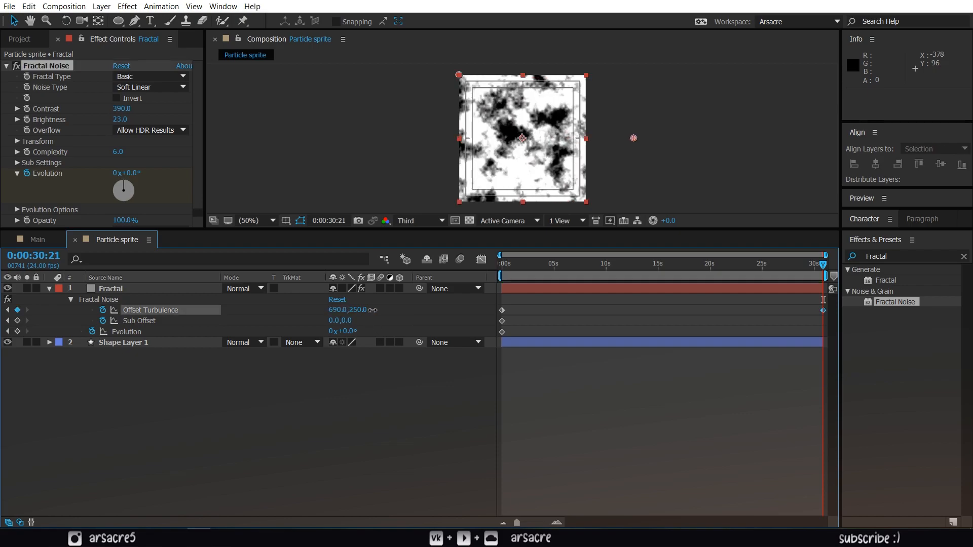
Step: Set end keyframes Offset Turbulence 7020, Sub Offset −1615, Evolution 12x and preview the drifting noise
{"action": "left_click", "coordinate": [502, 255]}
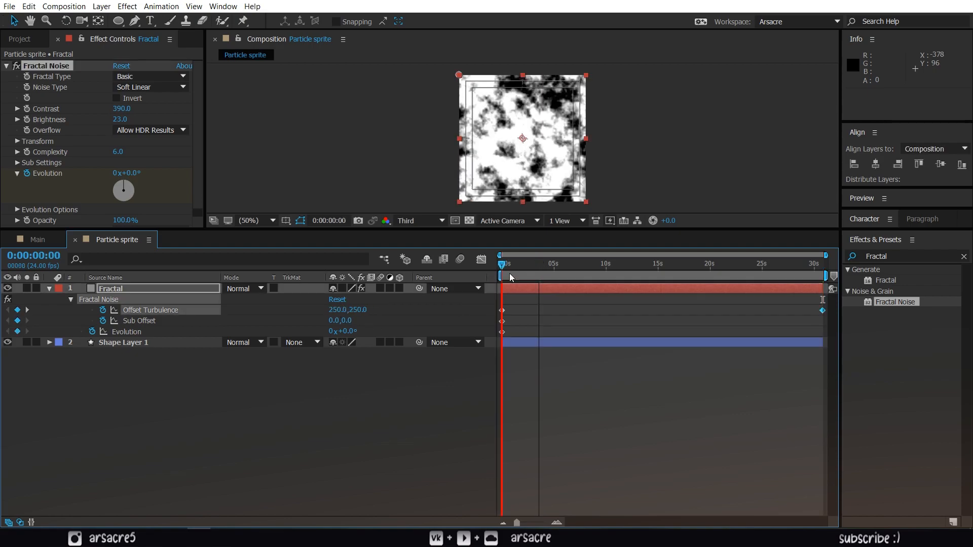
{"action": "left_click", "coordinate": [823, 256]}
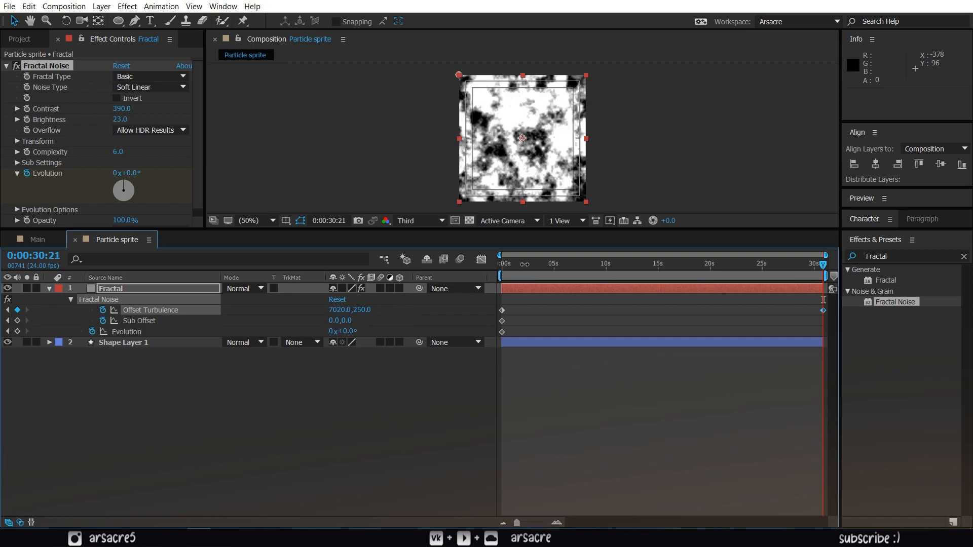
{"action": "left_click", "coordinate": [500, 254]}
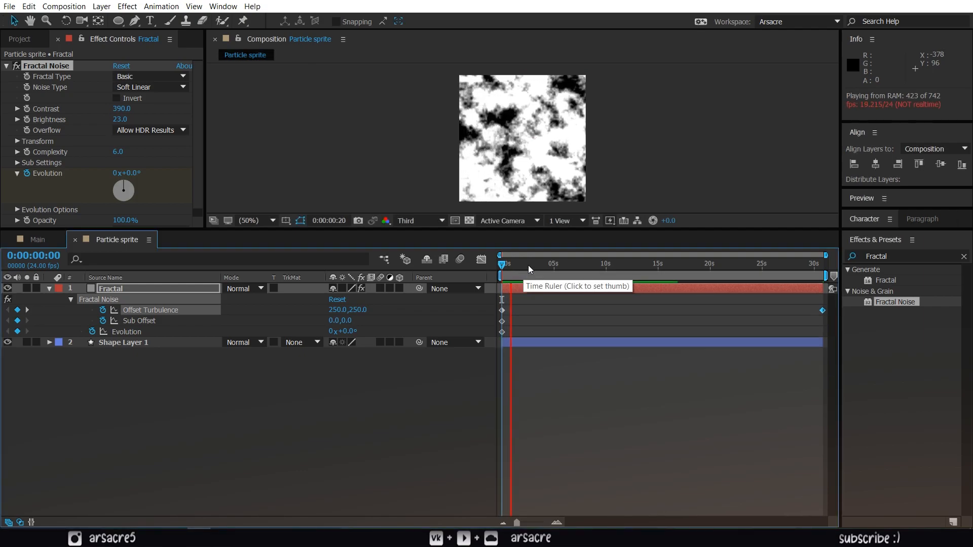
{"action": "left_click", "coordinate": [823, 264]}
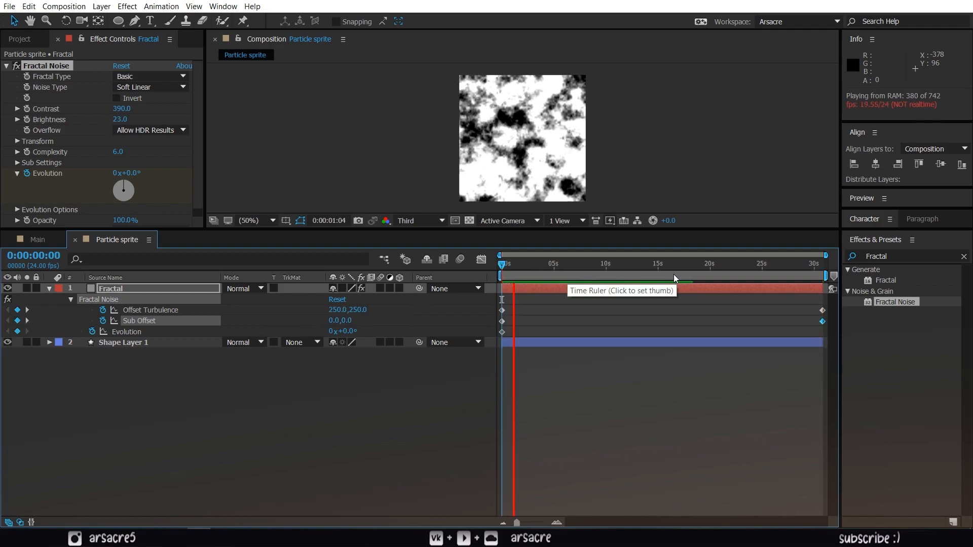
{"action": "left_click", "coordinate": [824, 278]}
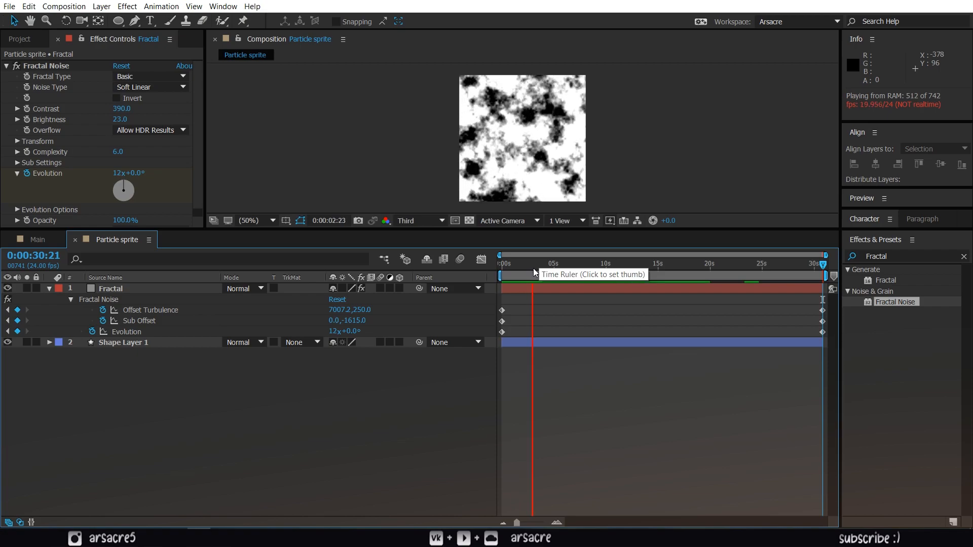
{"action": "left_click", "coordinate": [500, 263]}
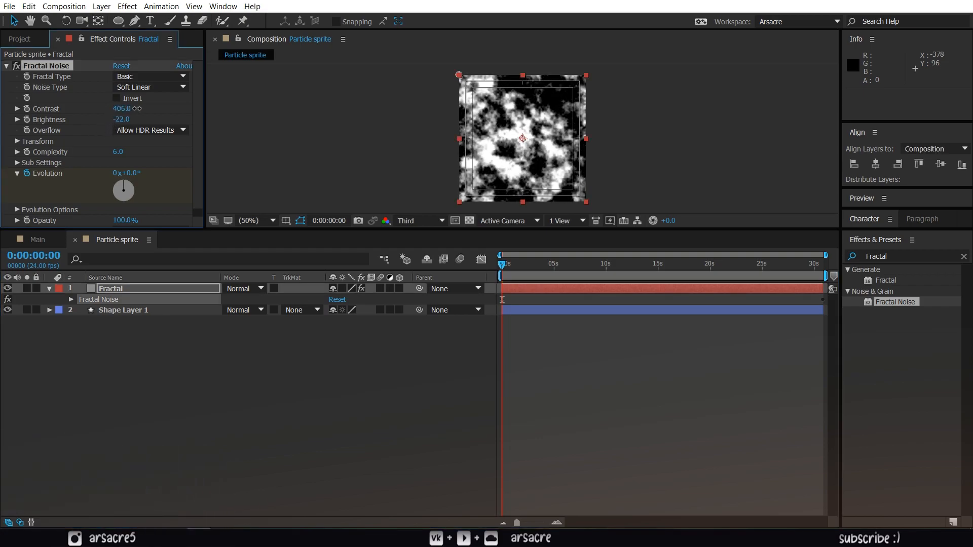
Step: Raise noise contrast to 577 and add Fast Blur with blurriness around 35
{"action": "left_click_drag", "start_coordinate": [121, 108], "coordinate": [137, 108]}
{"action": "type", "text": "fast b"}
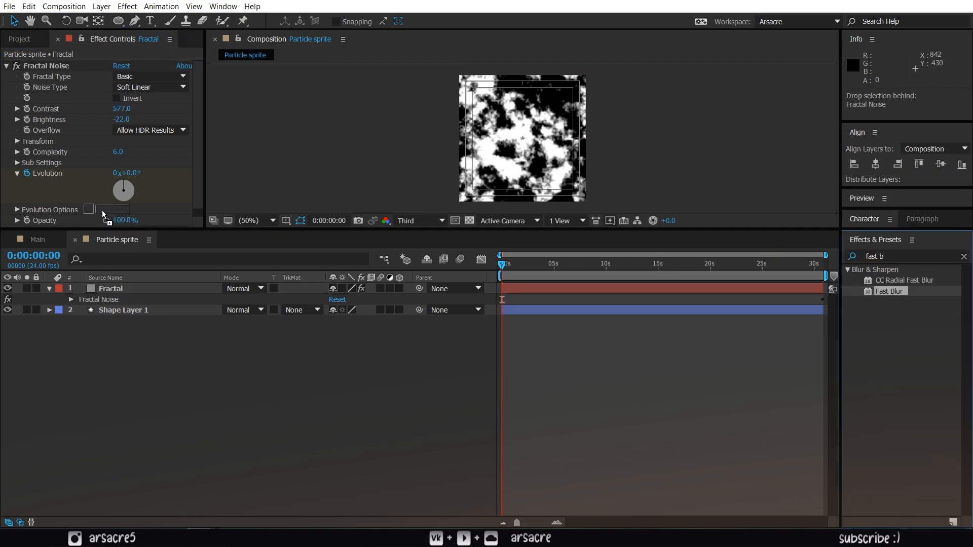
{"action": "double_click", "coordinate": [890, 291]}
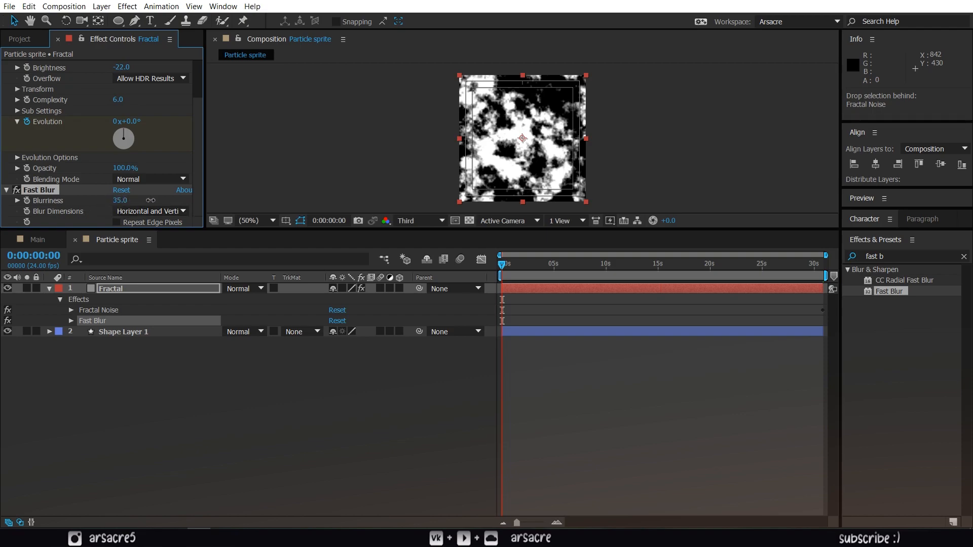
{"action": "left_click_drag", "start_coordinate": [120, 200], "coordinate": [128, 199]}
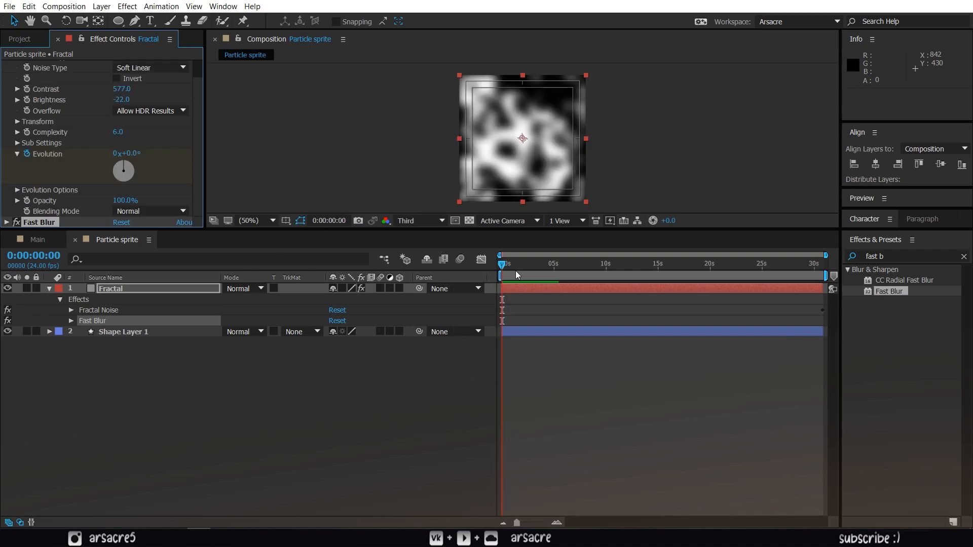
Step: Pre-compose the Fractal layer as 'Map' with all attributes moved into the new composition
{"action": "right_click", "coordinate": [111, 289]}
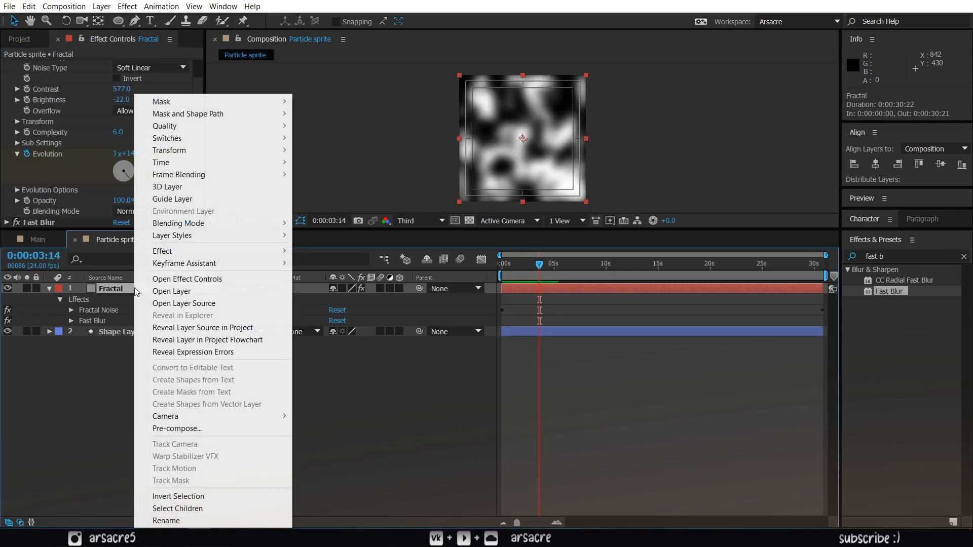
{"action": "left_click", "coordinate": [176, 428]}
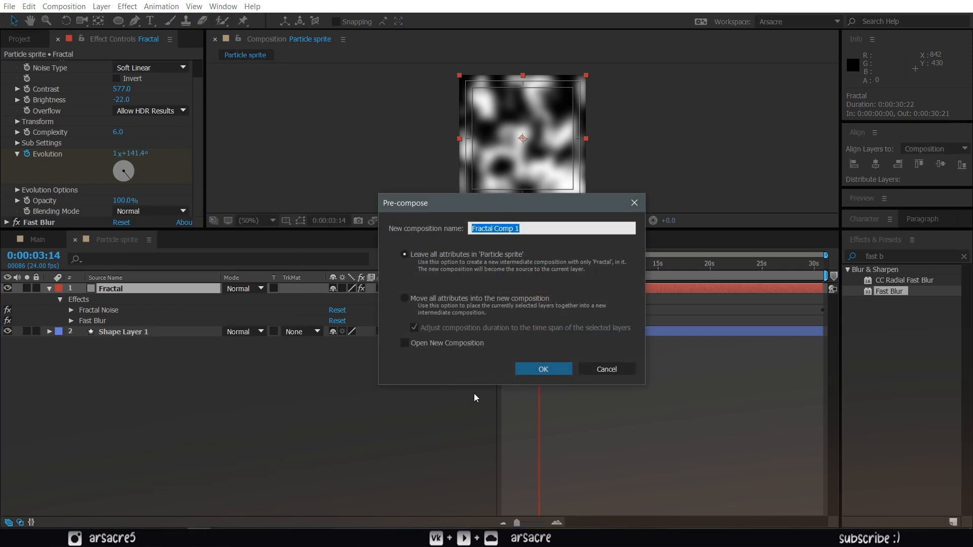
{"action": "type", "text": "Map"}
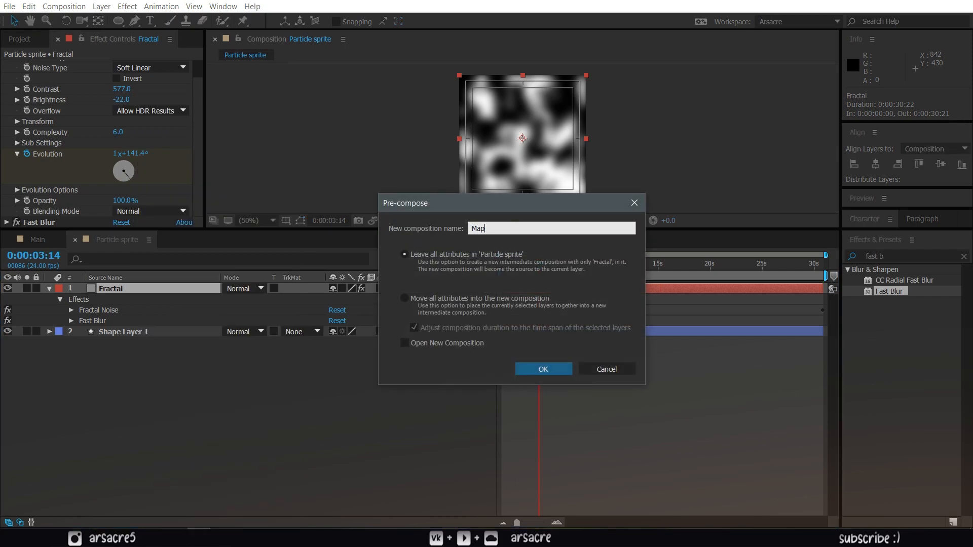
{"action": "left_click", "coordinate": [404, 298]}
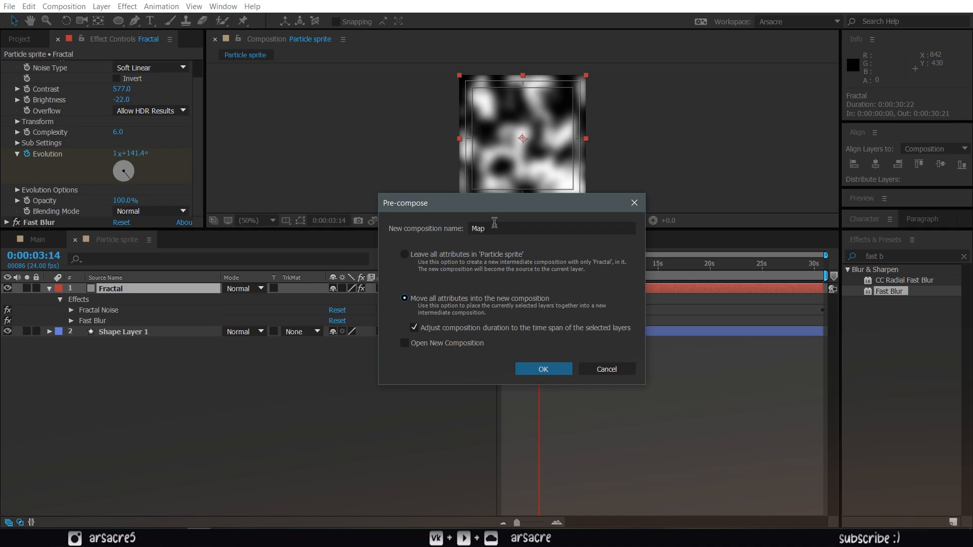
{"action": "left_click", "coordinate": [541, 369]}
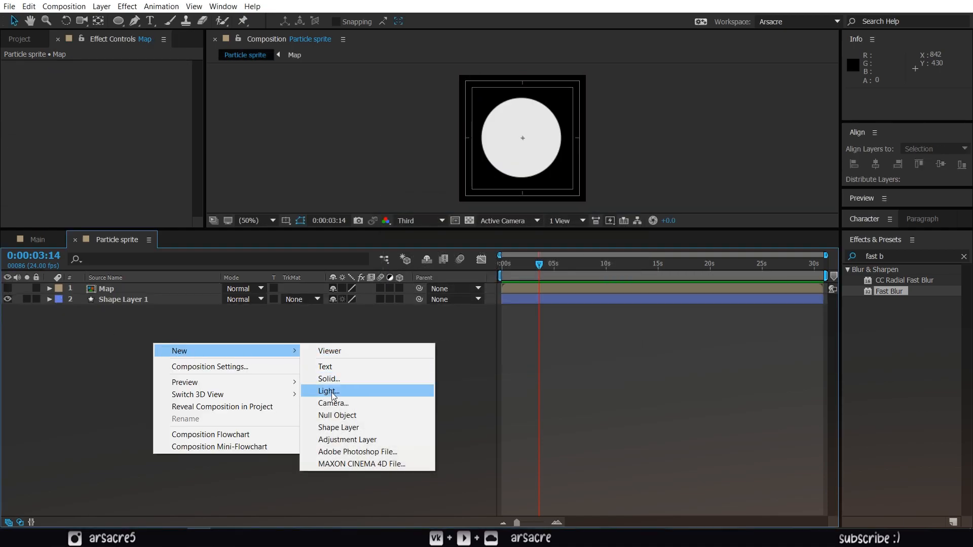
Step: Add an adjustment layer with Displacement Map sourced from Map and raise the horizontal displacement
{"action": "left_click", "coordinate": [348, 439]}
{"action": "type", "text": "displac"}
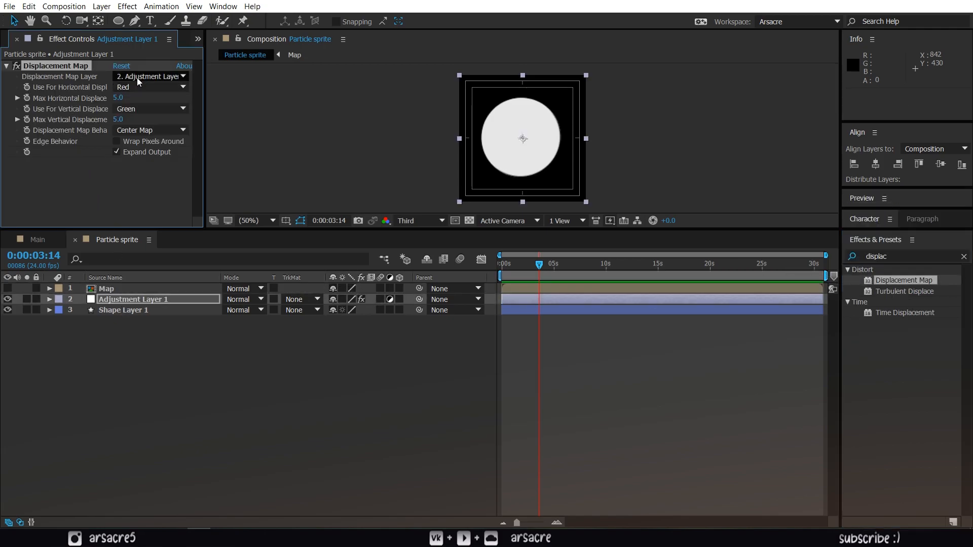
{"action": "left_click", "coordinate": [149, 76]}
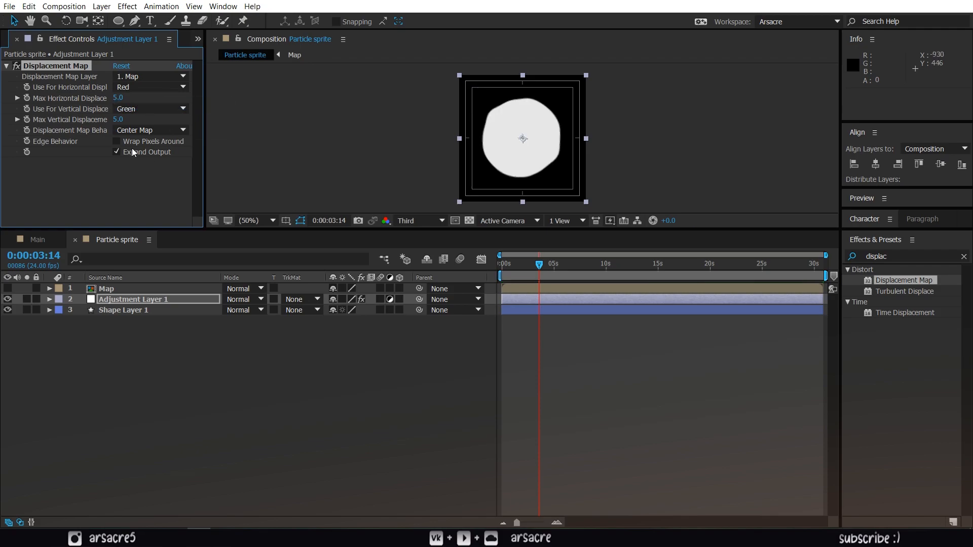
{"action": "left_click_drag", "start_coordinate": [118, 97], "coordinate": [121, 98]}
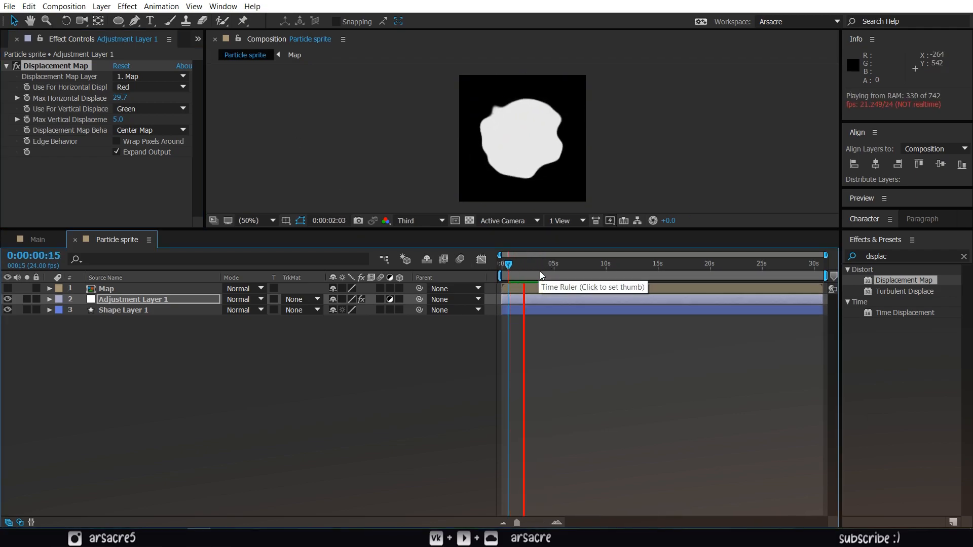
{"action": "left_click", "coordinate": [534, 263]}
{"action": "type", "text": "fast"}
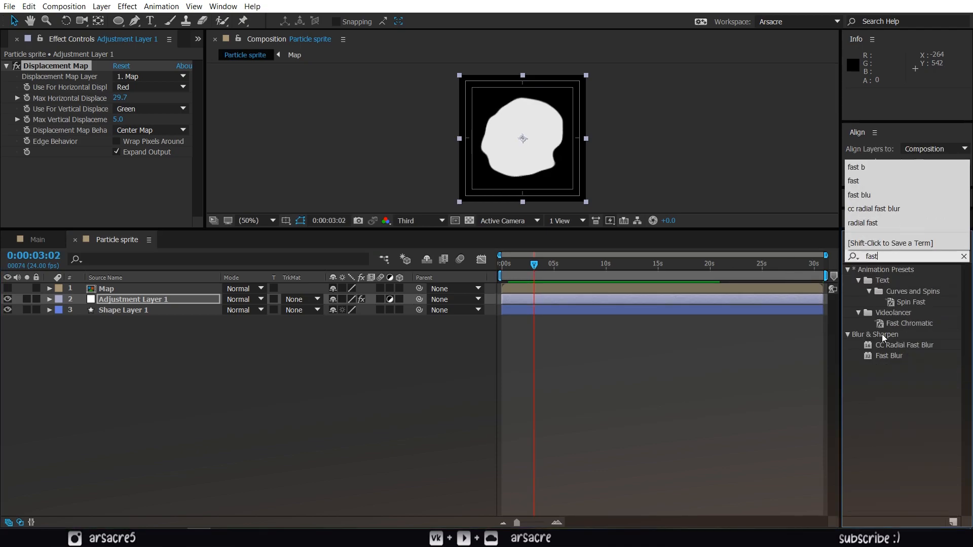
Step: Apply Fast Blur at about 35 blurriness to the adjustment layer and preview the animation
{"action": "double_click", "coordinate": [890, 356]}
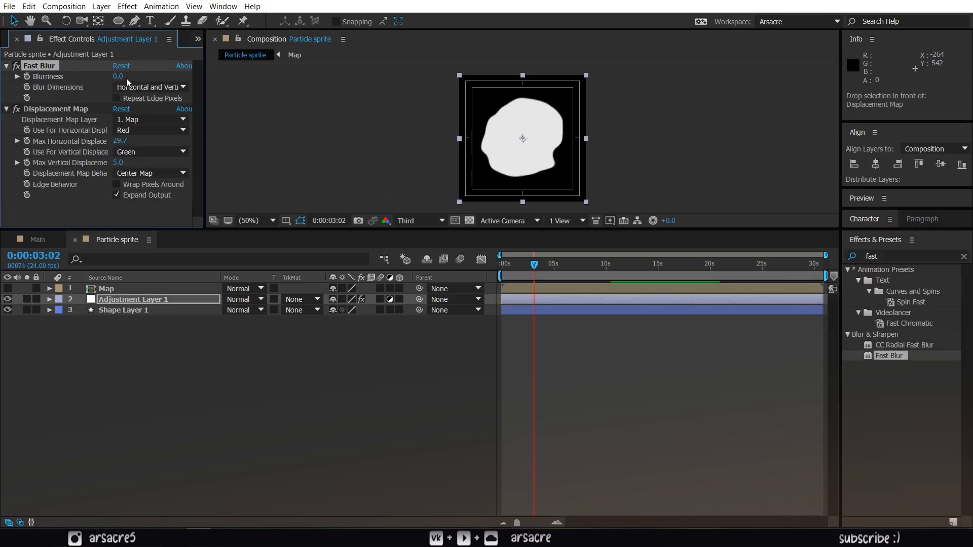
{"action": "left_click_drag", "start_coordinate": [117, 76], "coordinate": [134, 76]}
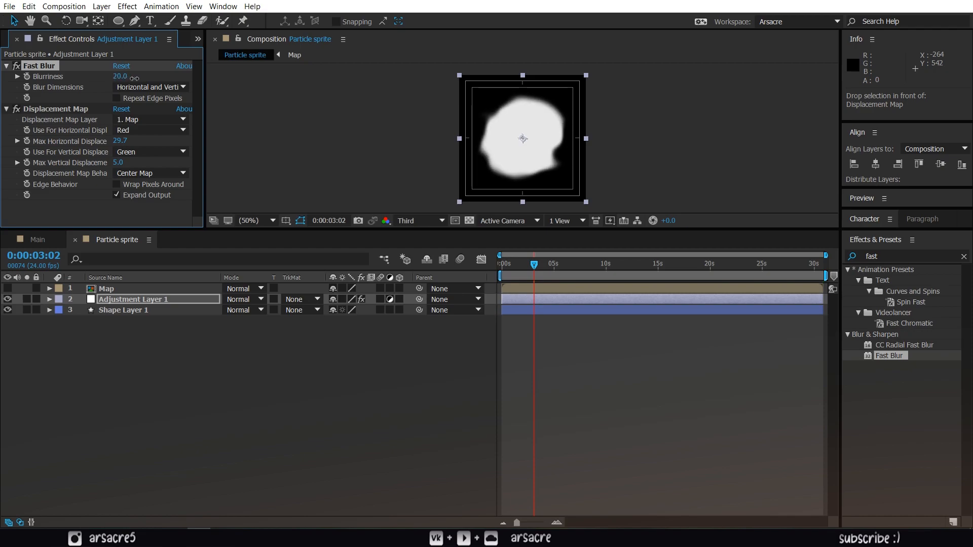
{"action": "left_click_drag", "start_coordinate": [120, 76], "coordinate": [131, 76]}
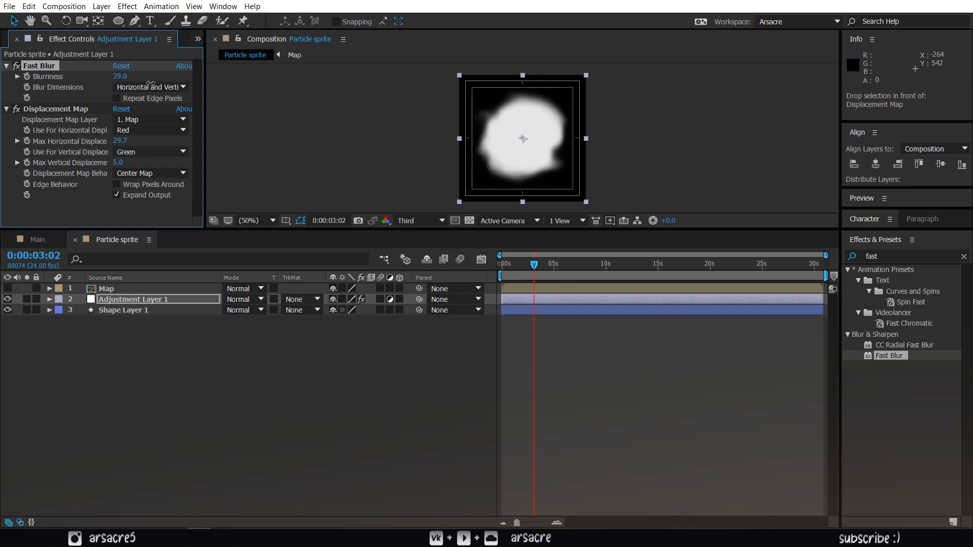
{"action": "key", "text": "space"}
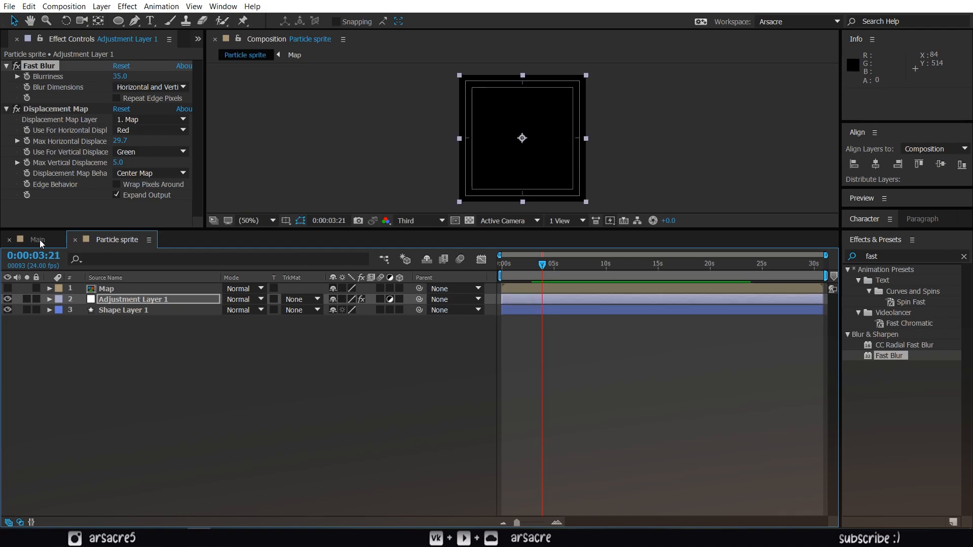
Step: In Main, bring in Particle sprite and create a new solid layer named Particles
{"action": "left_click", "coordinate": [37, 239]}
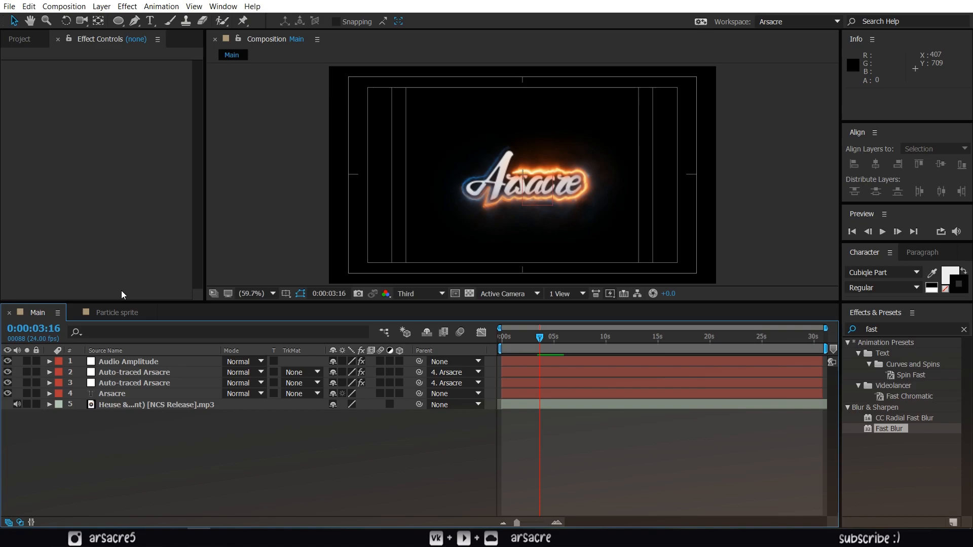
{"action": "left_click", "coordinate": [19, 38]}
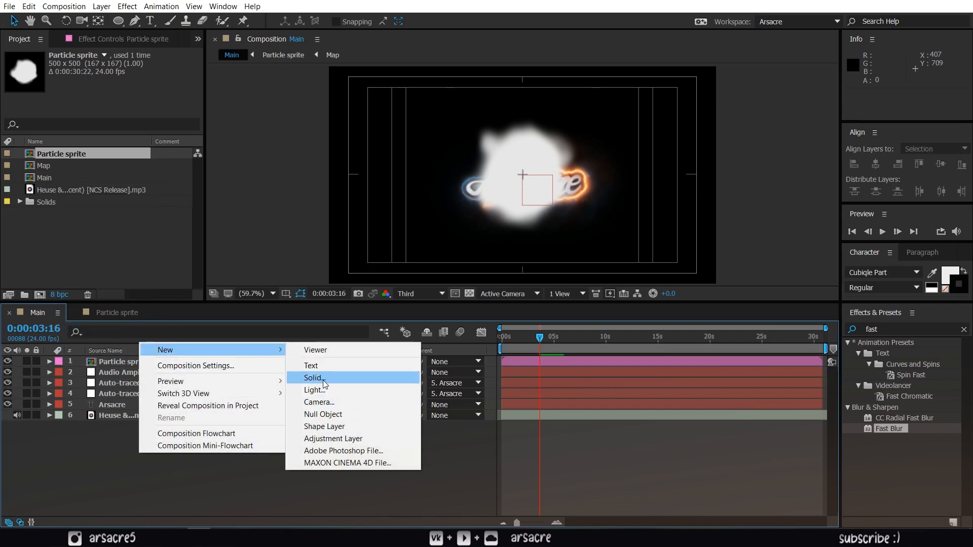
{"action": "left_click", "coordinate": [313, 377]}
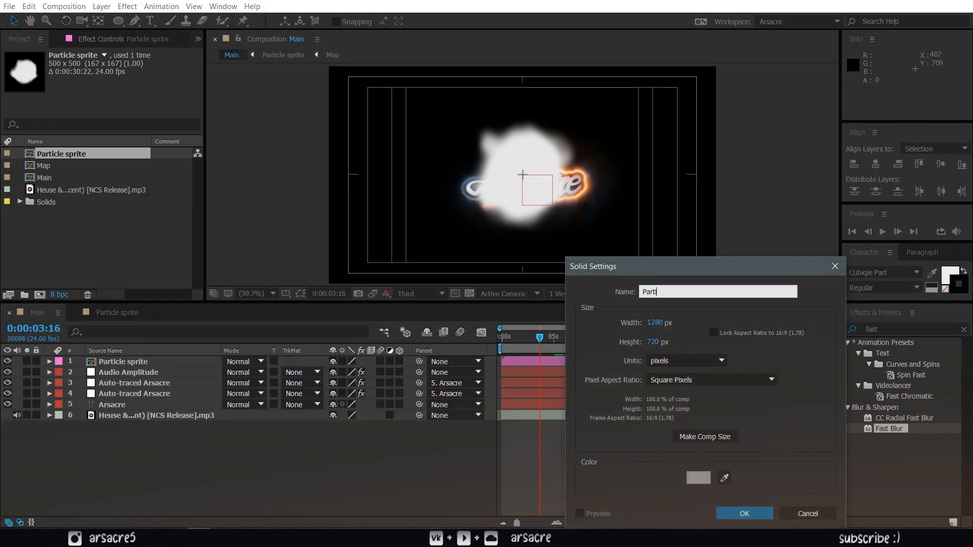
{"action": "type", "text": "icles"}
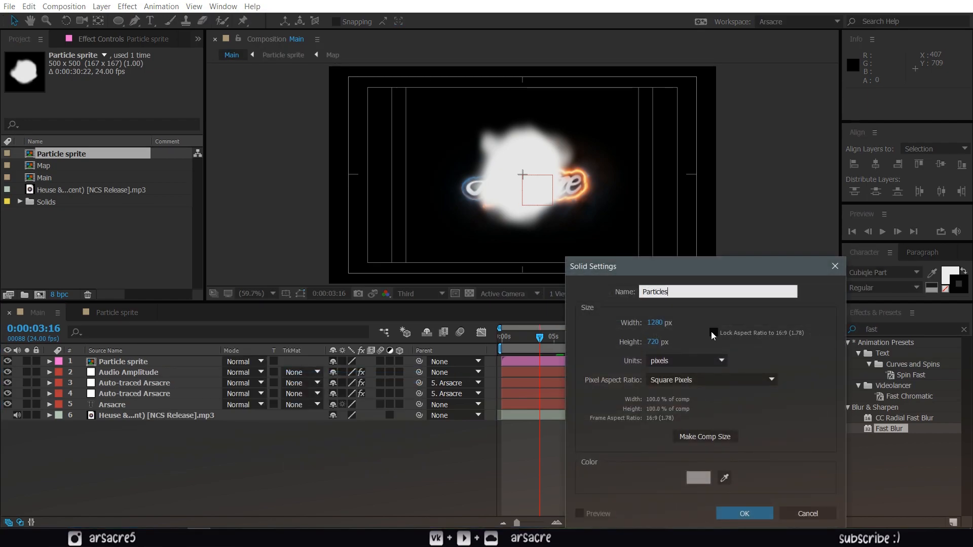
{"action": "left_click", "coordinate": [743, 513]}
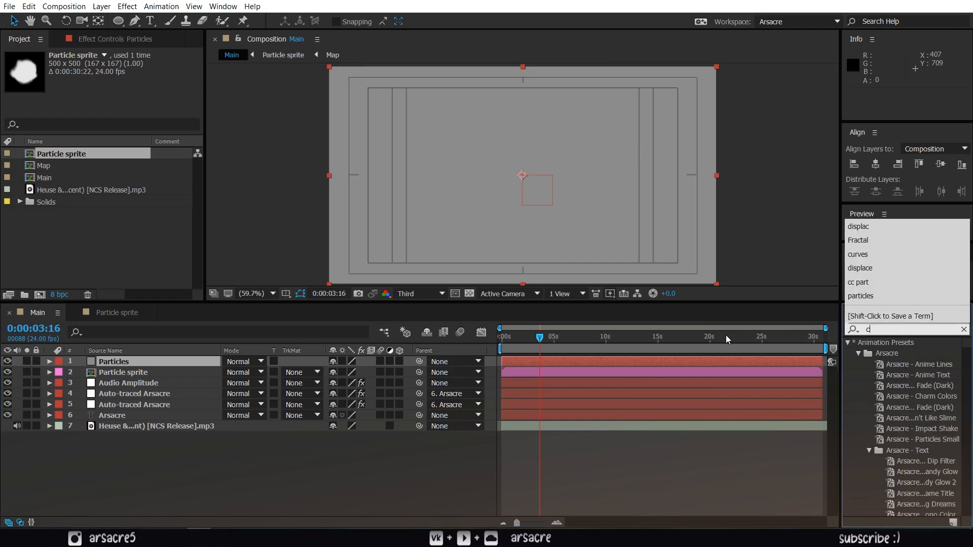
Step: Apply CC Particle World with Textured Disc particles using Particle sprite, then hide the sprite layer
{"action": "type", "text": "cc part"}
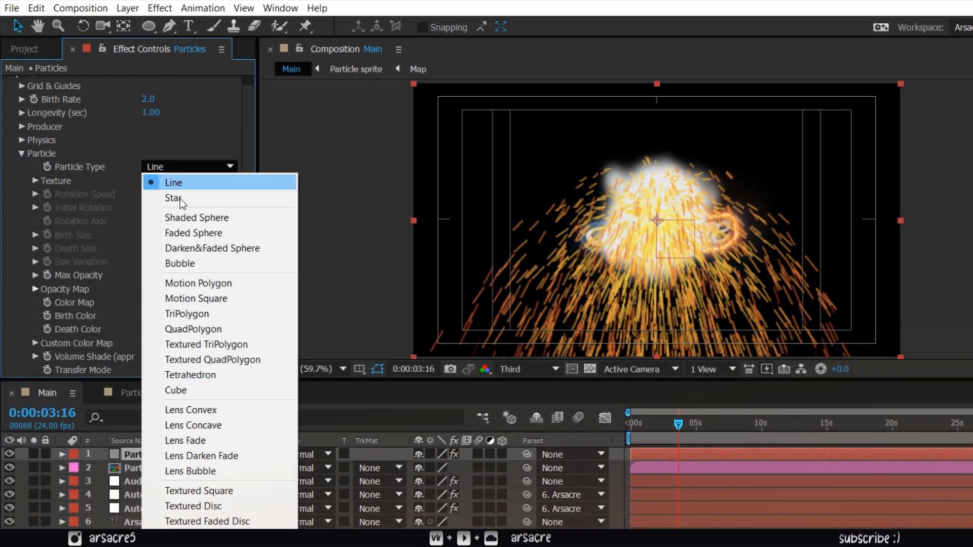
{"action": "mouse_move", "coordinate": [180, 491]}
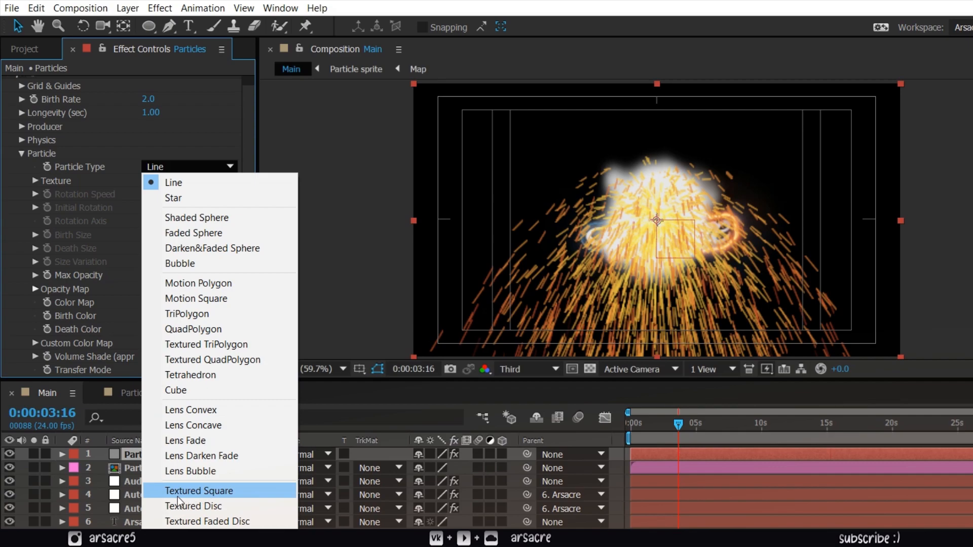
{"action": "left_click", "coordinate": [194, 506]}
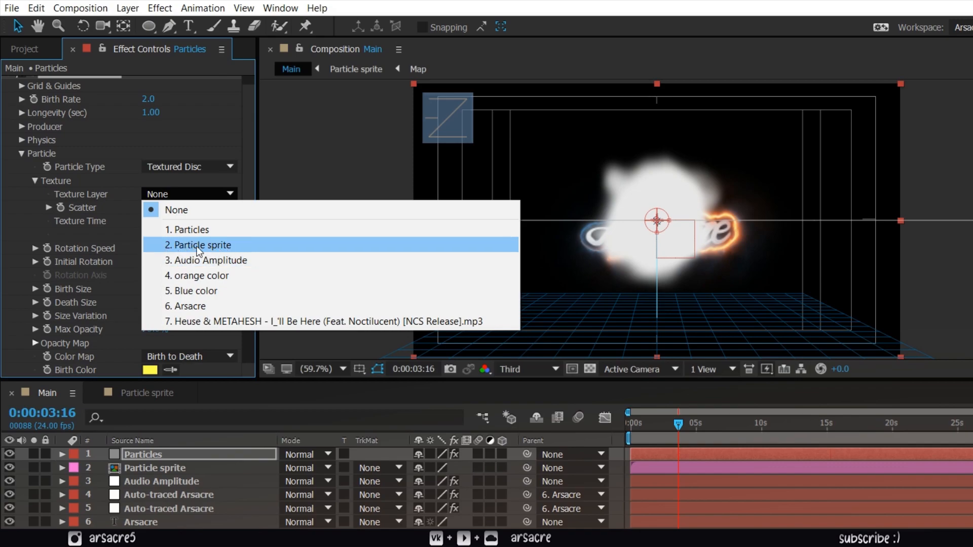
{"action": "left_click", "coordinate": [200, 245]}
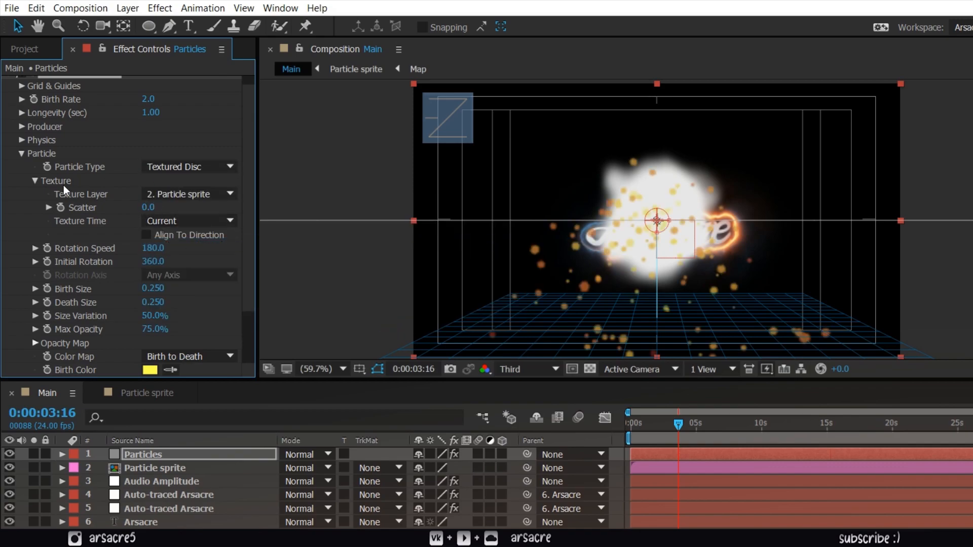
{"action": "left_click", "coordinate": [21, 180]}
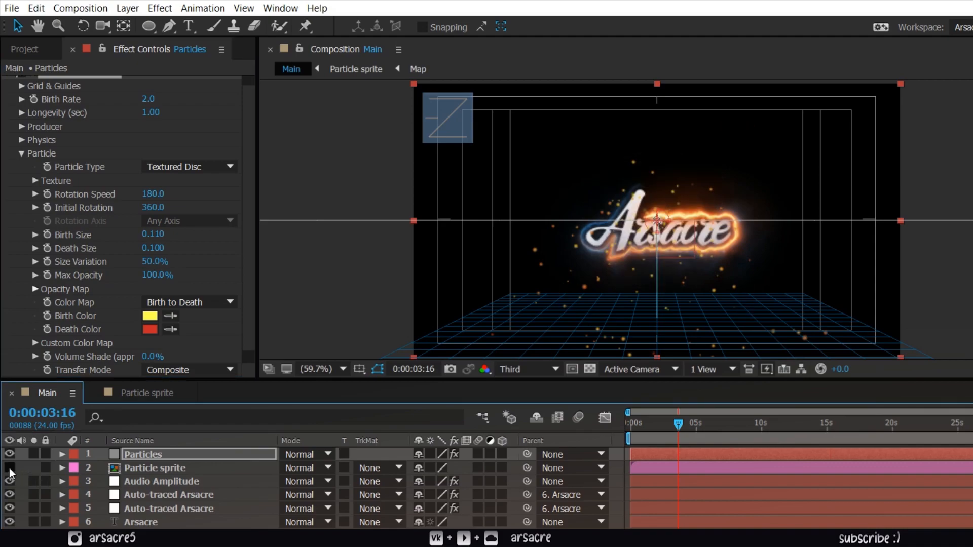
{"action": "left_click", "coordinate": [151, 329]}
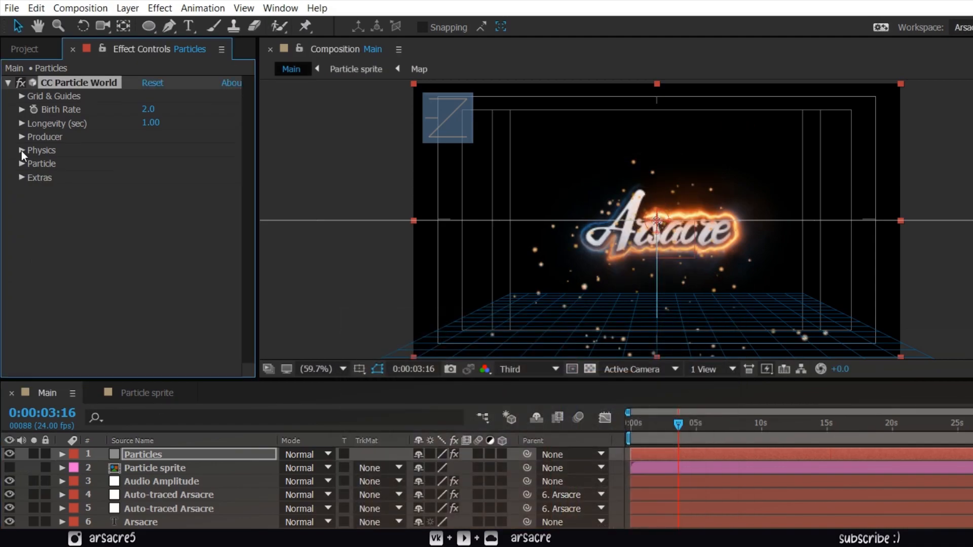
Step: Set the producer radius to 0.985 × 0.485 × 0.025 and change the physics animation type
{"action": "left_click", "coordinate": [22, 150]}
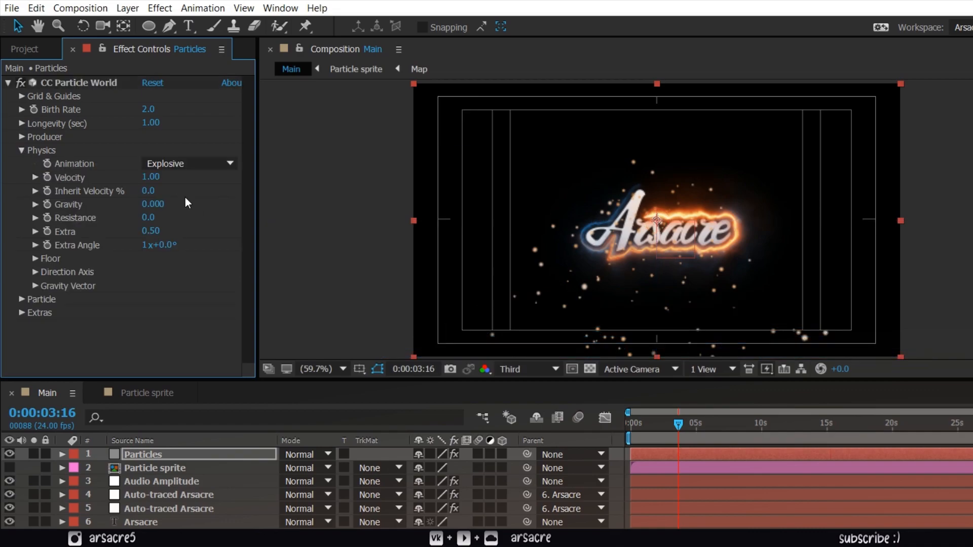
{"action": "left_click", "coordinate": [22, 137]}
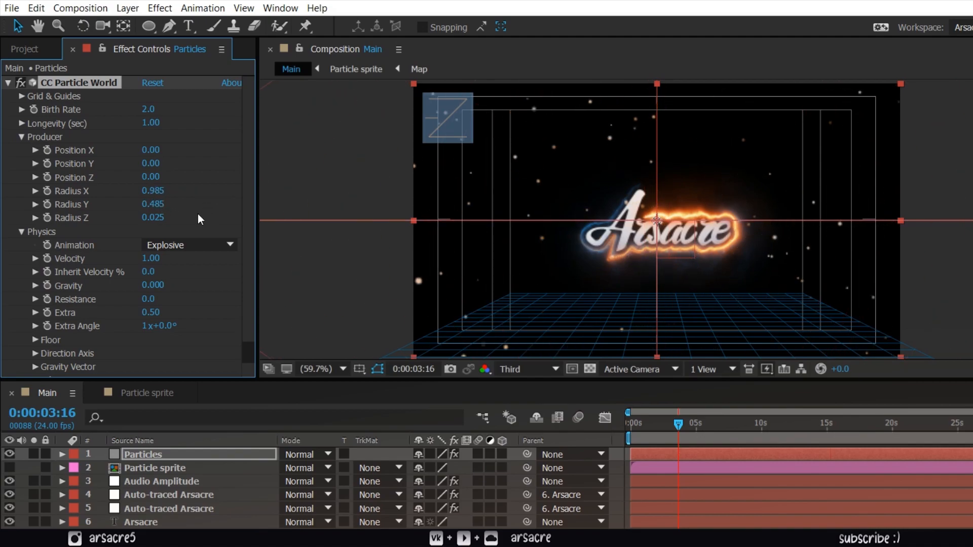
{"action": "left_click", "coordinate": [683, 423]}
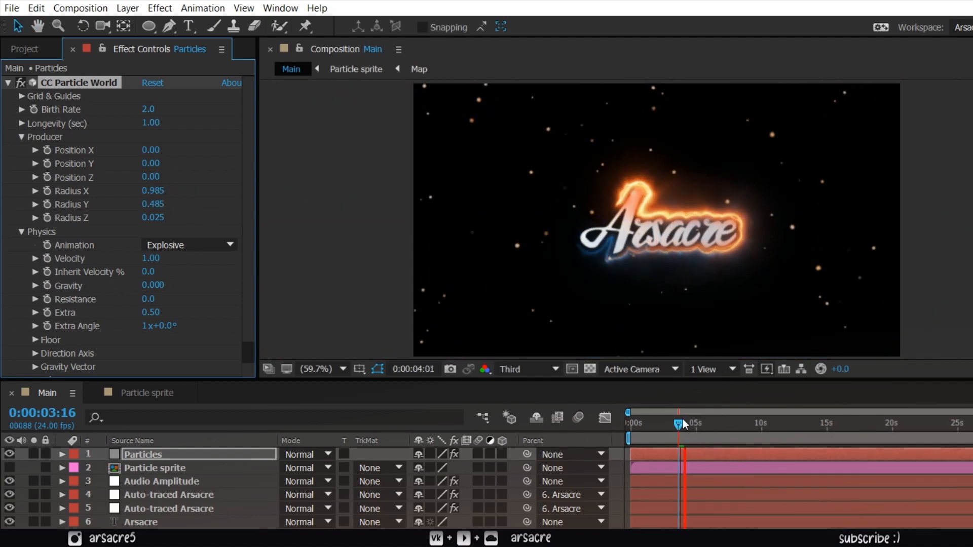
{"action": "left_click", "coordinate": [678, 424]}
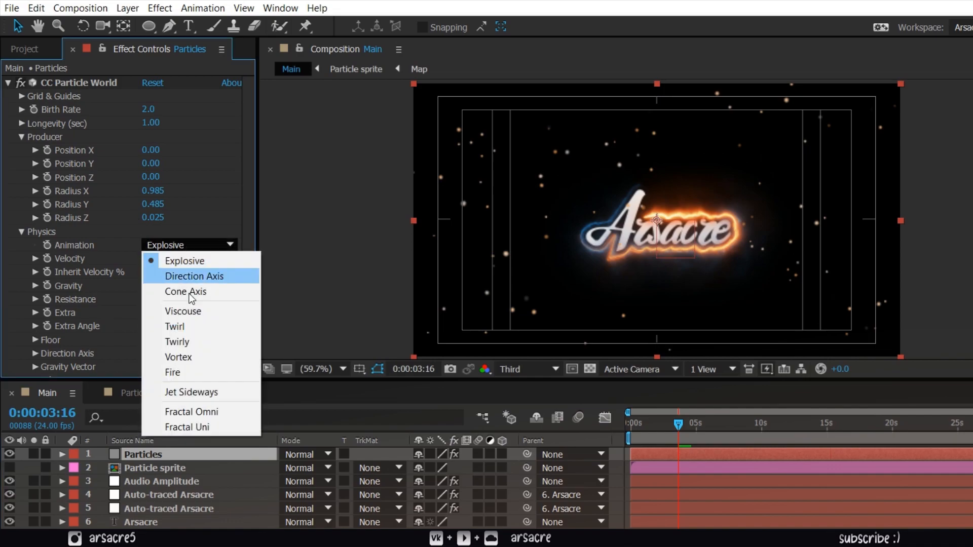
{"action": "left_click", "coordinate": [193, 275]}
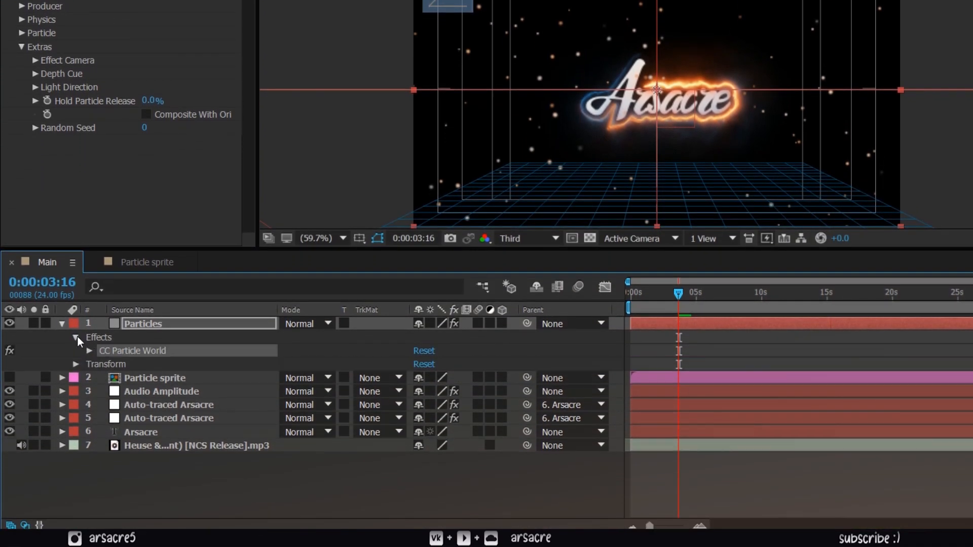
Step: Reveal Extras > Effect Camera in the timeline and add an expression to Rotation Y
{"action": "left_click", "coordinate": [90, 351]}
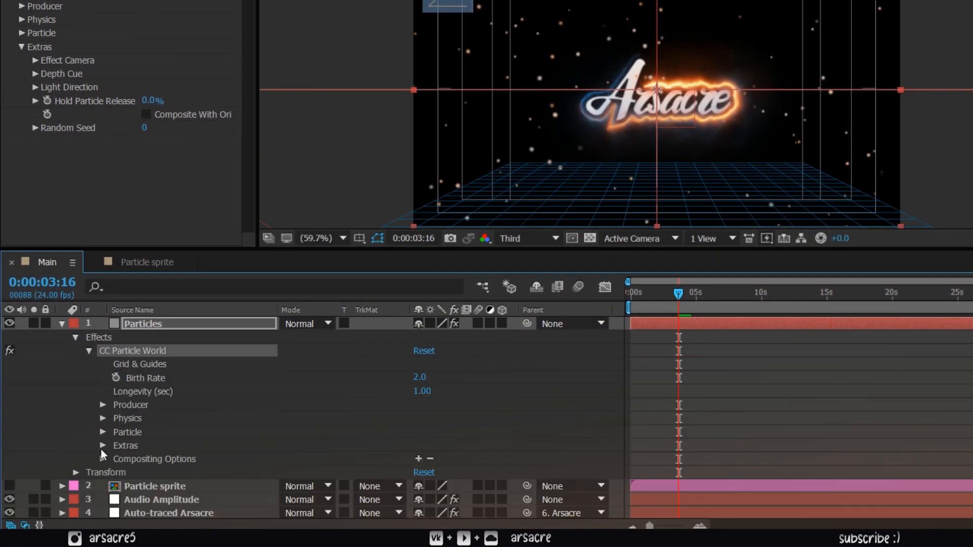
{"action": "left_click", "coordinate": [104, 445]}
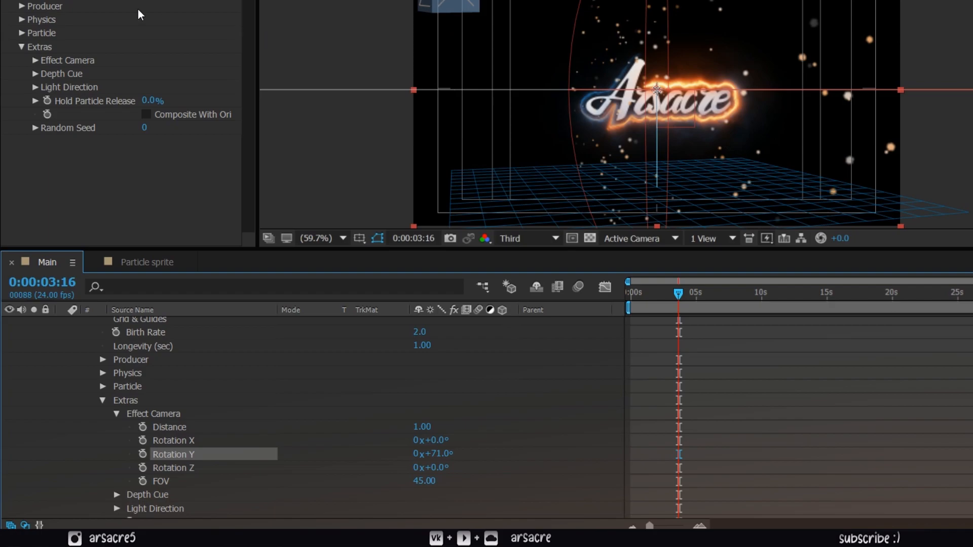
{"action": "left_click", "coordinate": [22, 19]}
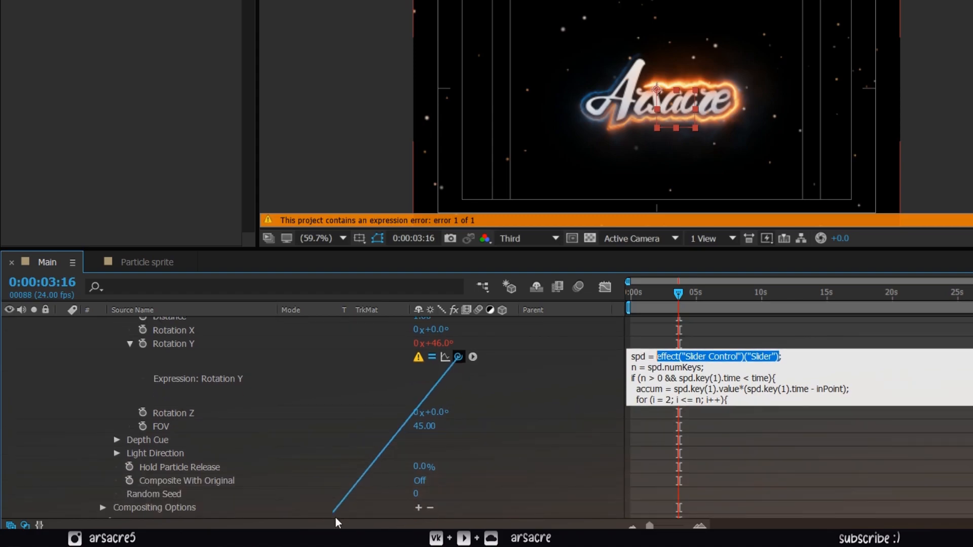
Step: Link the Rotation Y expression's spd to the Audio Amplitude slider and multiply accum by 3
{"action": "scroll", "scroll_direction": "down", "scroll_amount": 3}
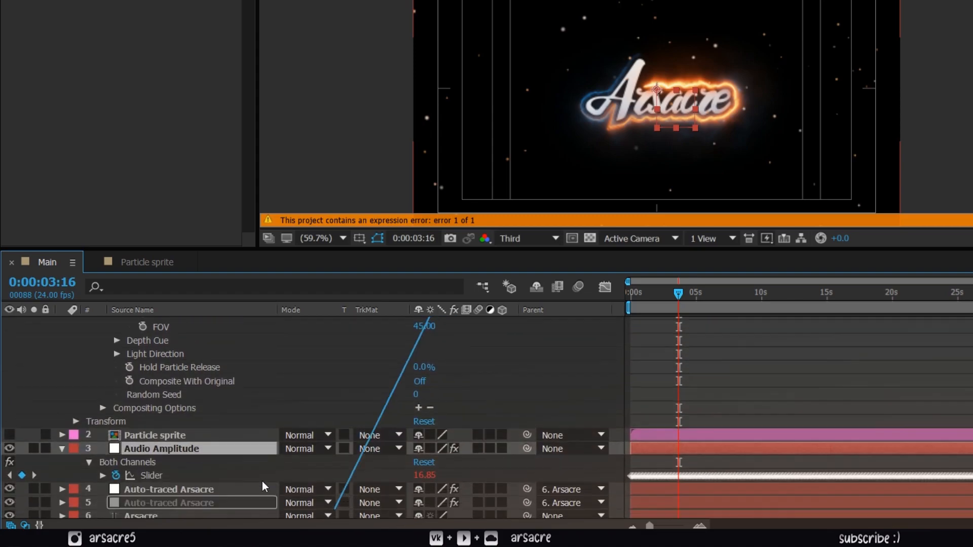
{"action": "double_click", "coordinate": [151, 476]}
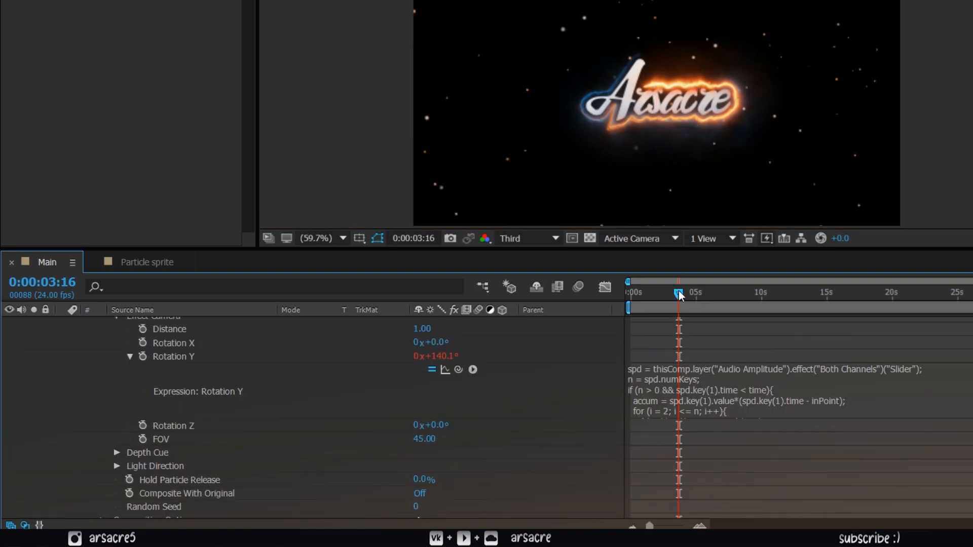
{"action": "left_click", "coordinate": [679, 292]}
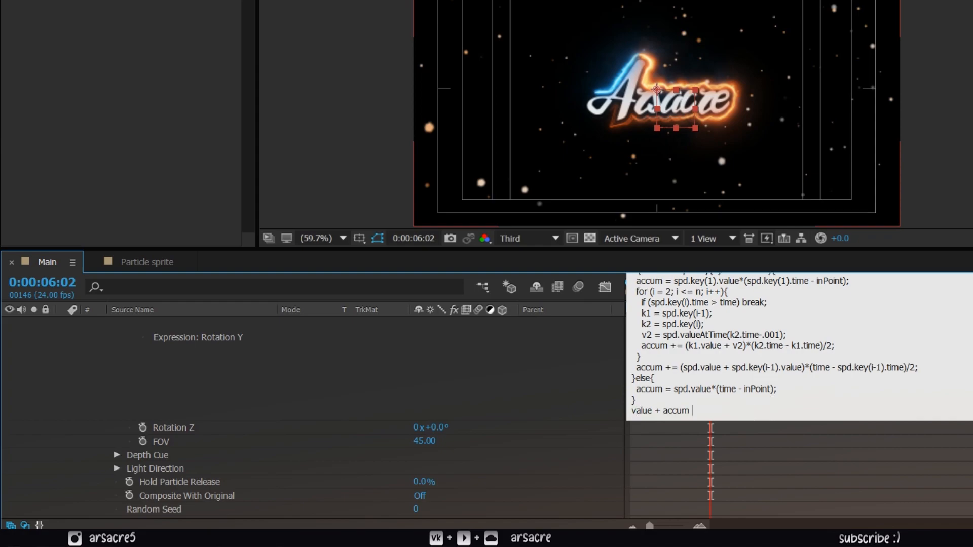
{"action": "type", "text": "* 3"}
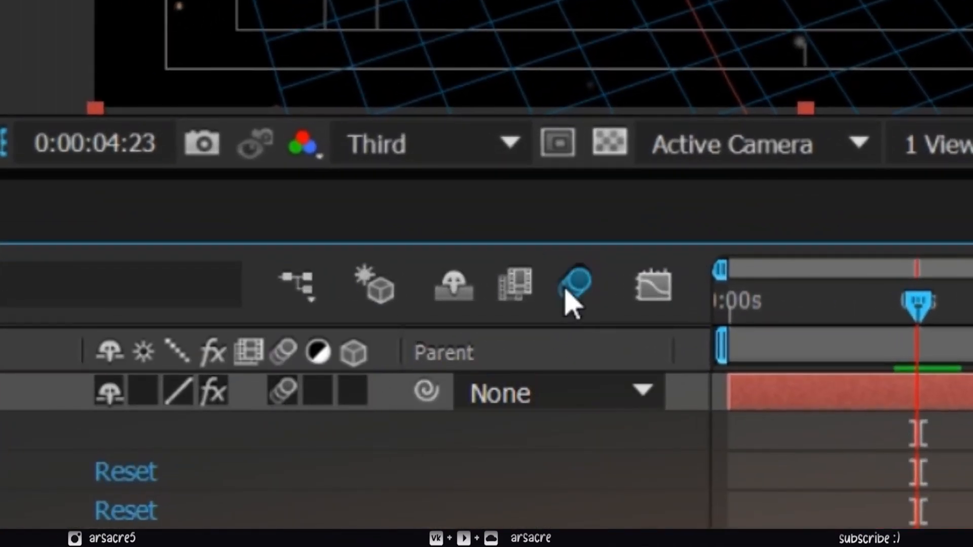
{"action": "mouse_move", "coordinate": [845, 424]}
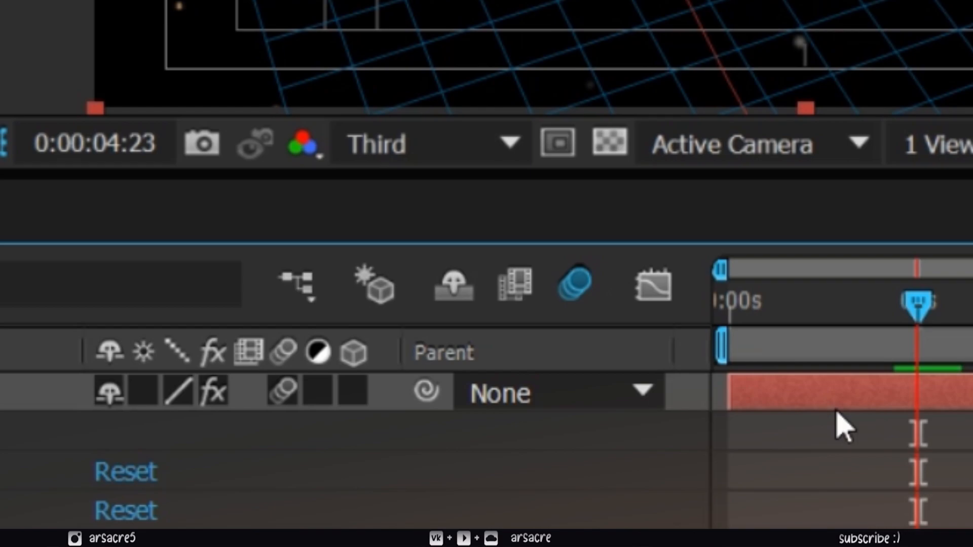